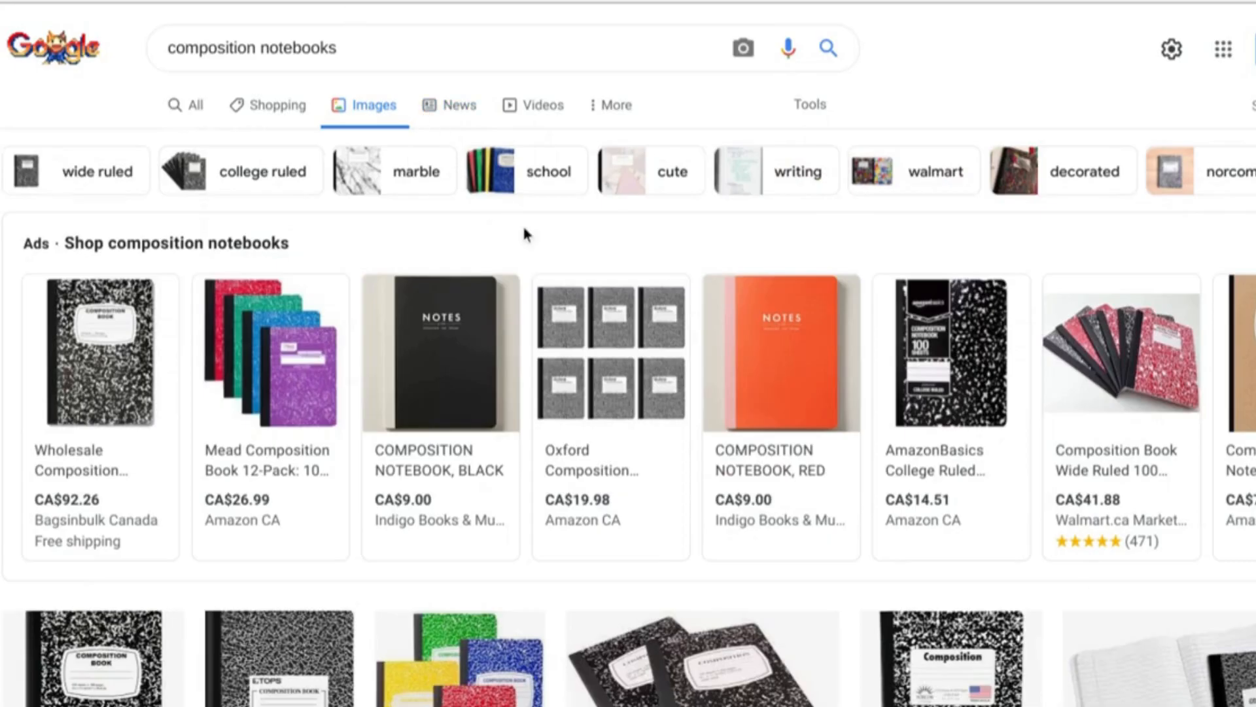
mouse_move(651, 211)
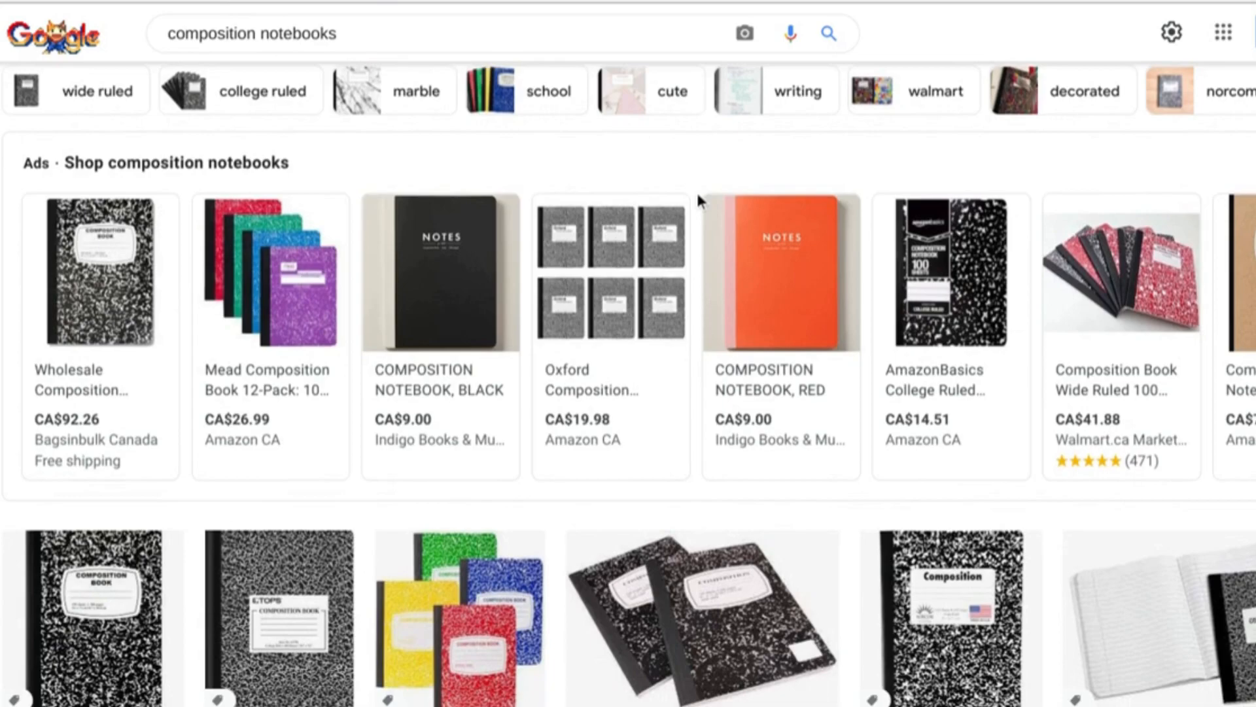
Scroll down the results to the KDP trim size table with the 7.5" x 9.25" row.
scroll("down", 3)
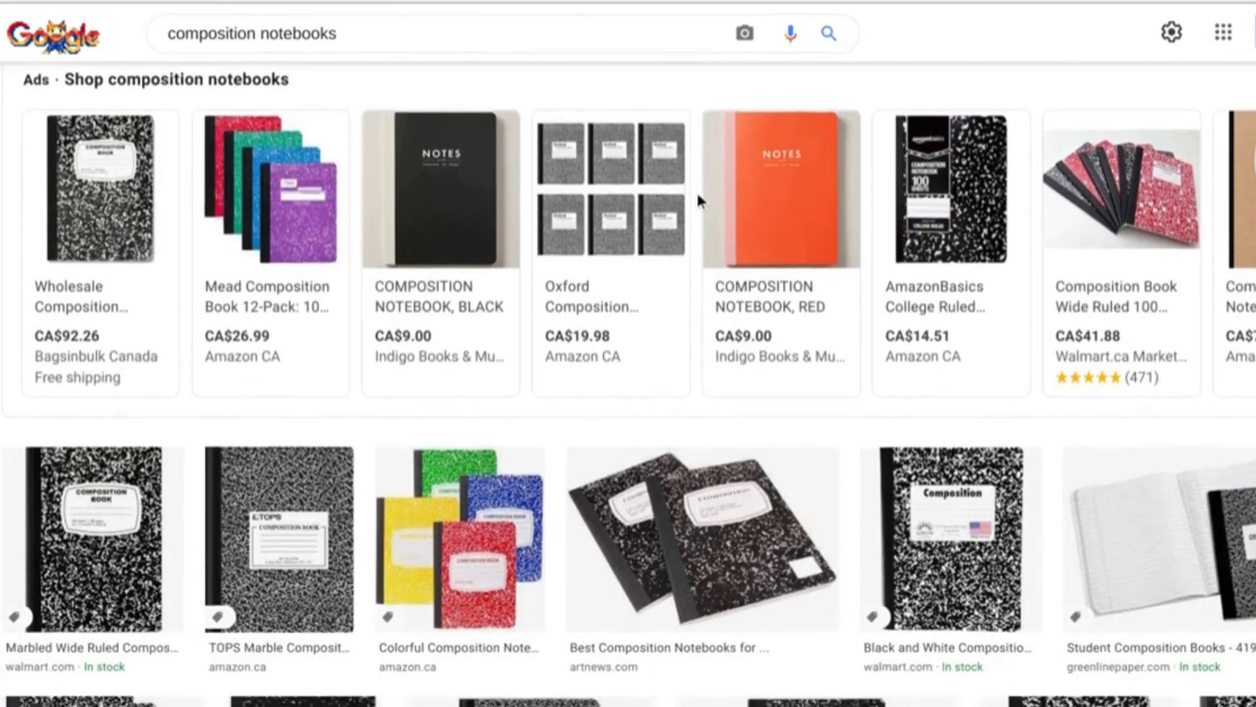
scroll("down", 3)
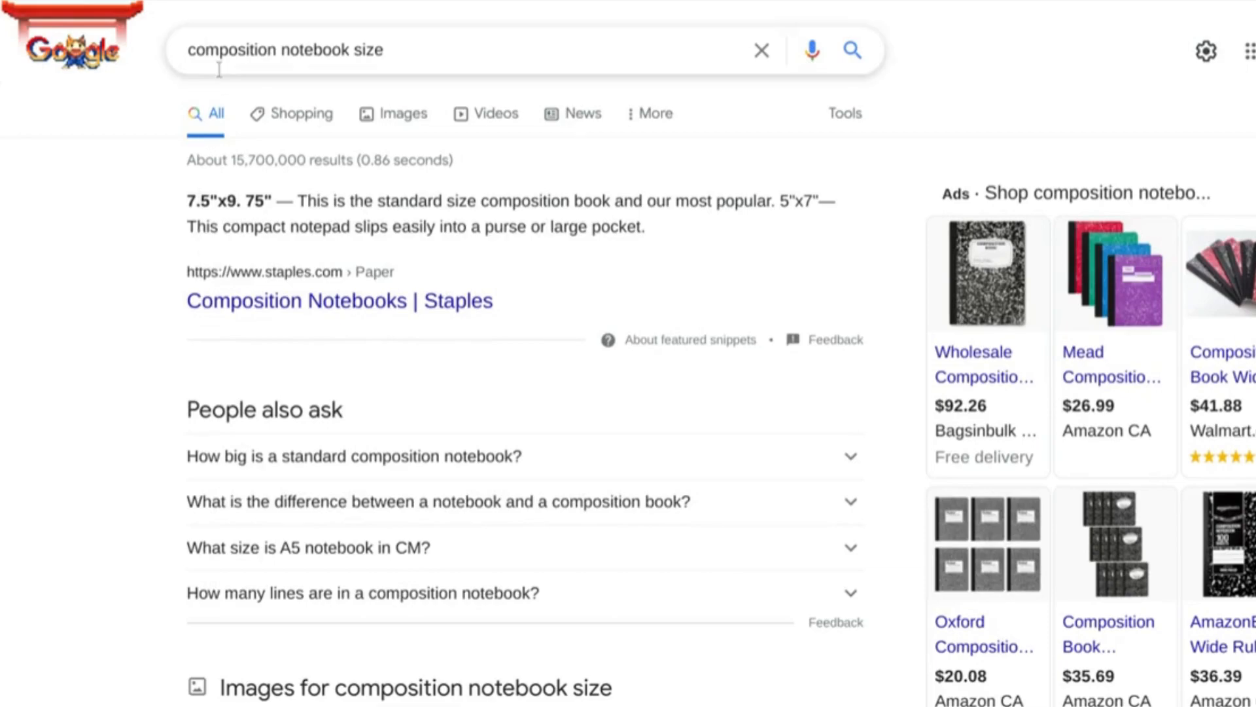
mouse_move(365, 185)
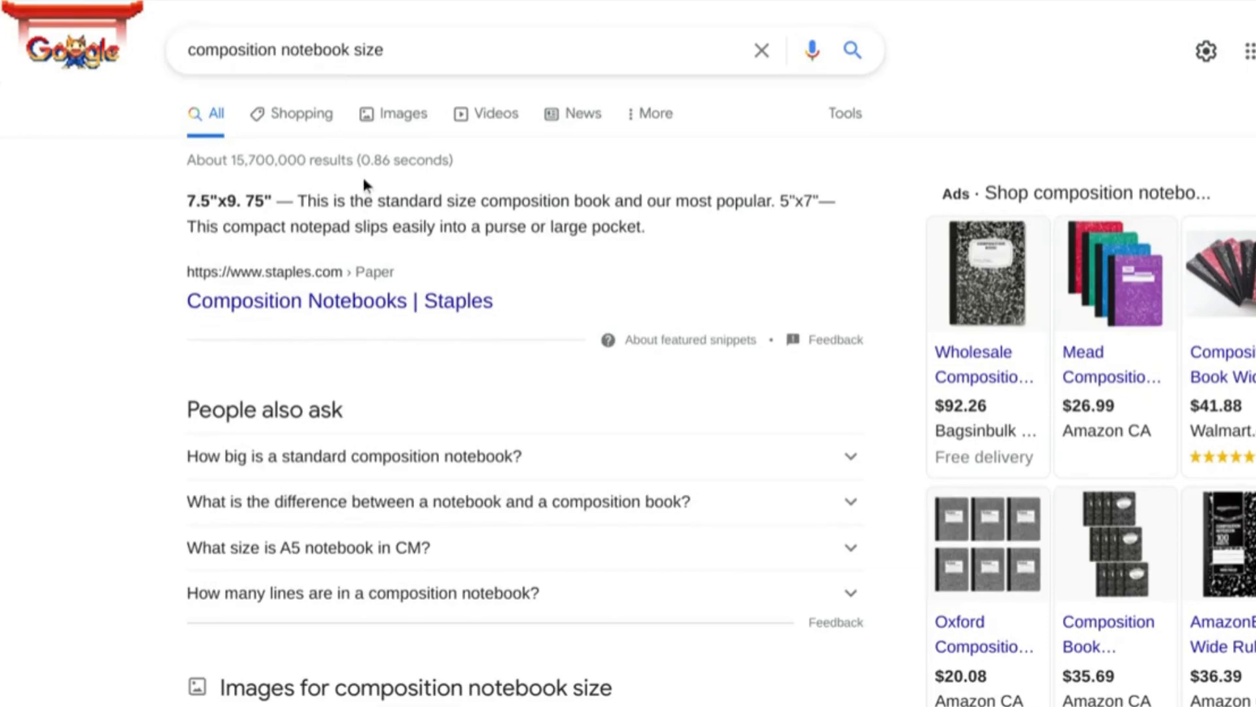
mouse_move(188, 188)
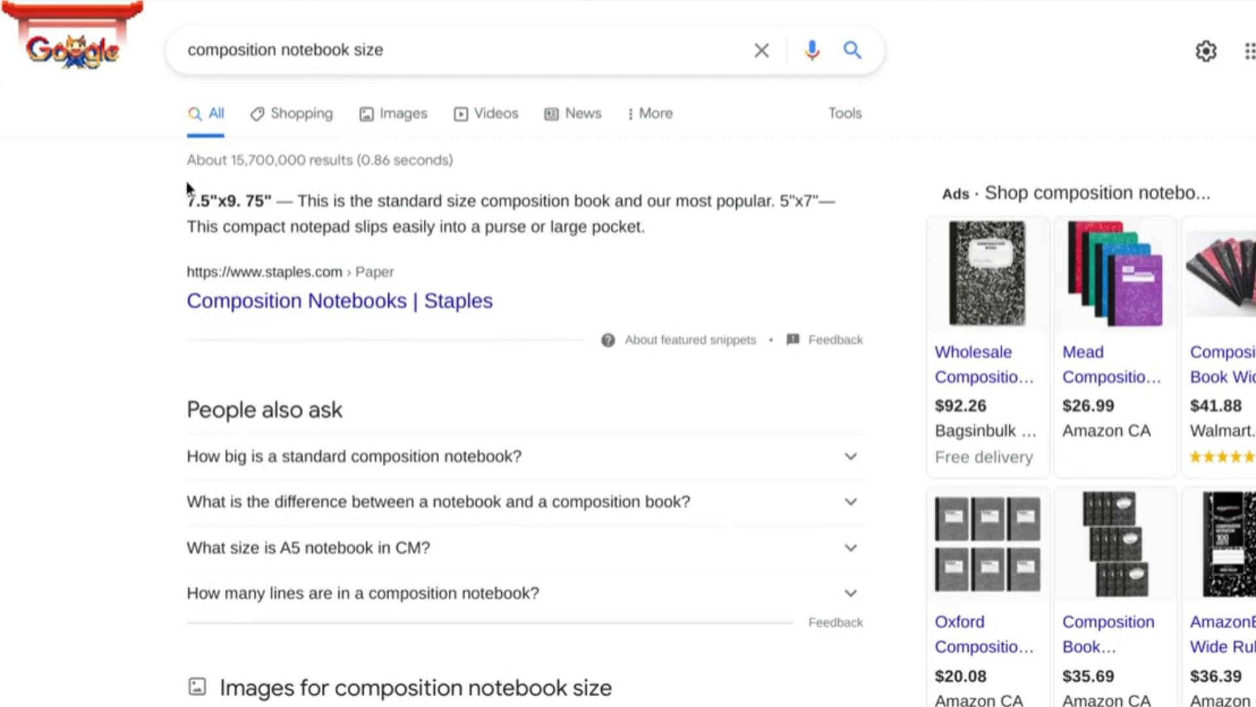
mouse_move(248, 185)
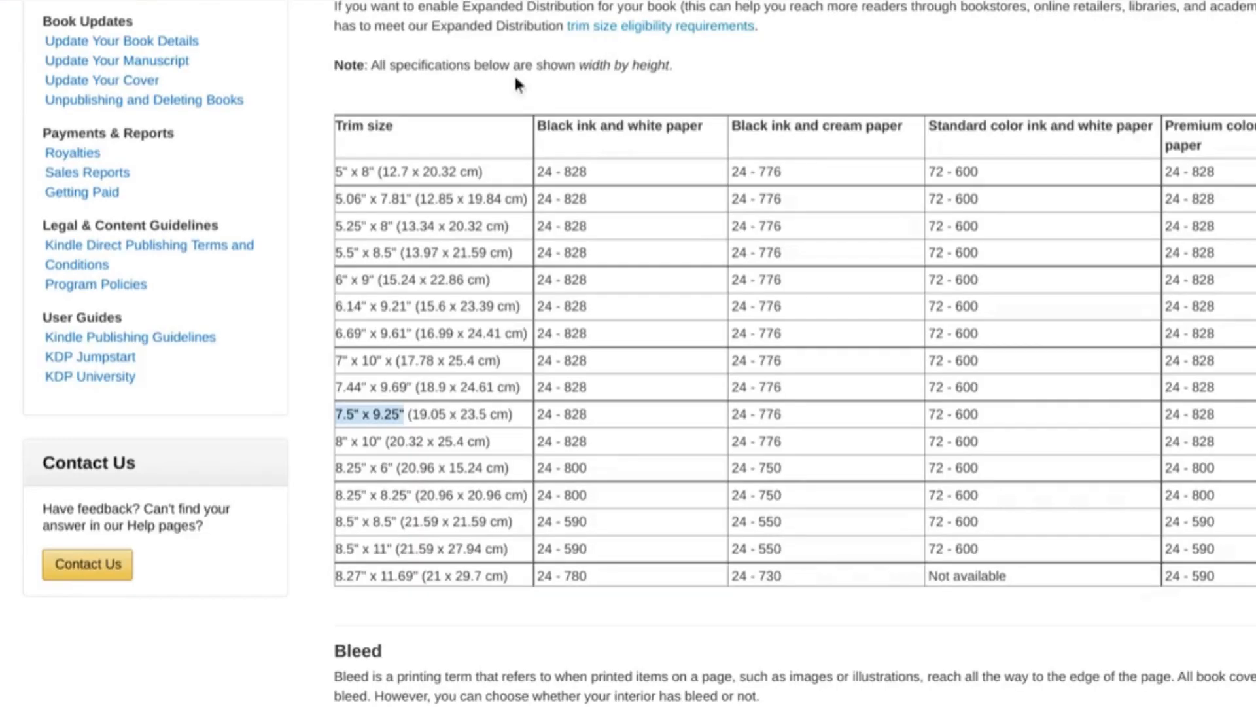
mouse_move(356, 132)
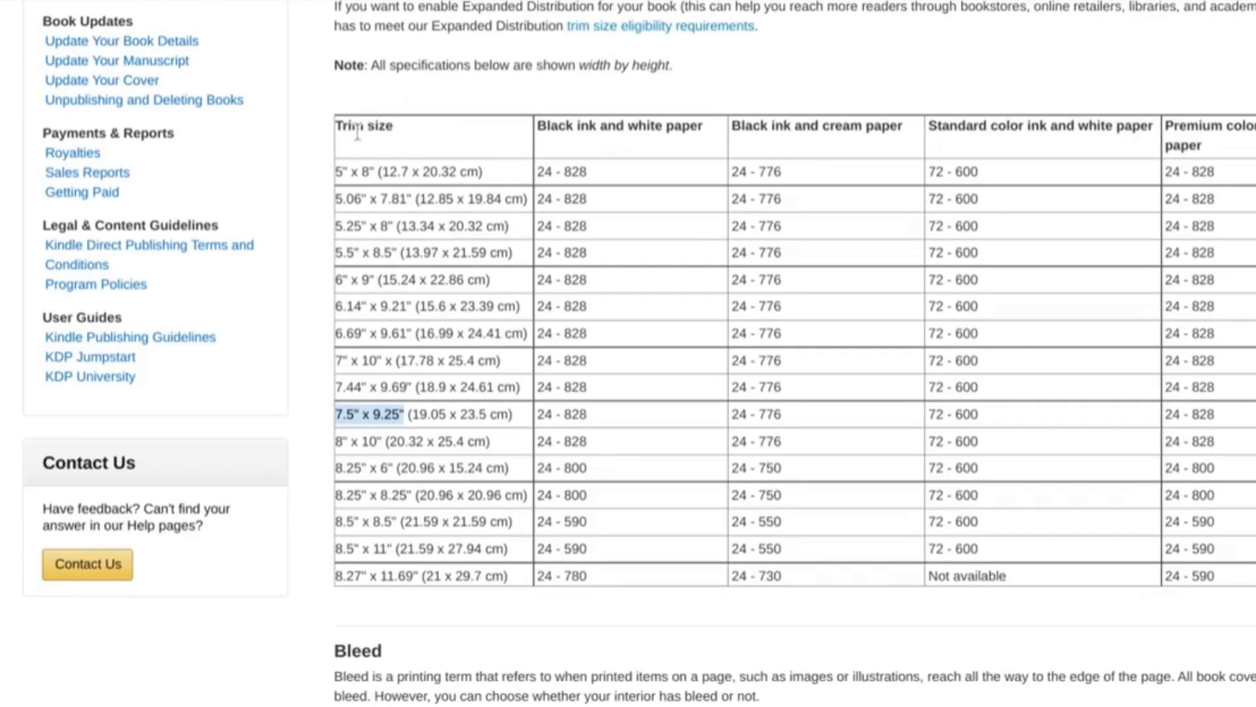
mouse_move(398, 382)
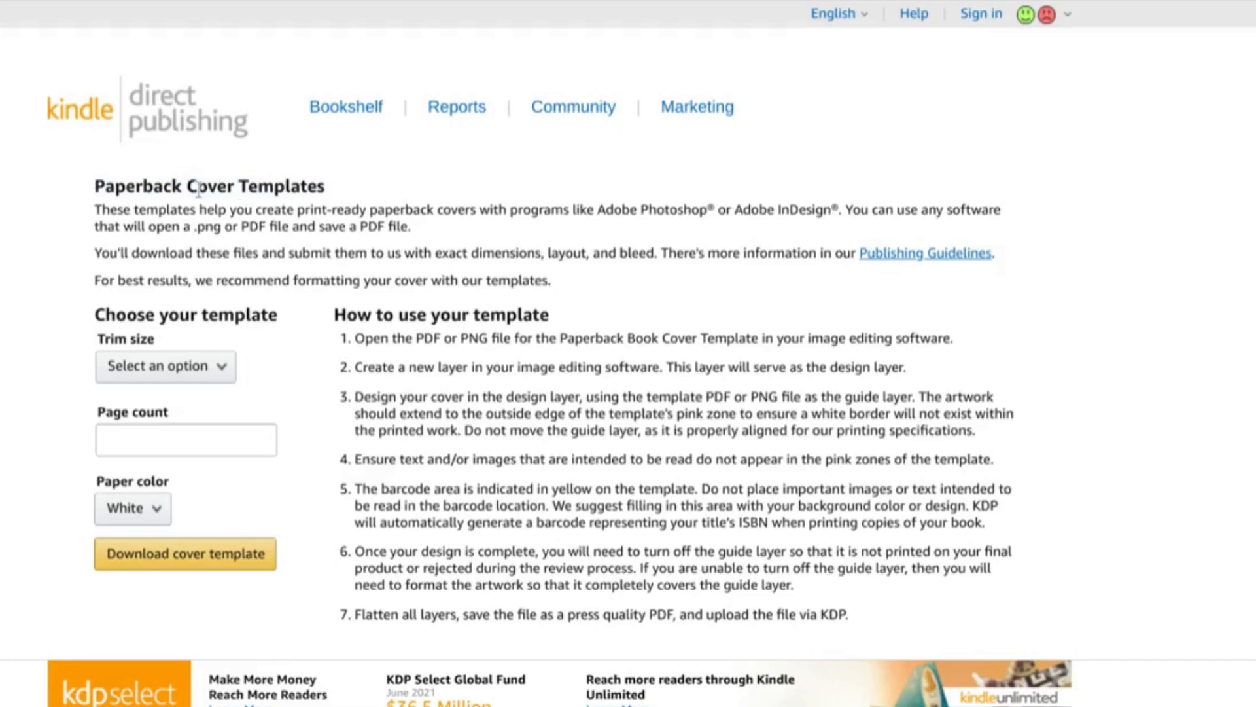
mouse_move(267, 310)
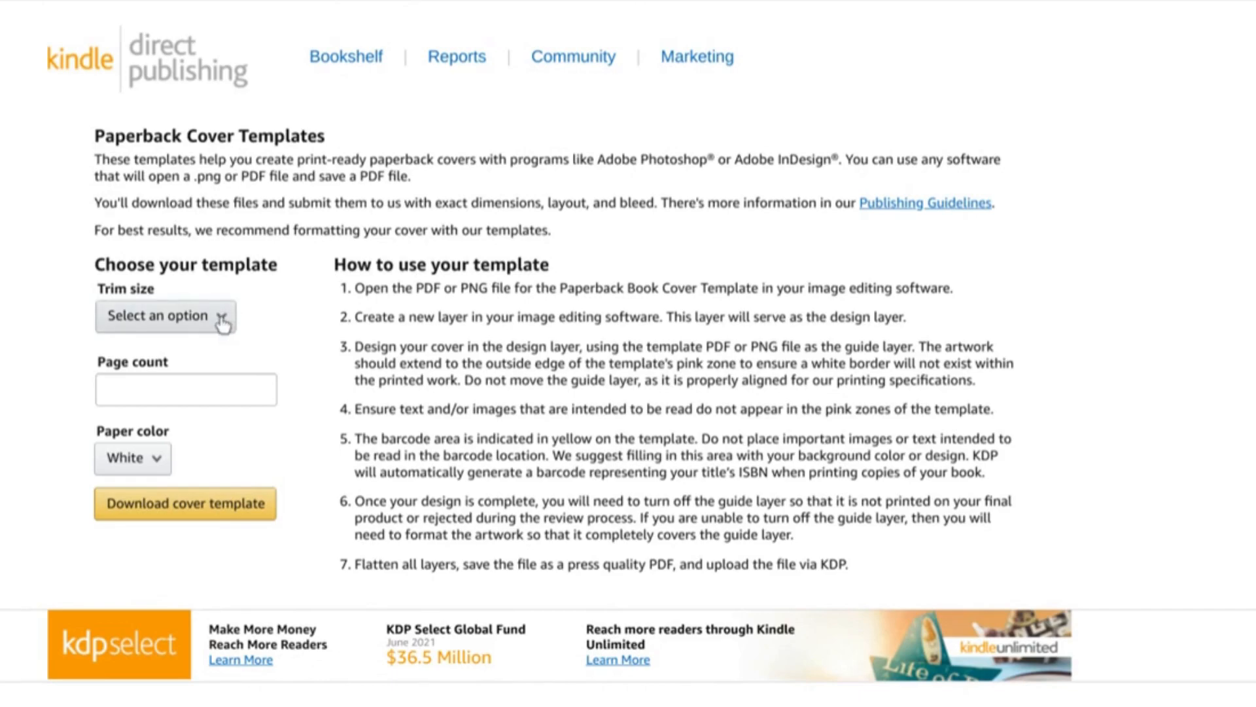
Download the KDP cover template for trim size 7.5 x 9.25 in and 100 pages.
left_click(166, 316)
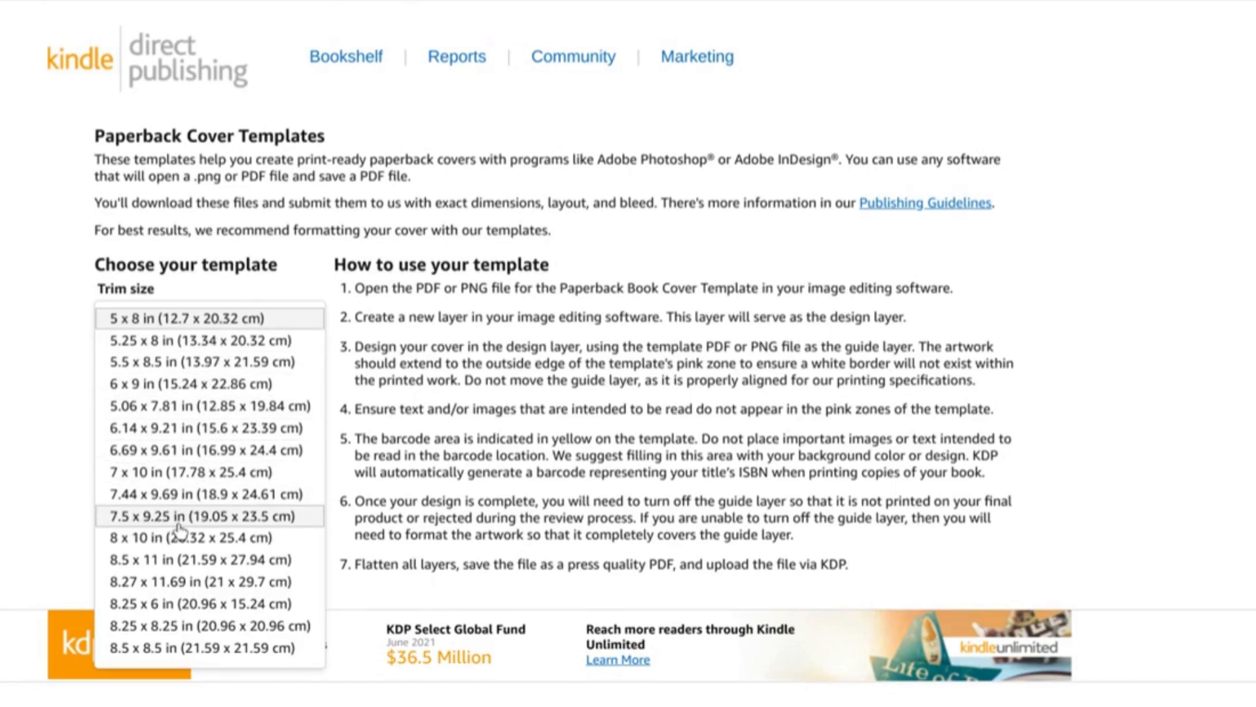
left_click(208, 515)
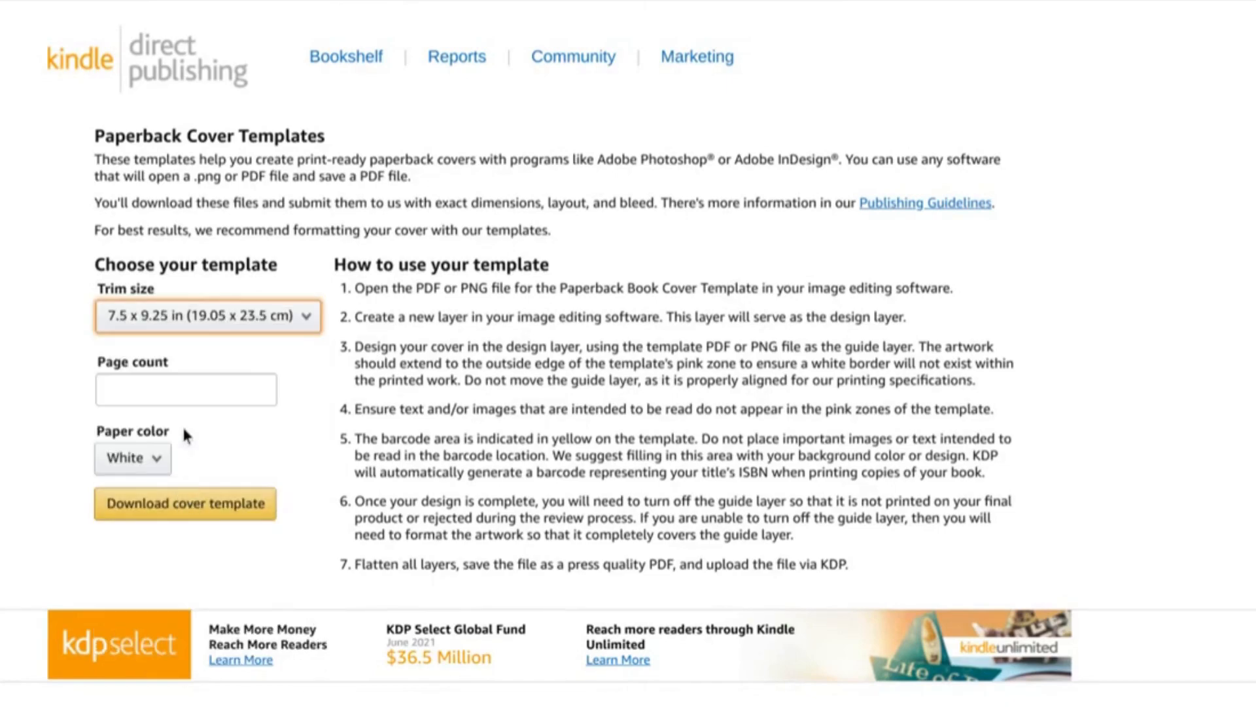
type("100")
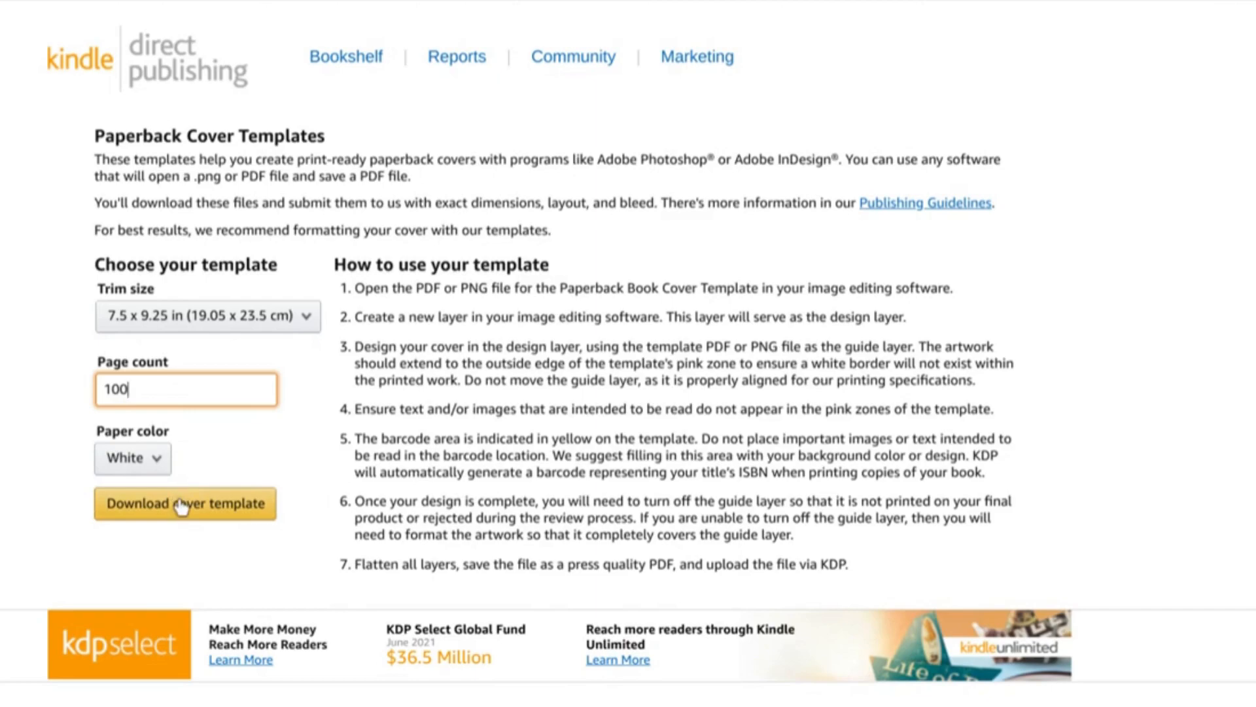
left_click(184, 502)
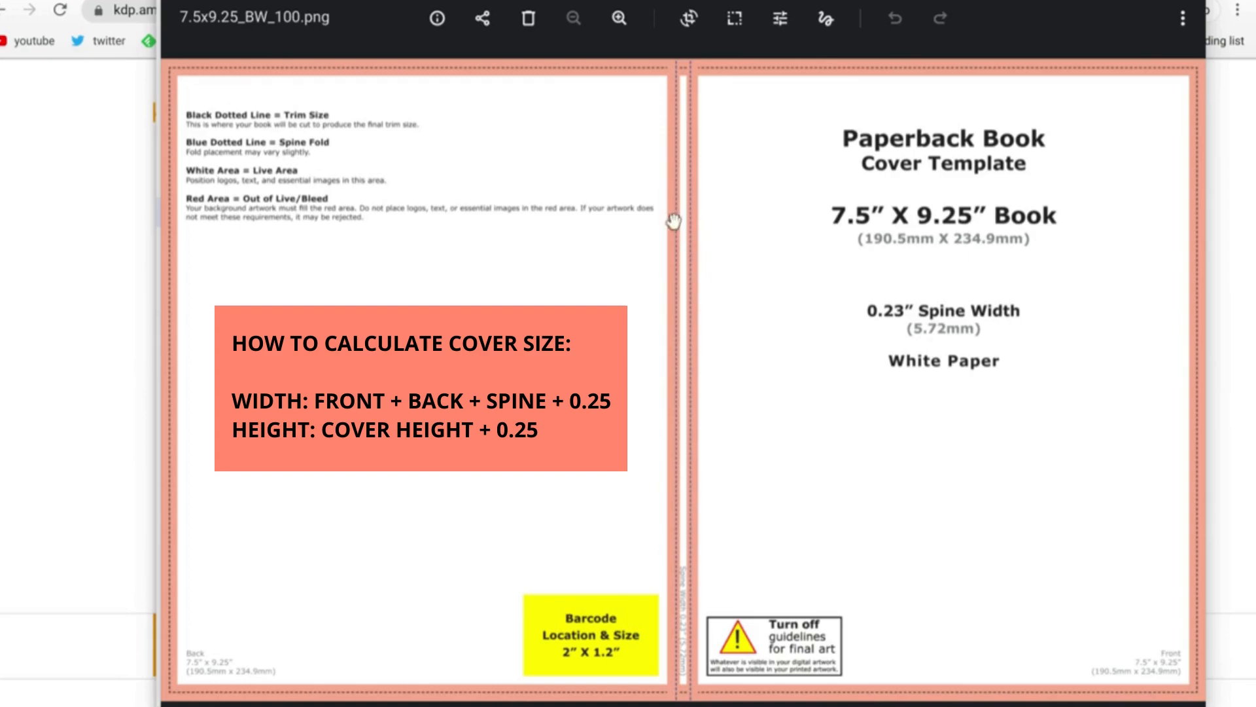
mouse_move(754, 233)
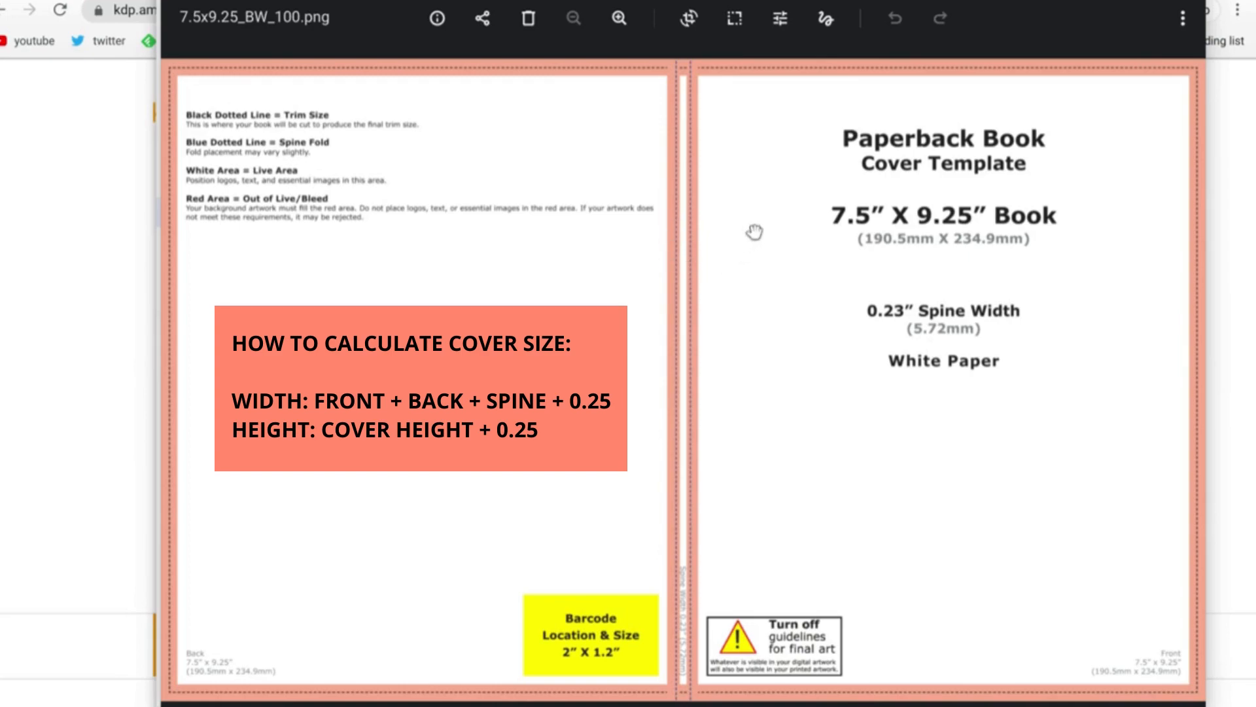
mouse_move(780, 212)
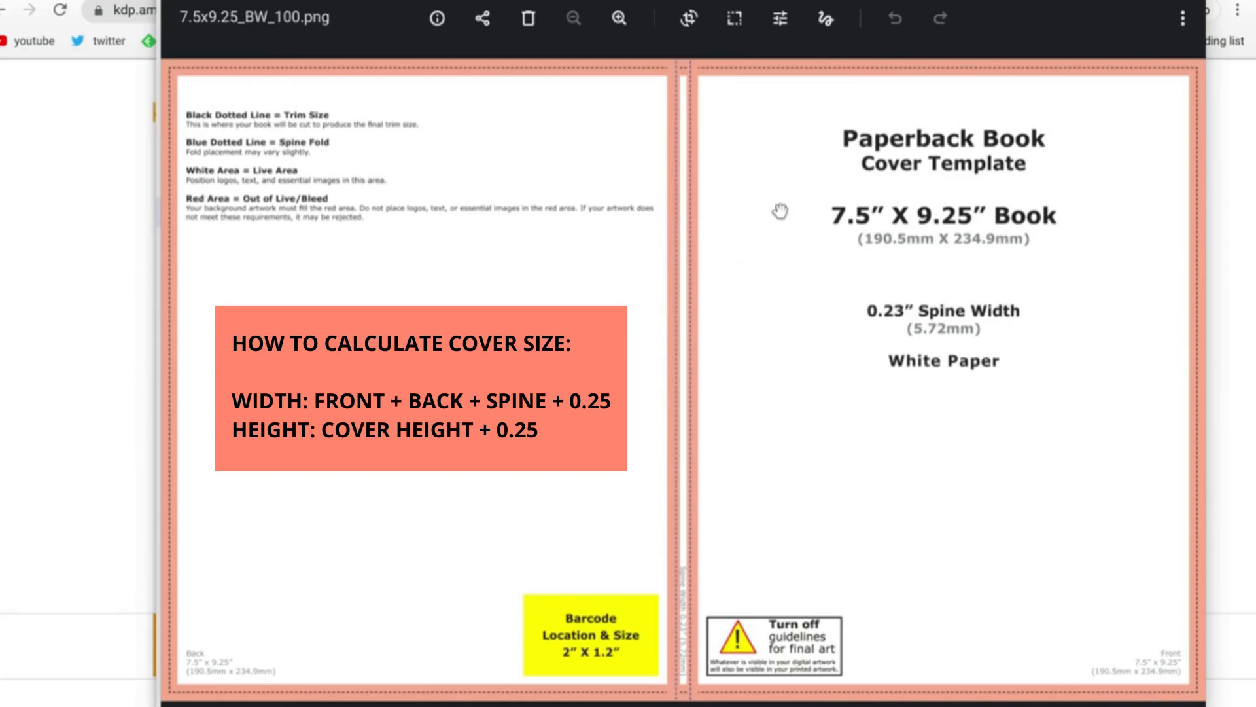
mouse_move(595, 152)
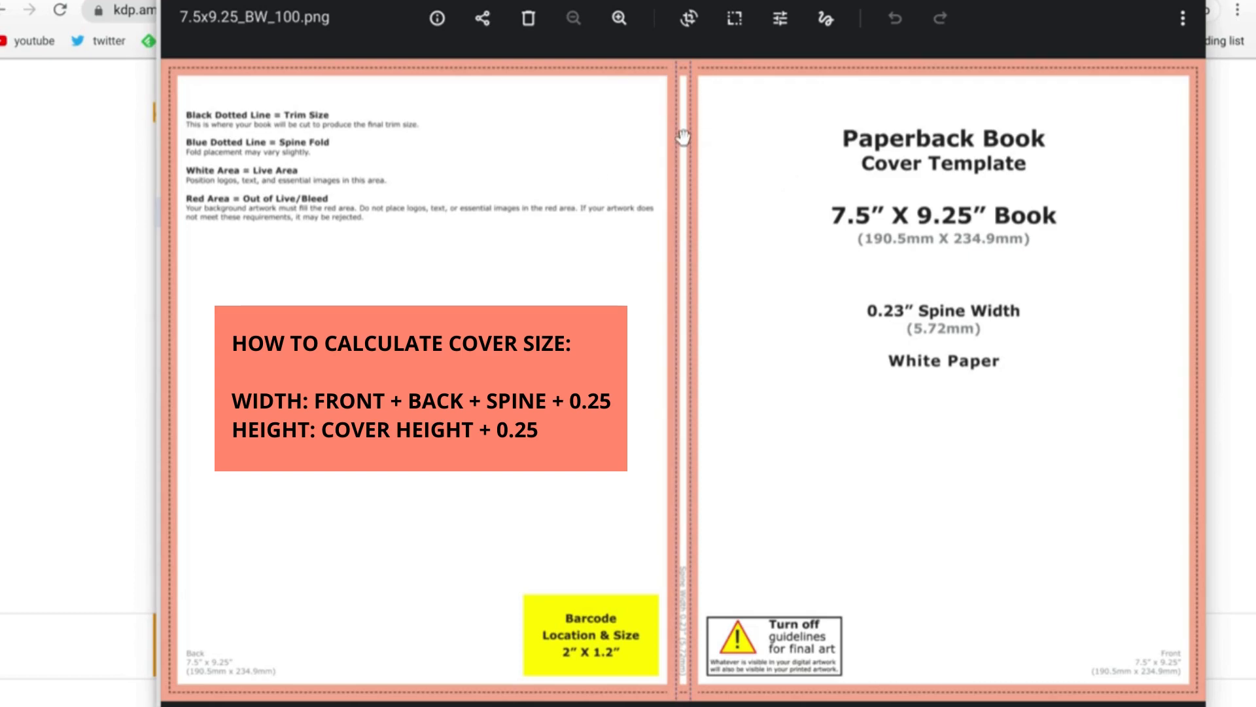
mouse_move(240, 106)
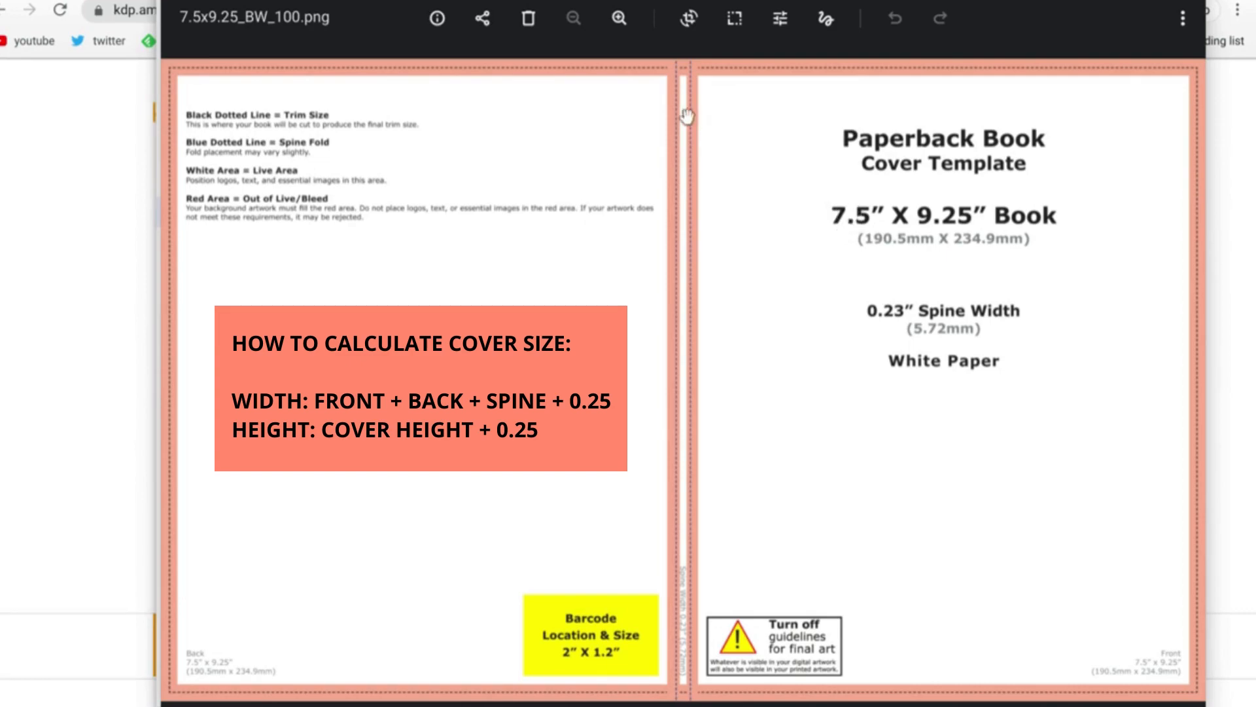
mouse_move(895, 290)
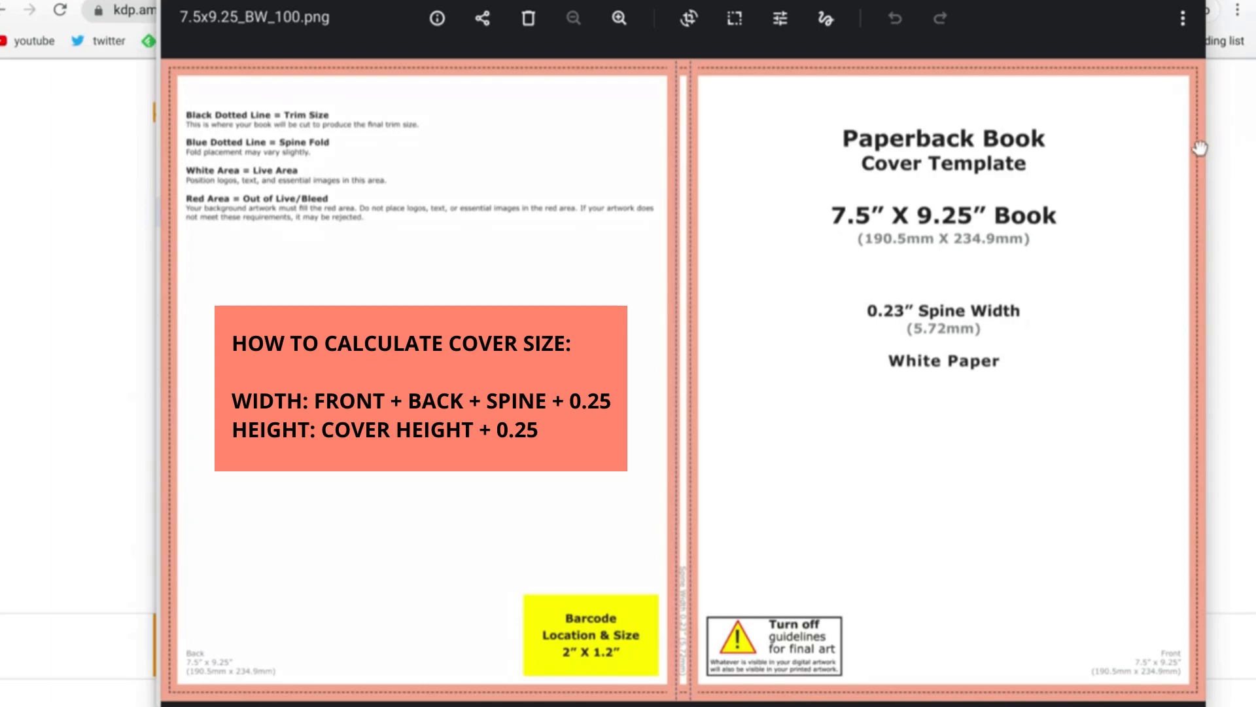
mouse_move(1137, 100)
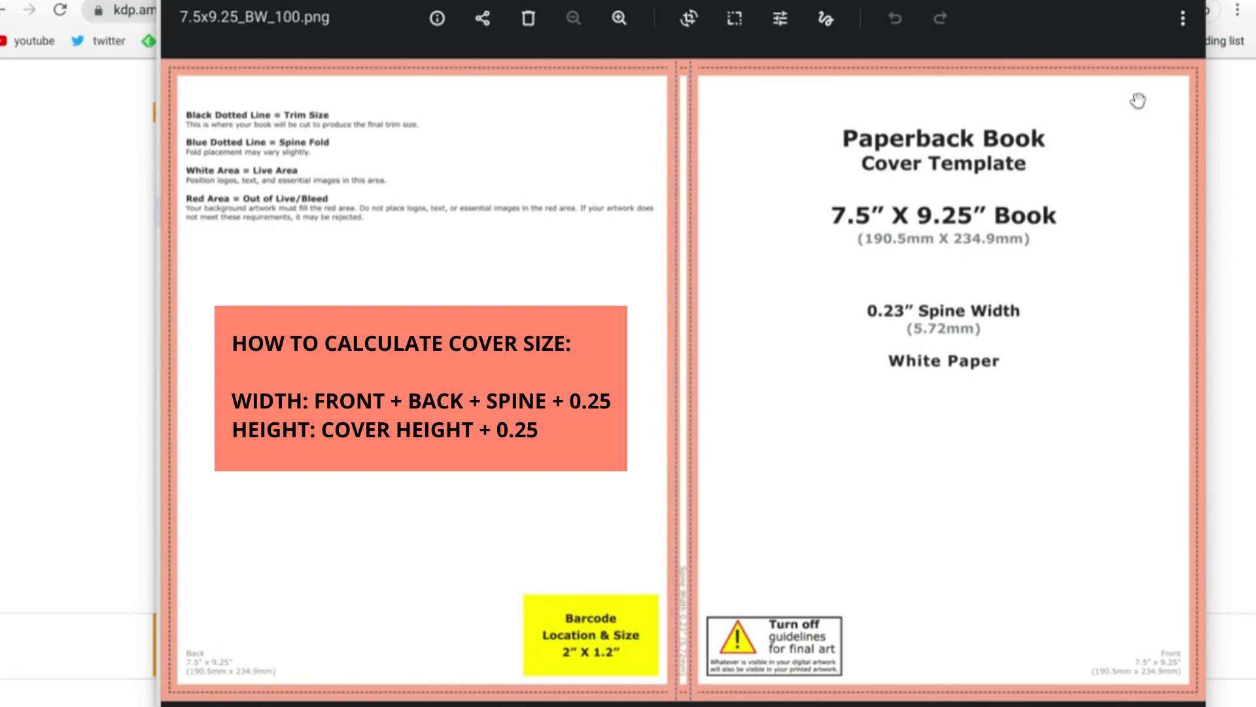
mouse_move(952, 241)
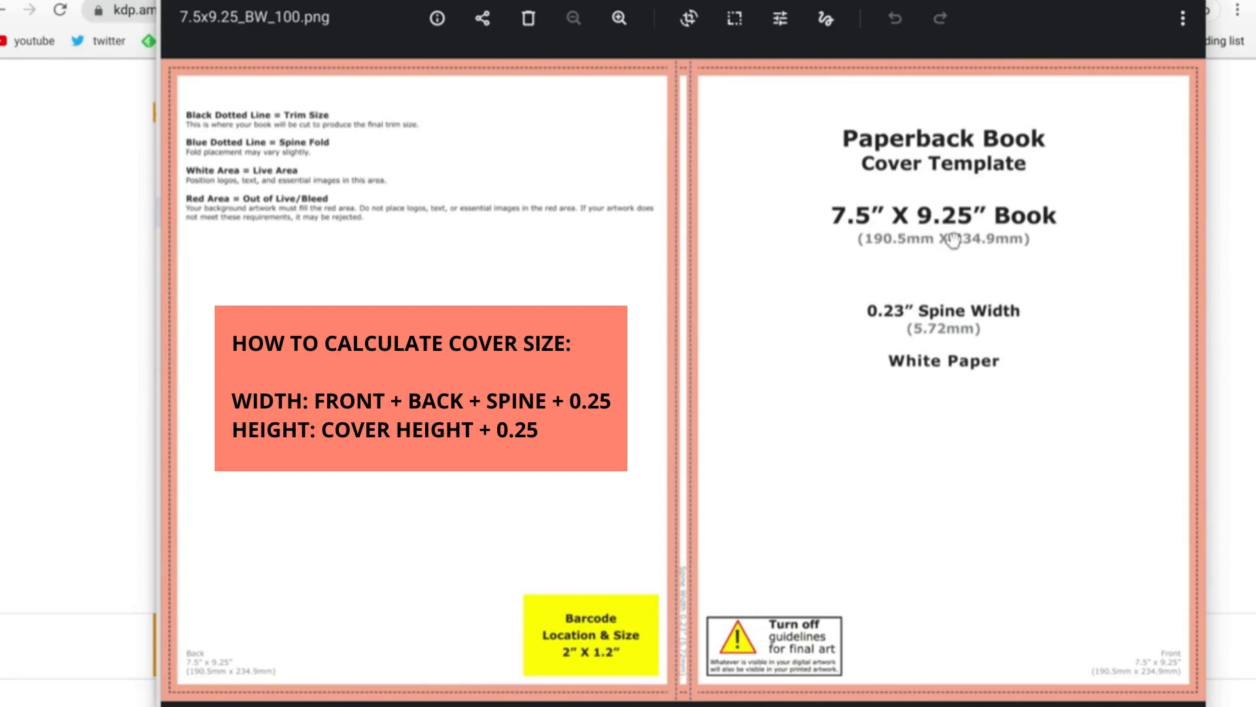
mouse_move(944, 204)
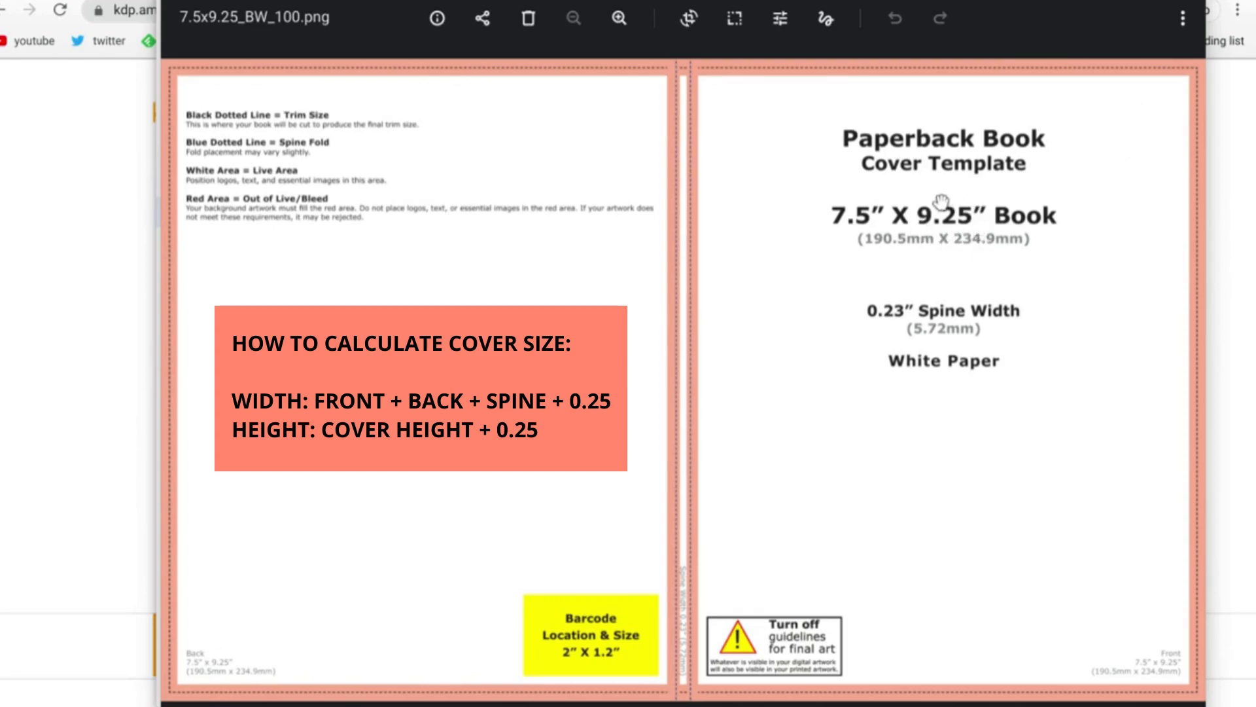
mouse_move(925, 207)
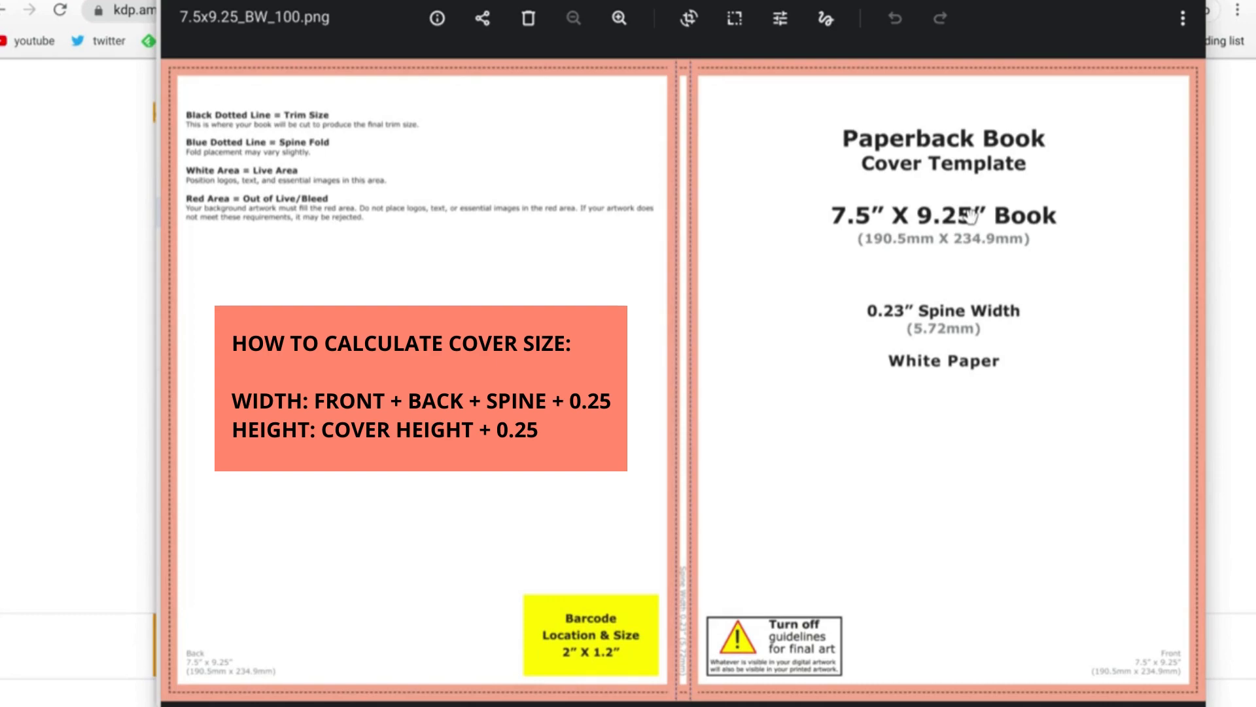
mouse_move(966, 214)
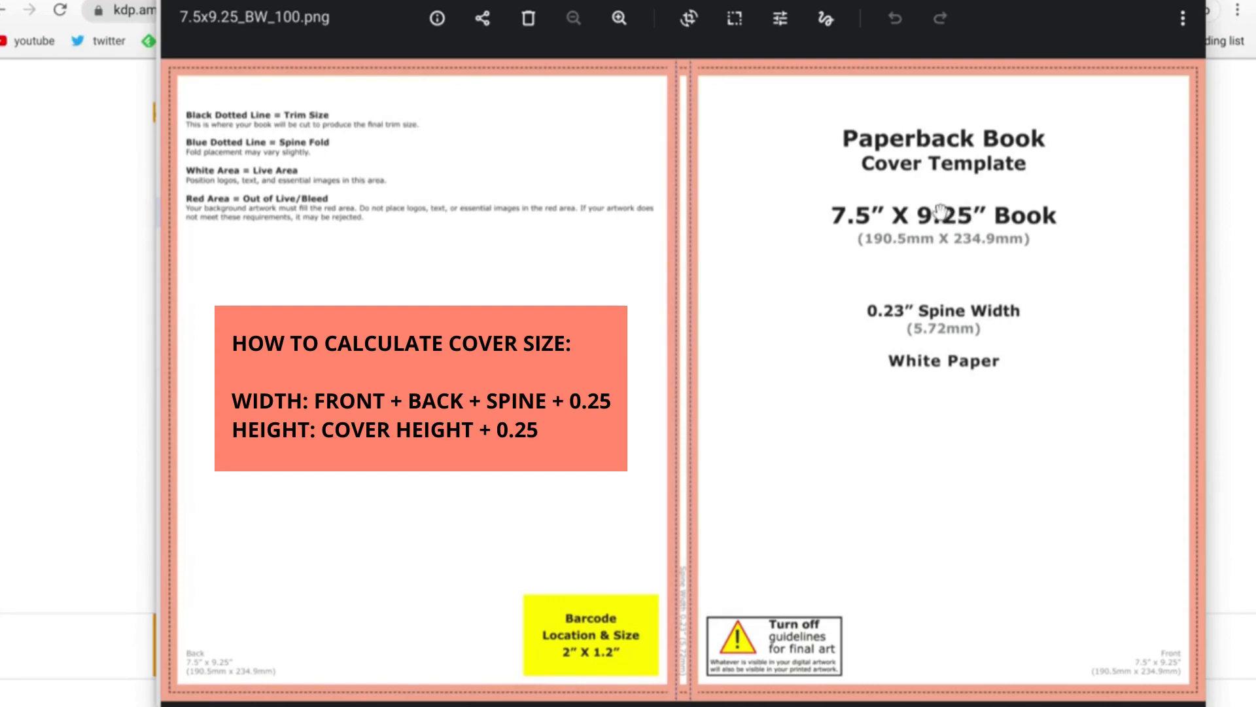
mouse_move(954, 220)
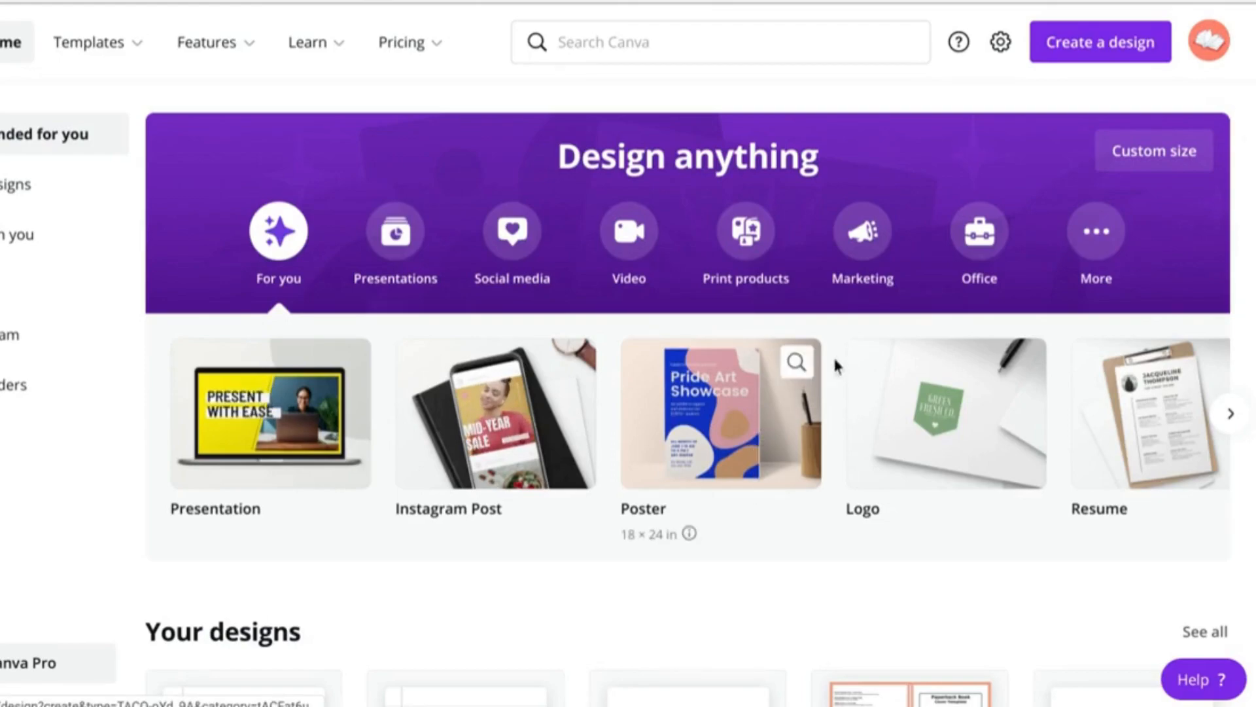
Create a custom-size design of 15.48 x 9.5 inches.
left_click(1099, 42)
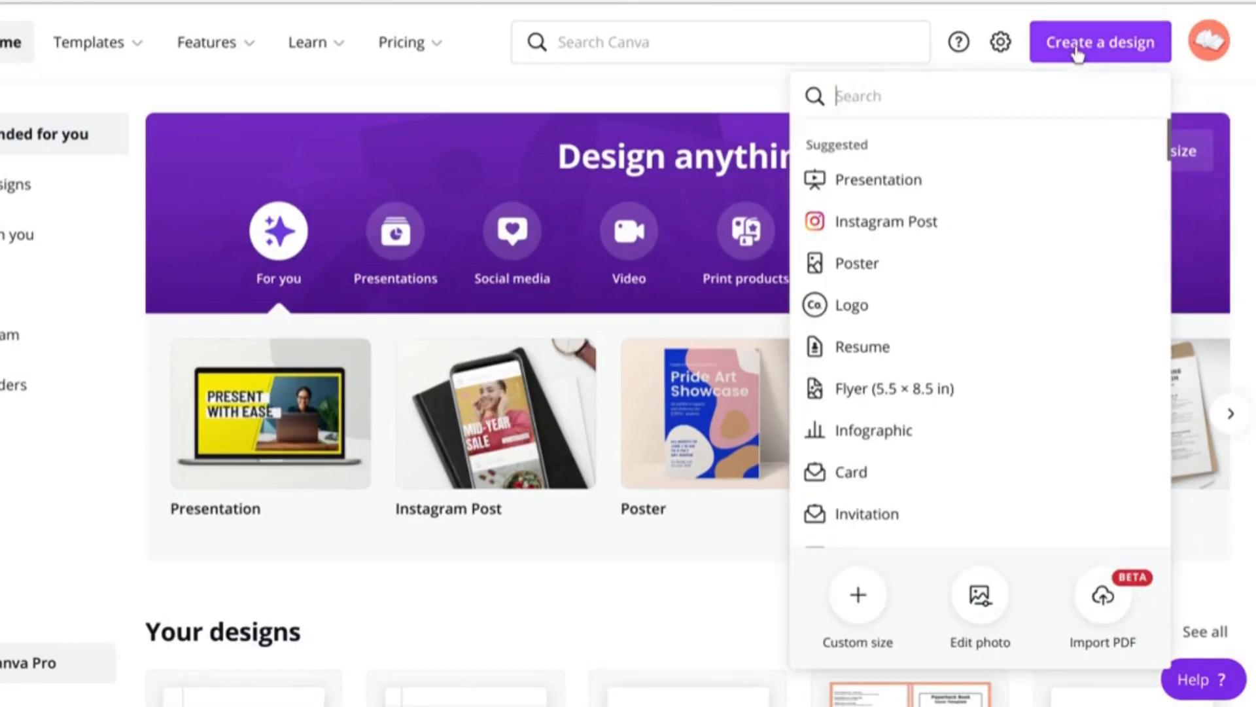
left_click(858, 605)
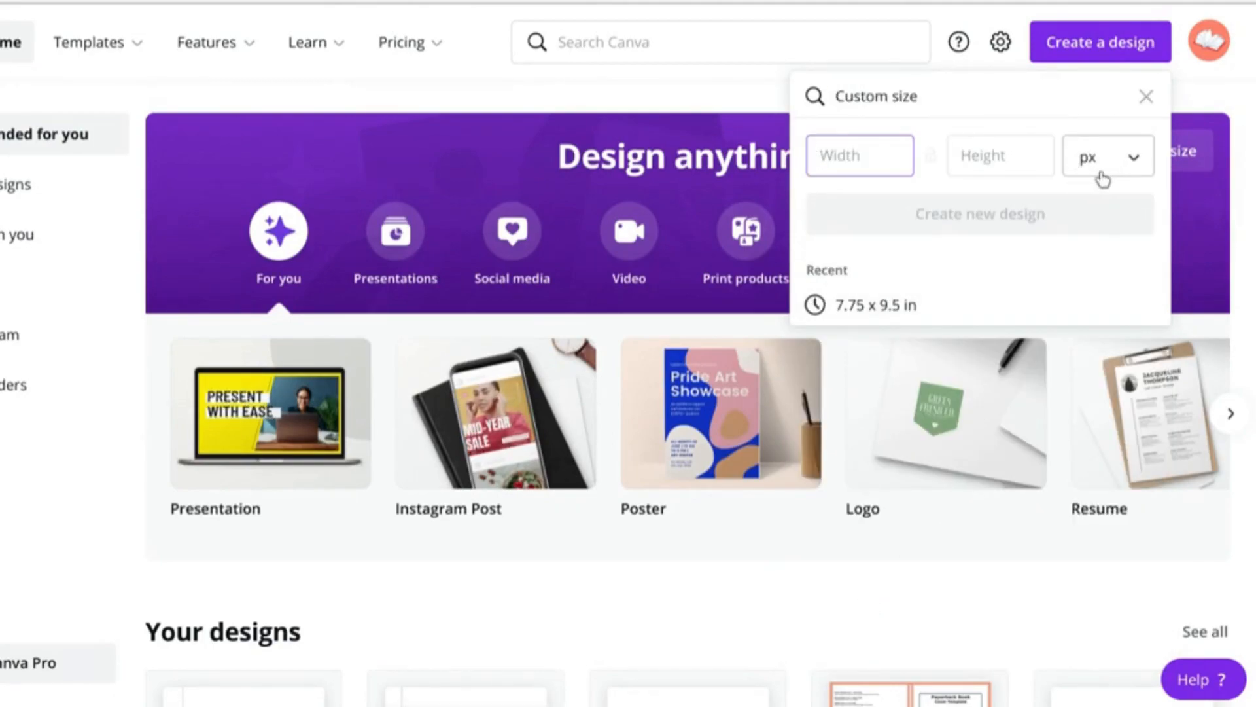
left_click(1105, 156)
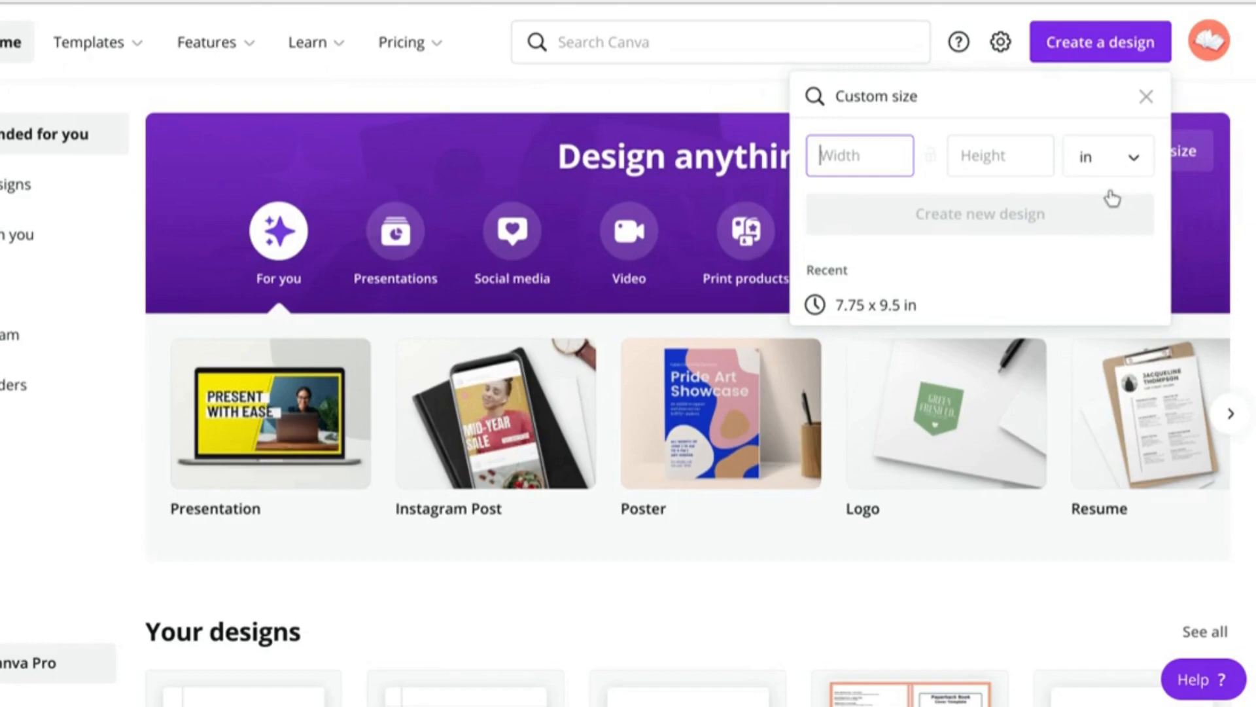
type("1")
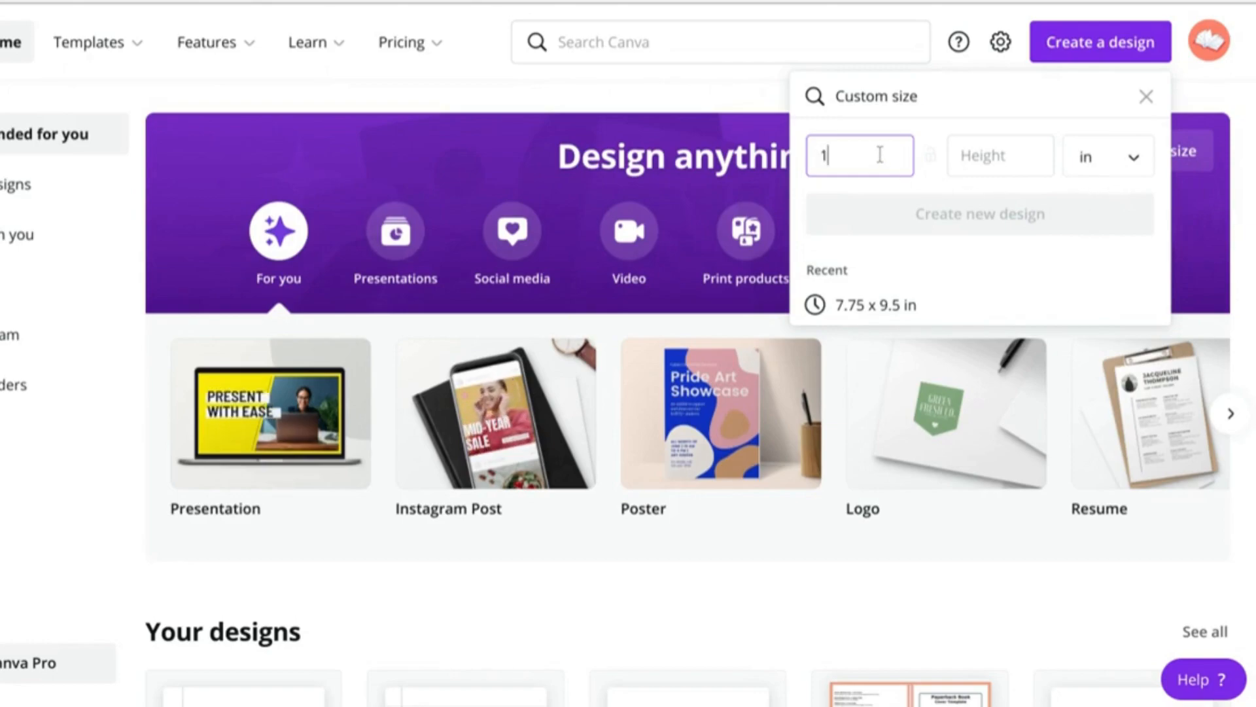
type("5.48")
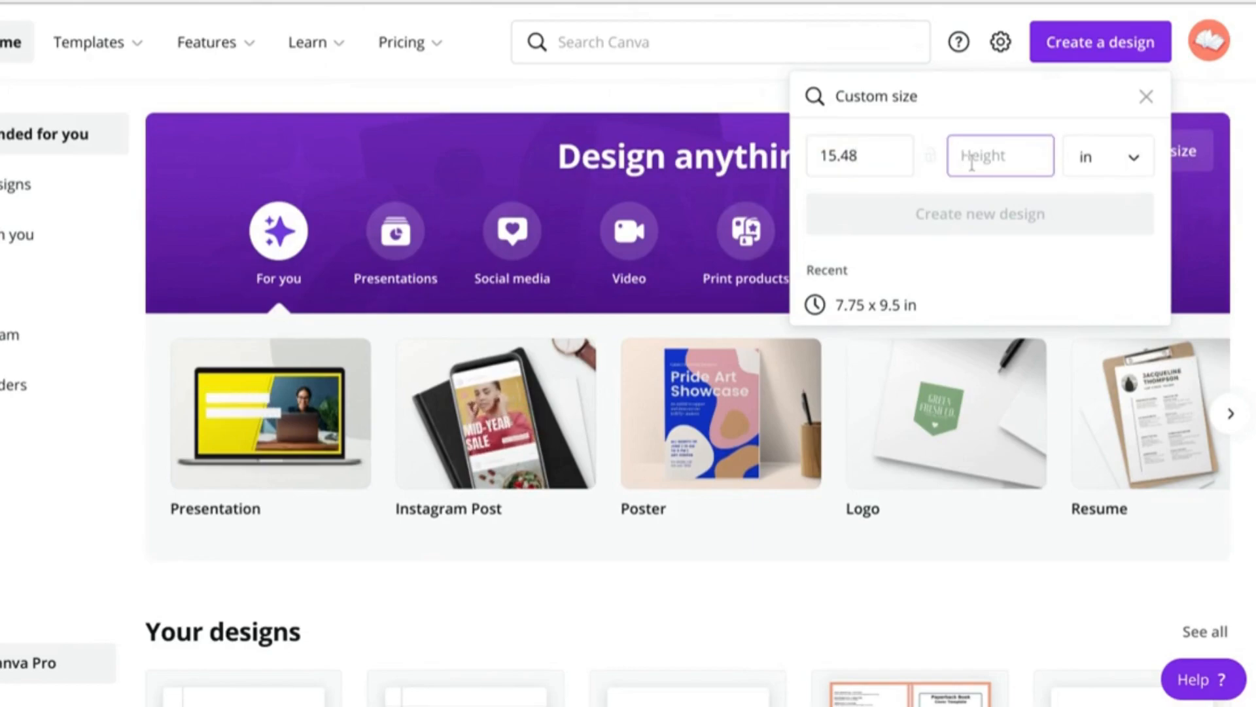
type("9.5")
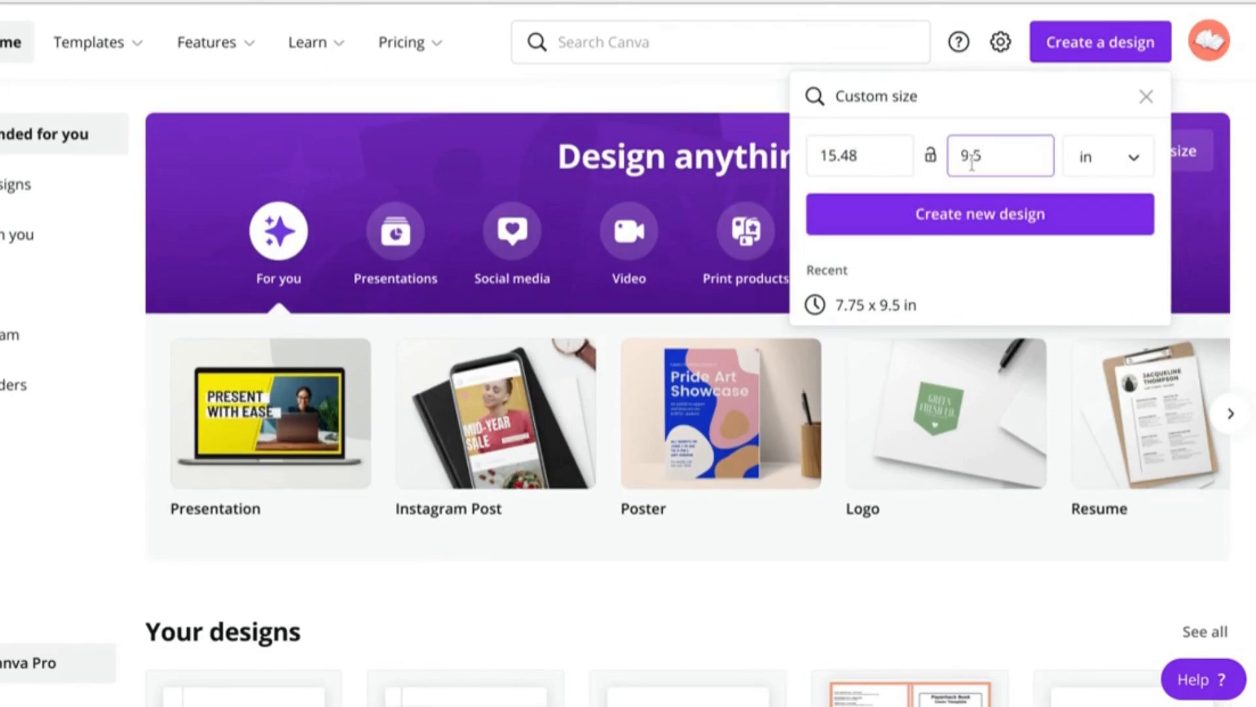
left_click(979, 213)
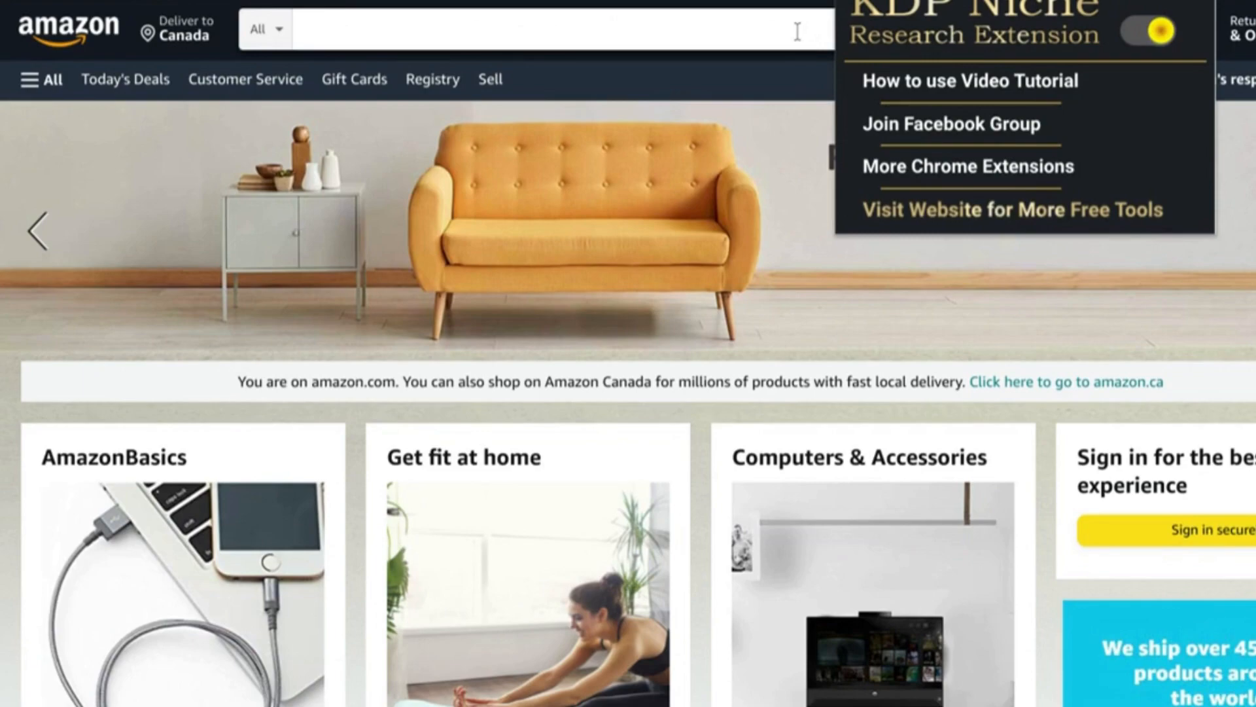
Search Amazon for 'composition notebook wide ruled', then trim the query toward 'composition notebook college'.
type("cd")
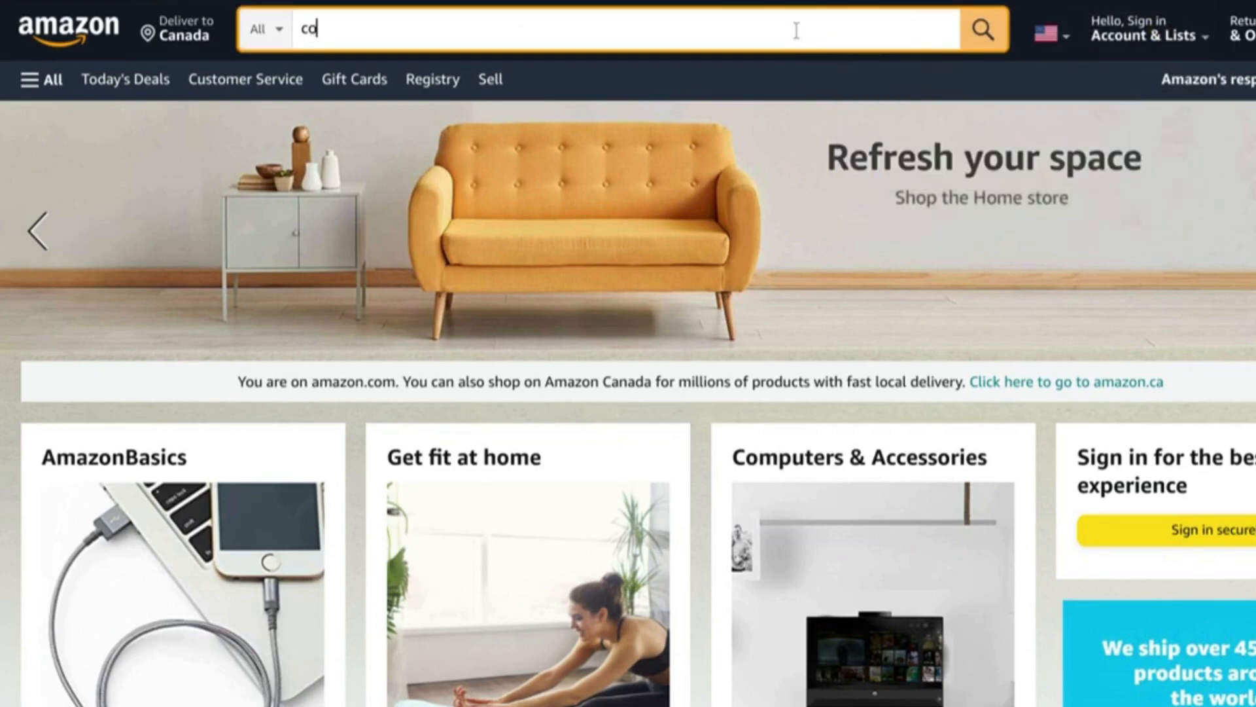
type("composition notebook")
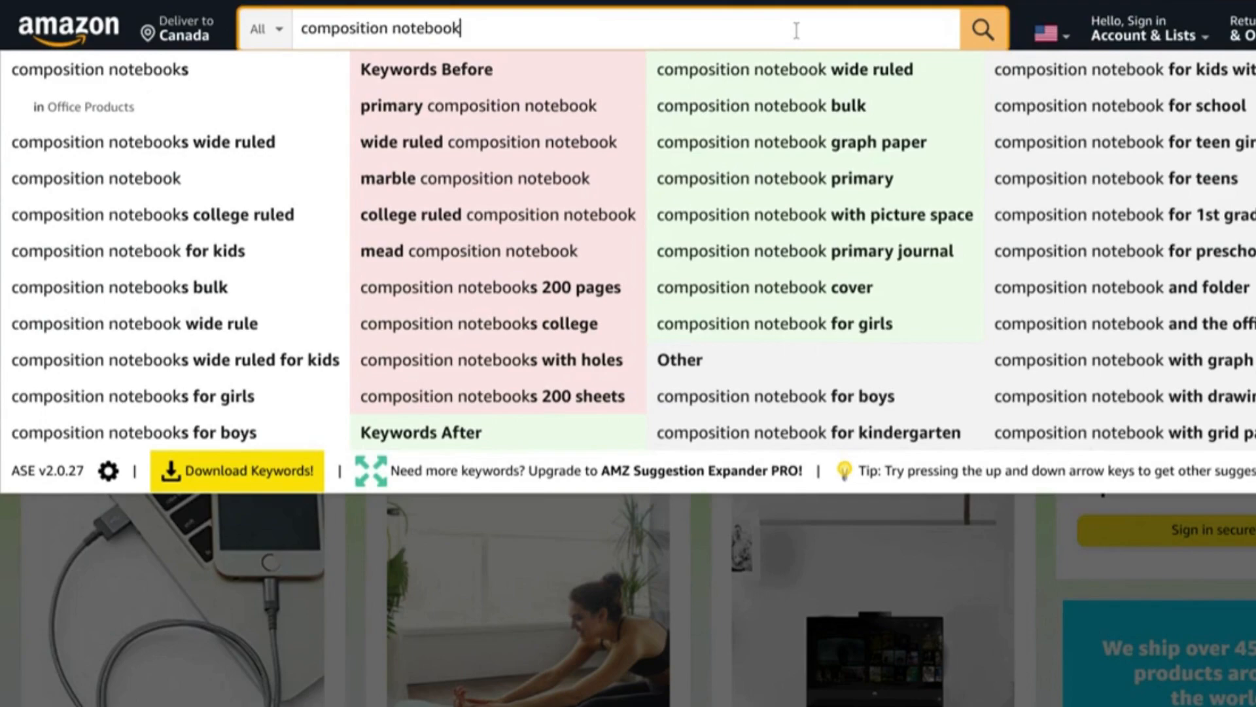
type("wide ruled")
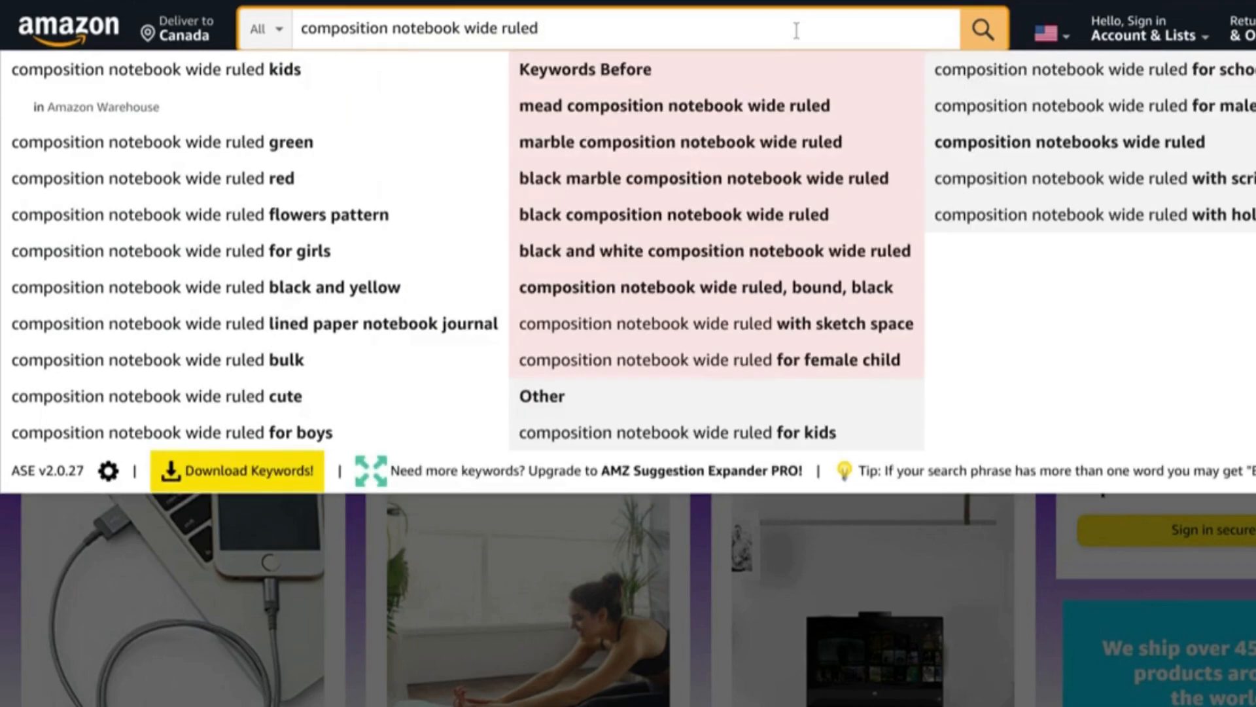
mouse_move(463, 112)
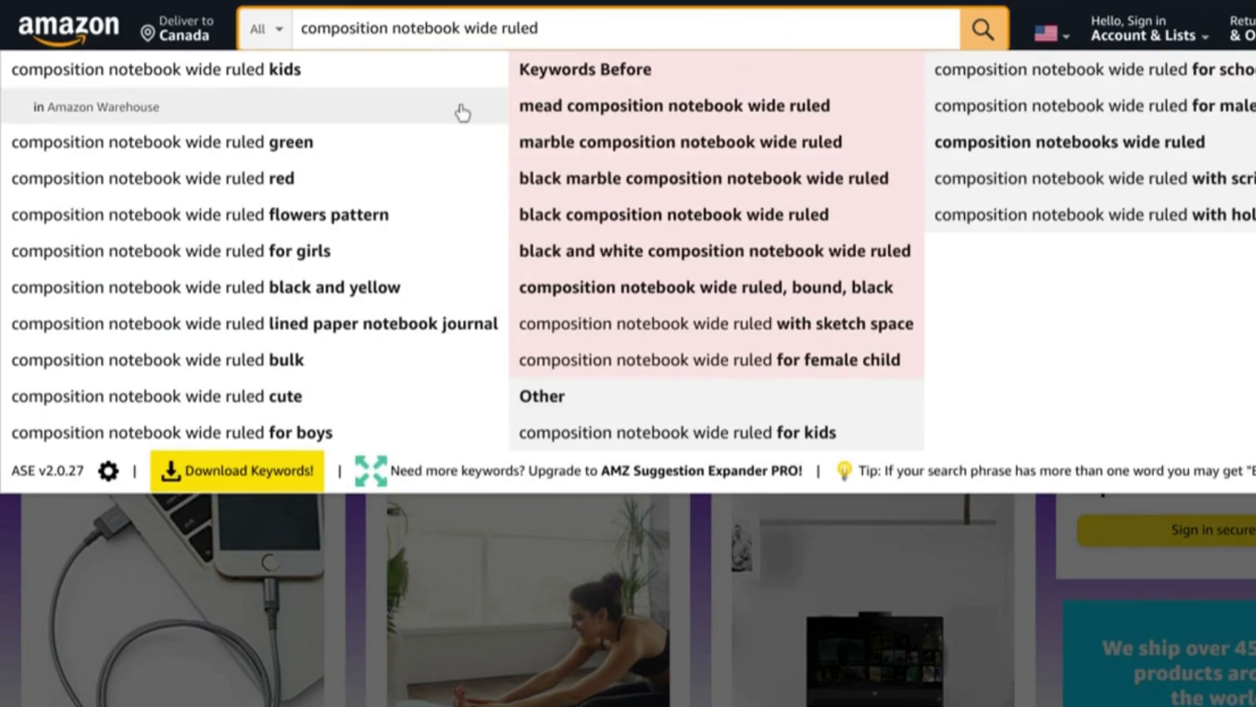
mouse_move(323, 135)
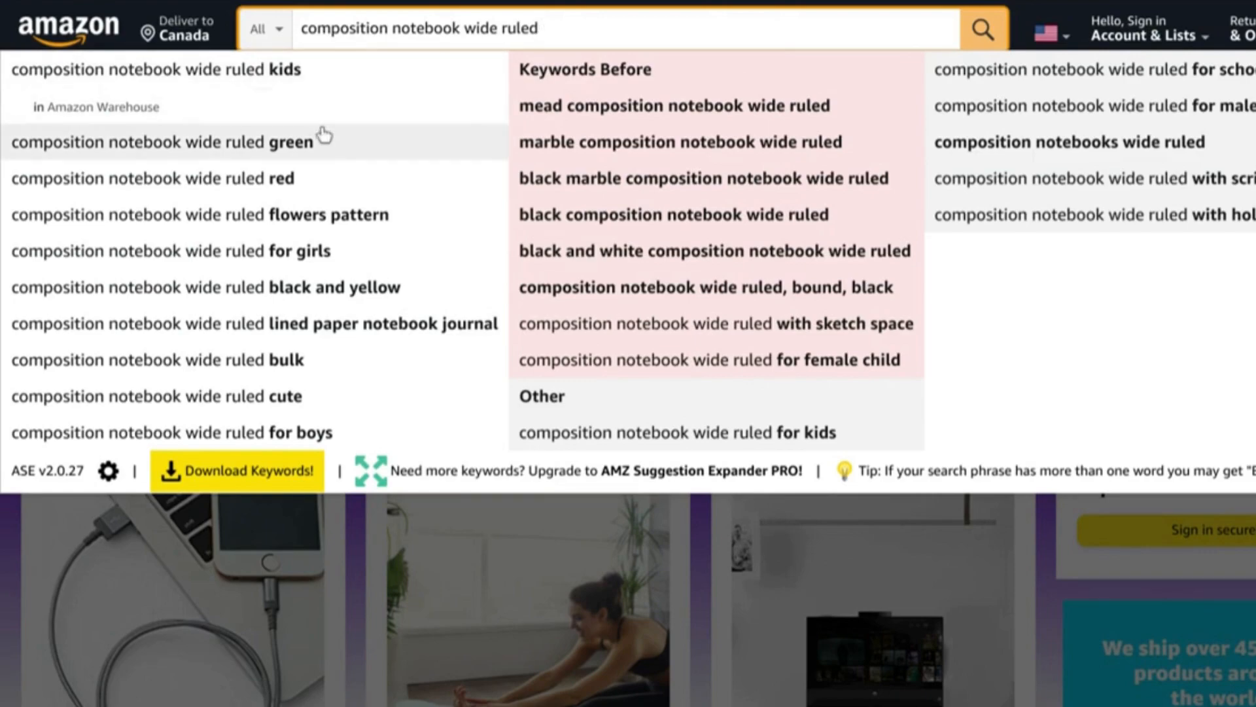
mouse_move(305, 213)
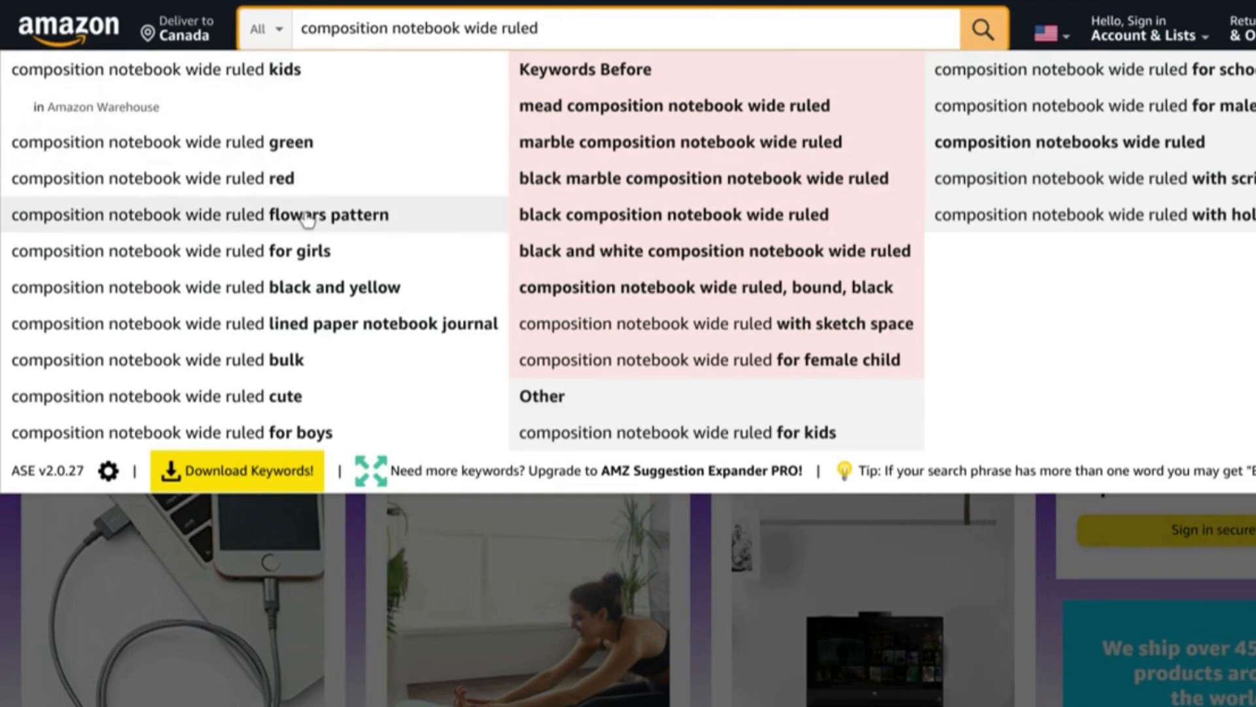
mouse_move(313, 291)
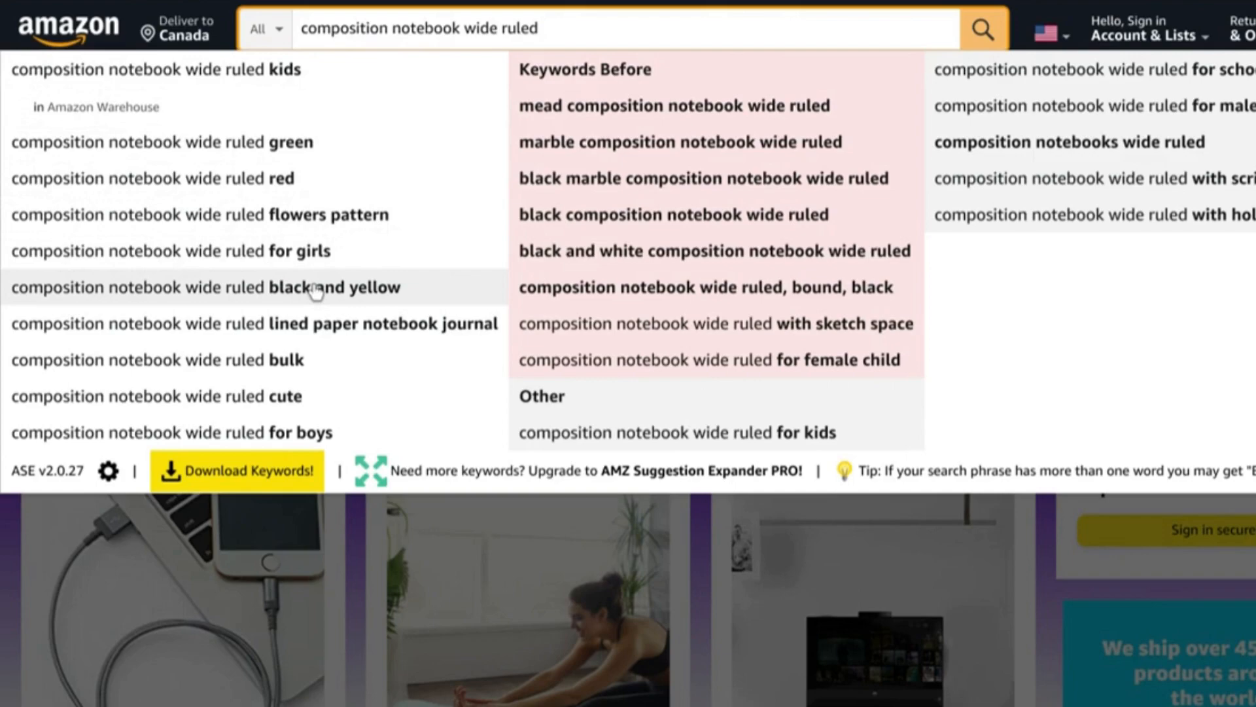
mouse_move(310, 400)
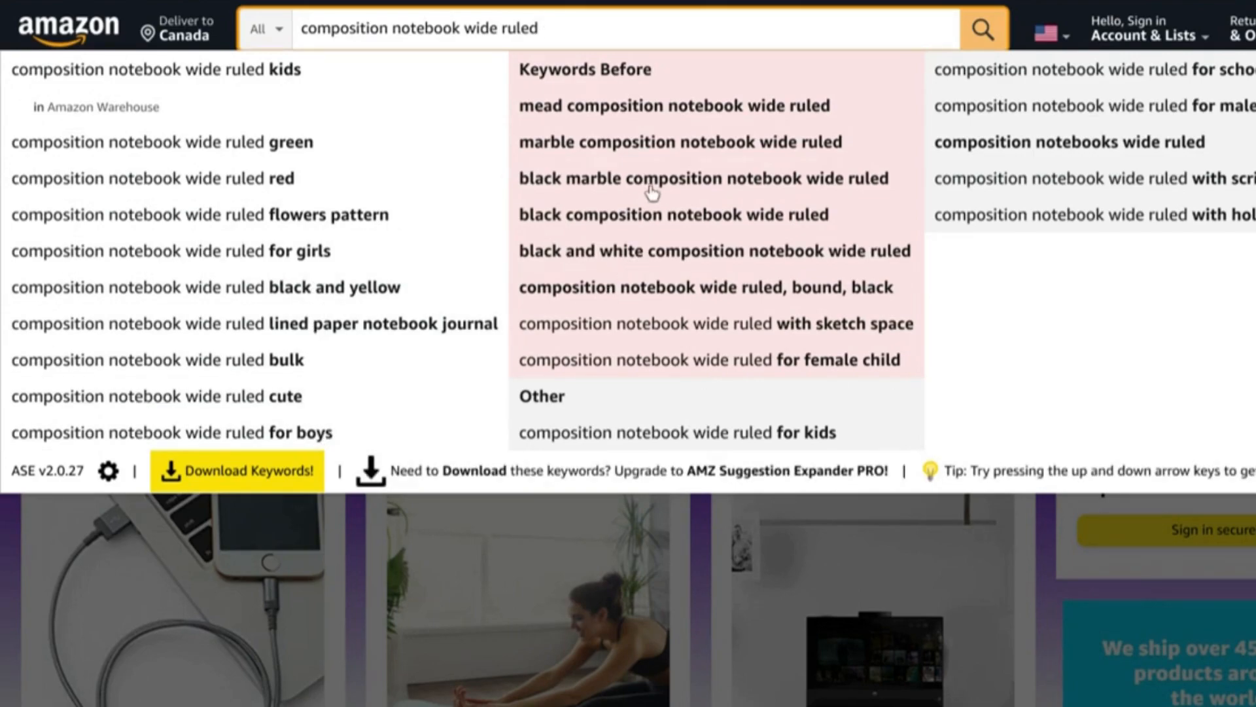
mouse_move(588, 154)
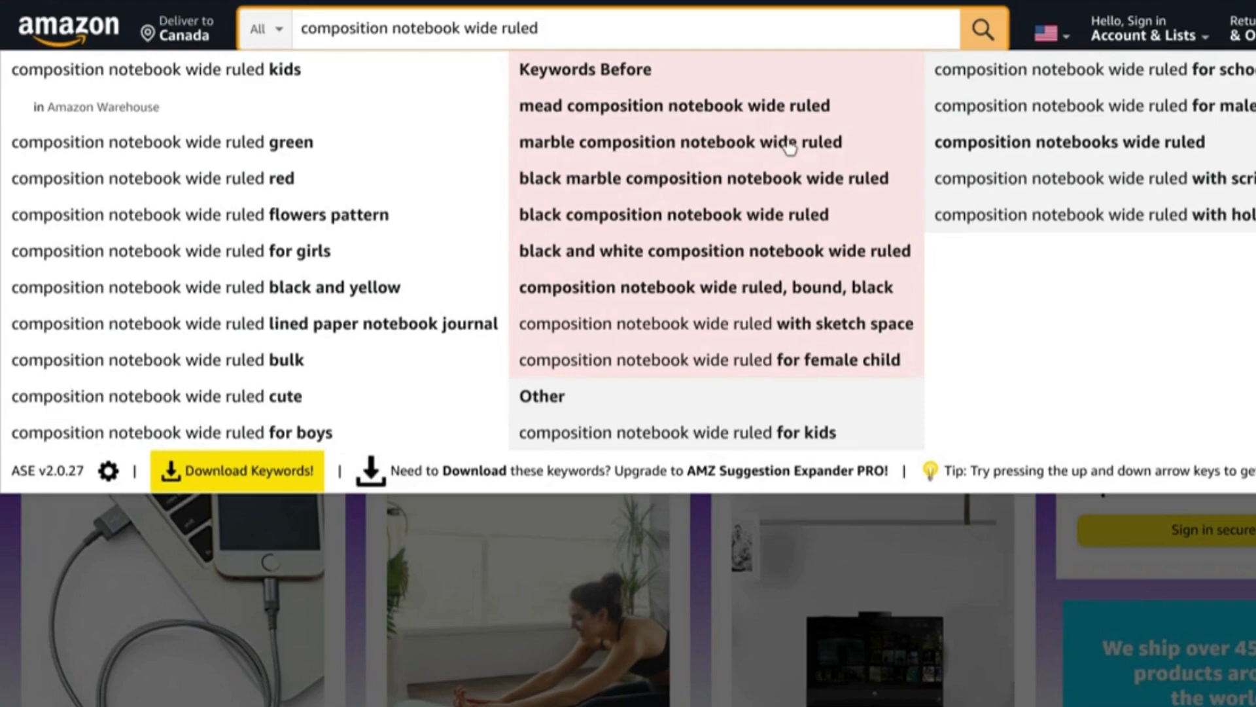
mouse_move(713, 300)
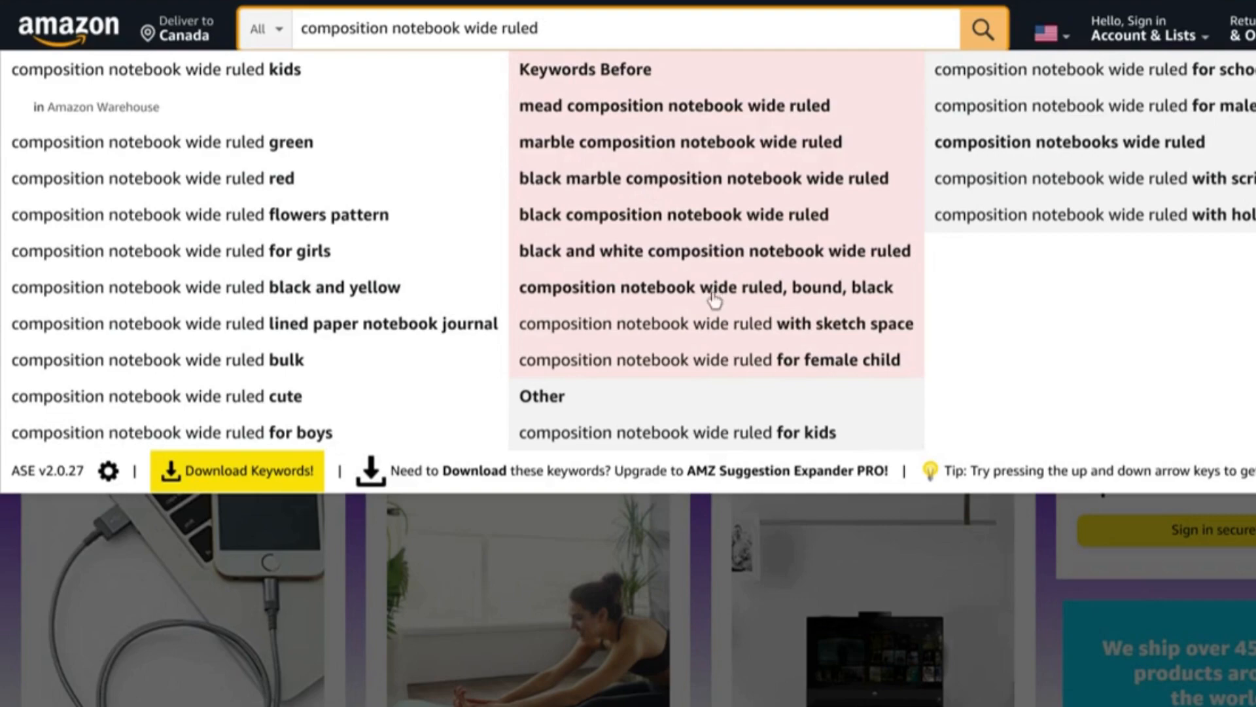
mouse_move(671, 333)
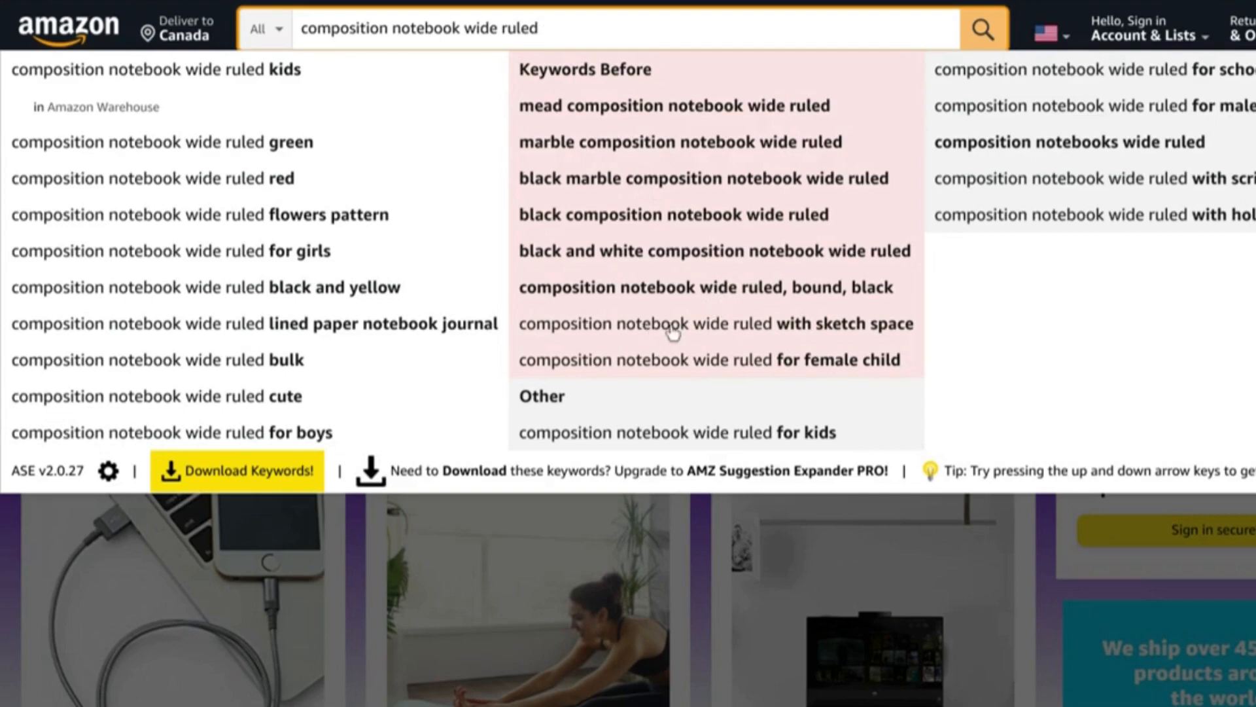
mouse_move(858, 335)
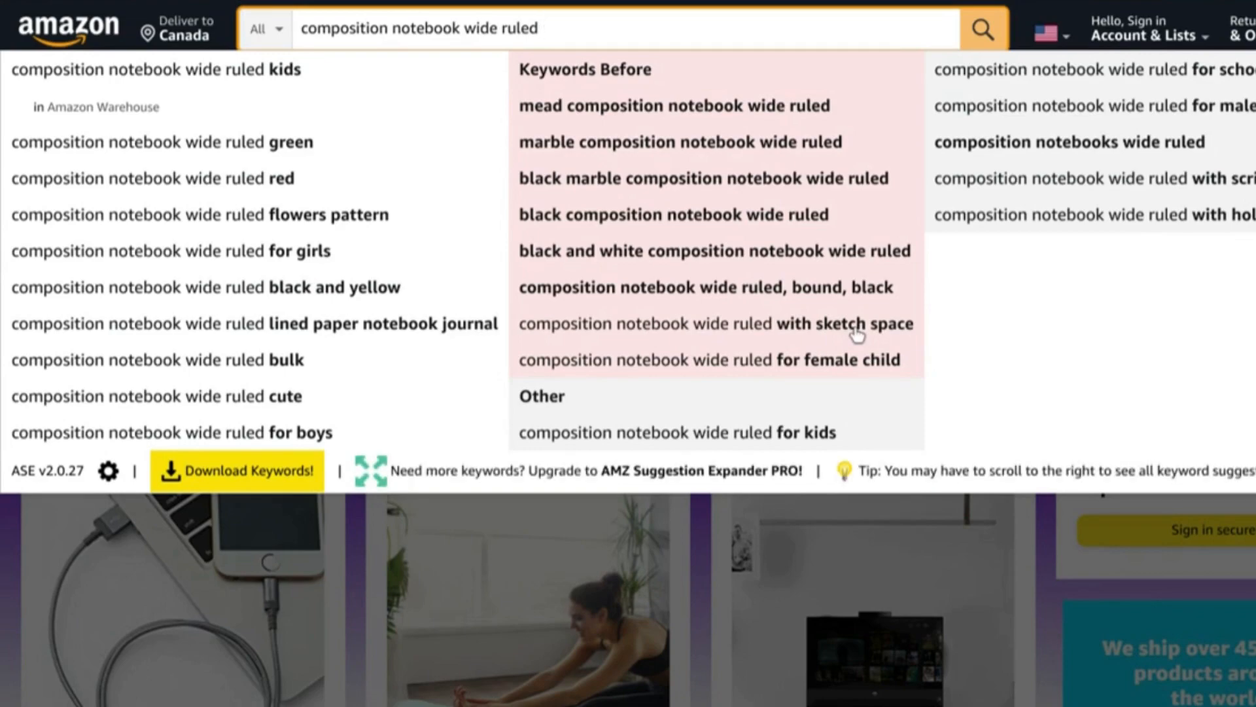
mouse_move(1200, 192)
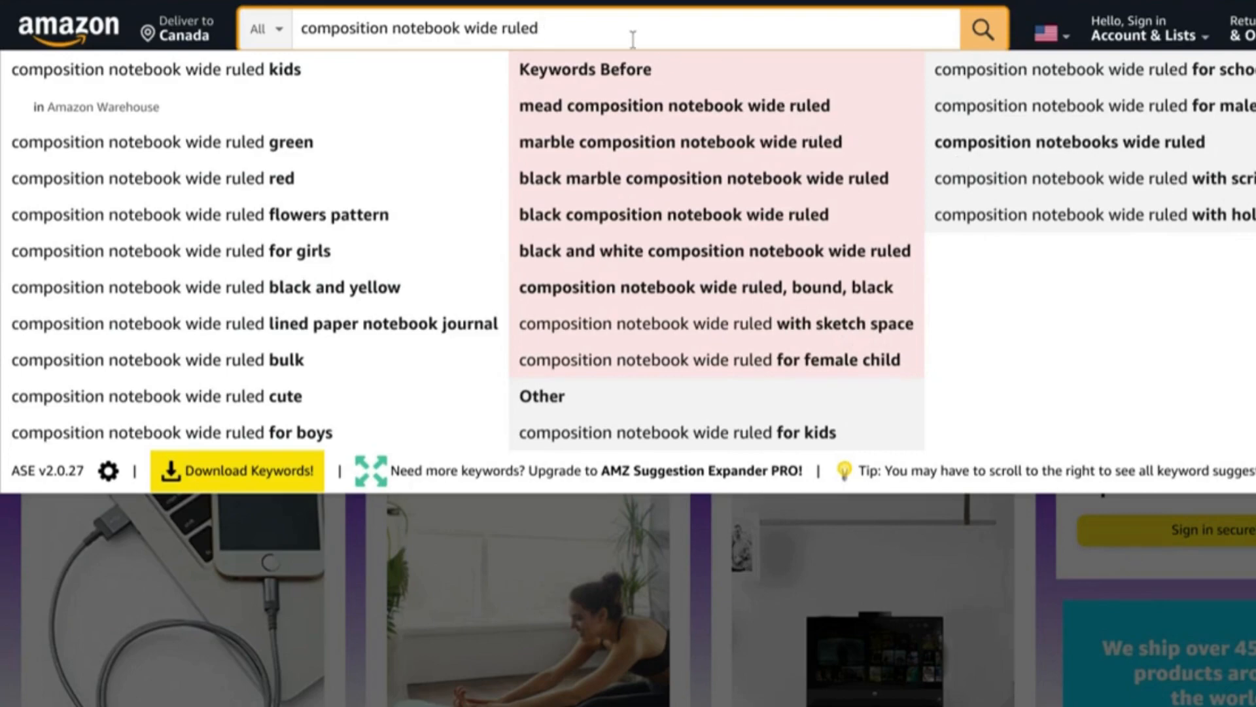
key("Backspace")
type("college")
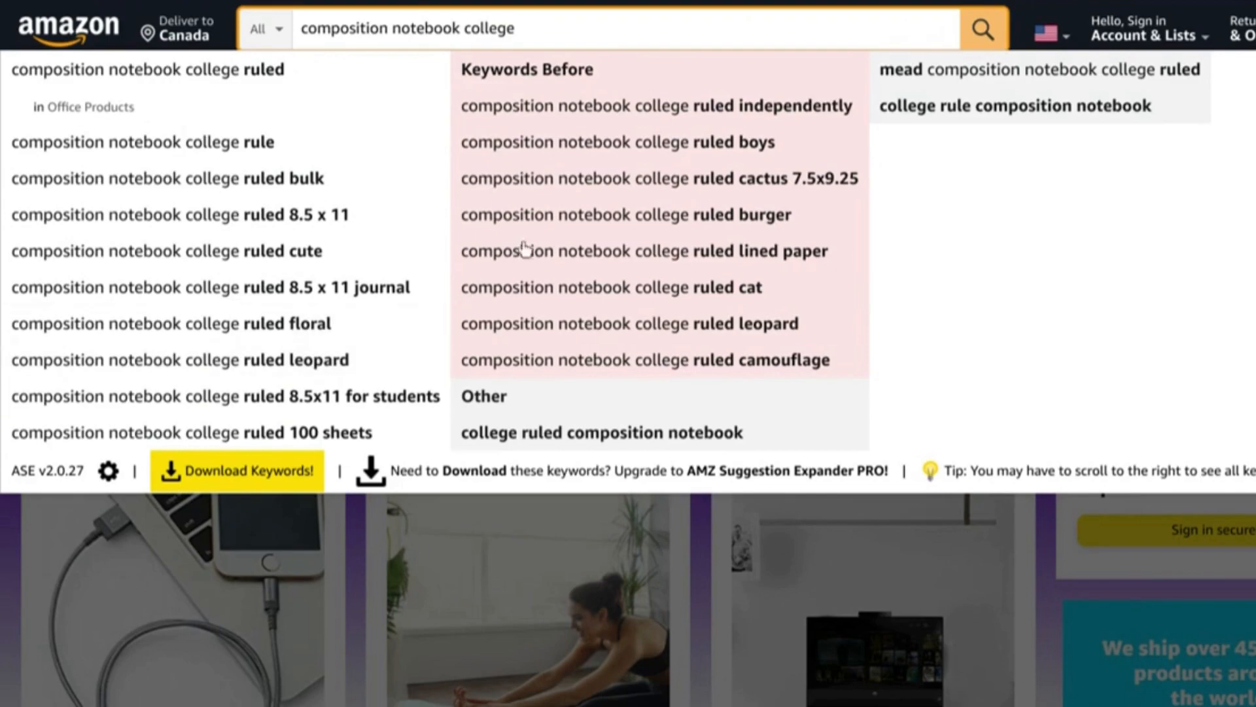
mouse_move(740, 220)
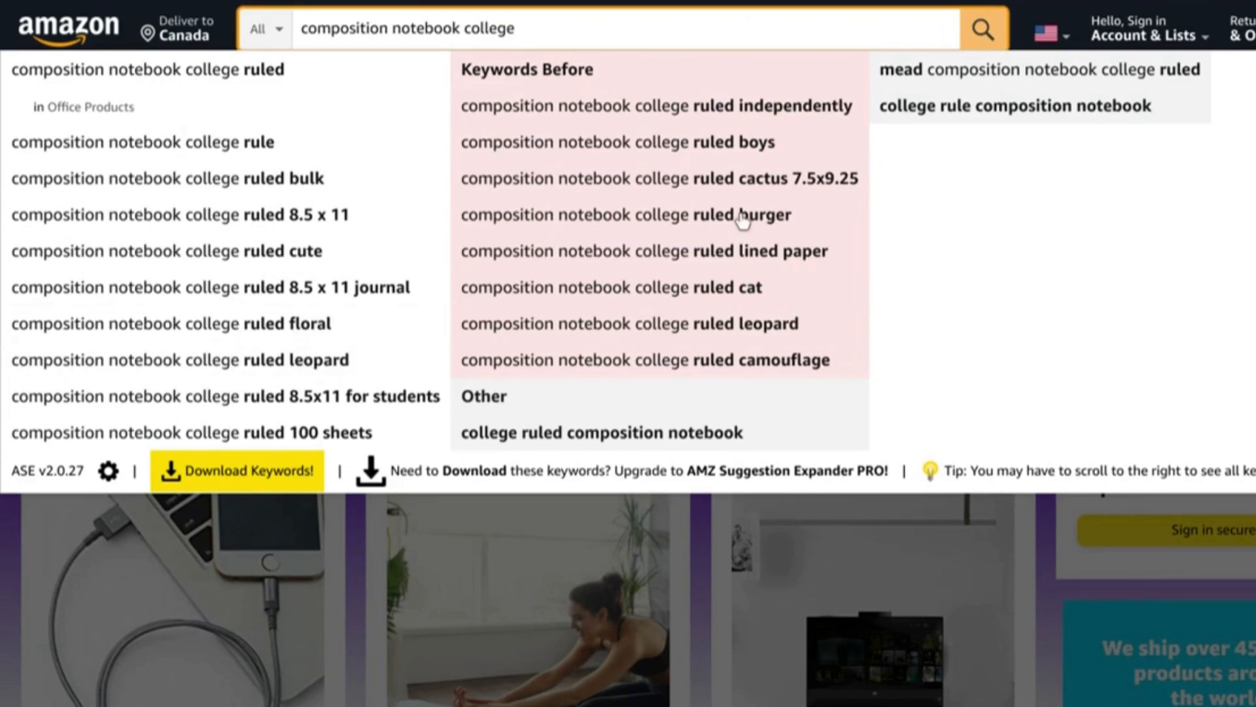
mouse_move(759, 369)
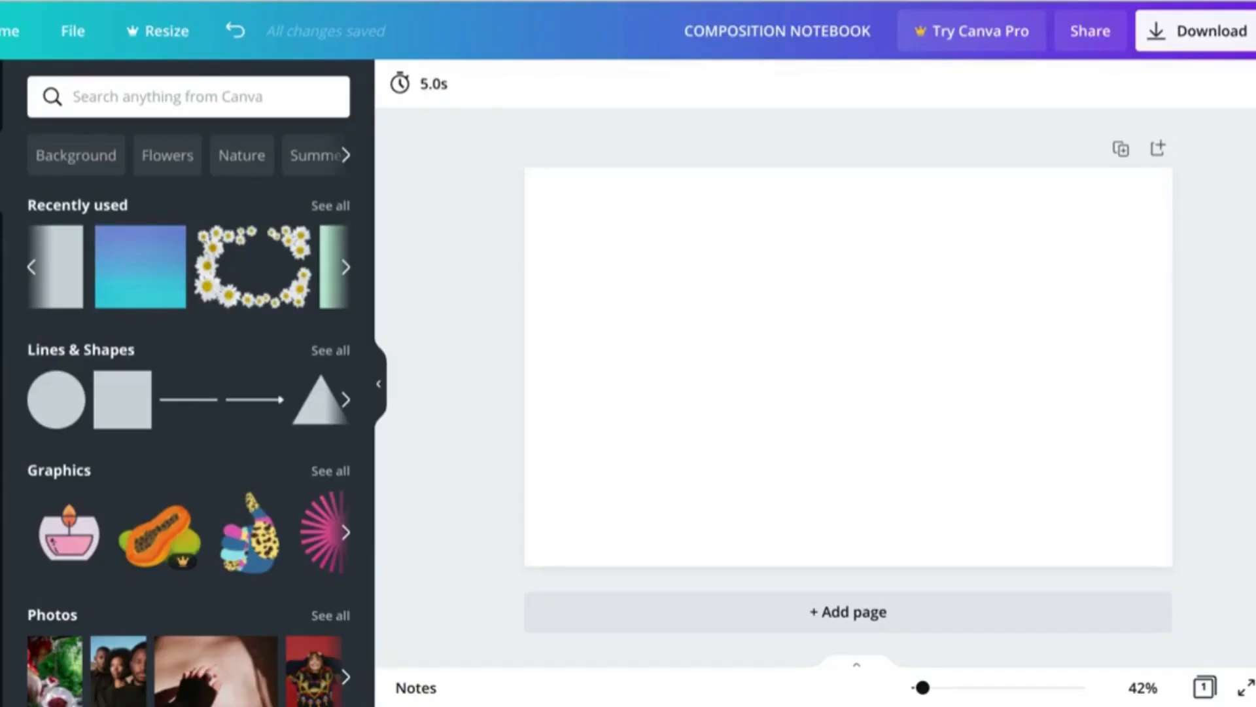
mouse_move(122, 399)
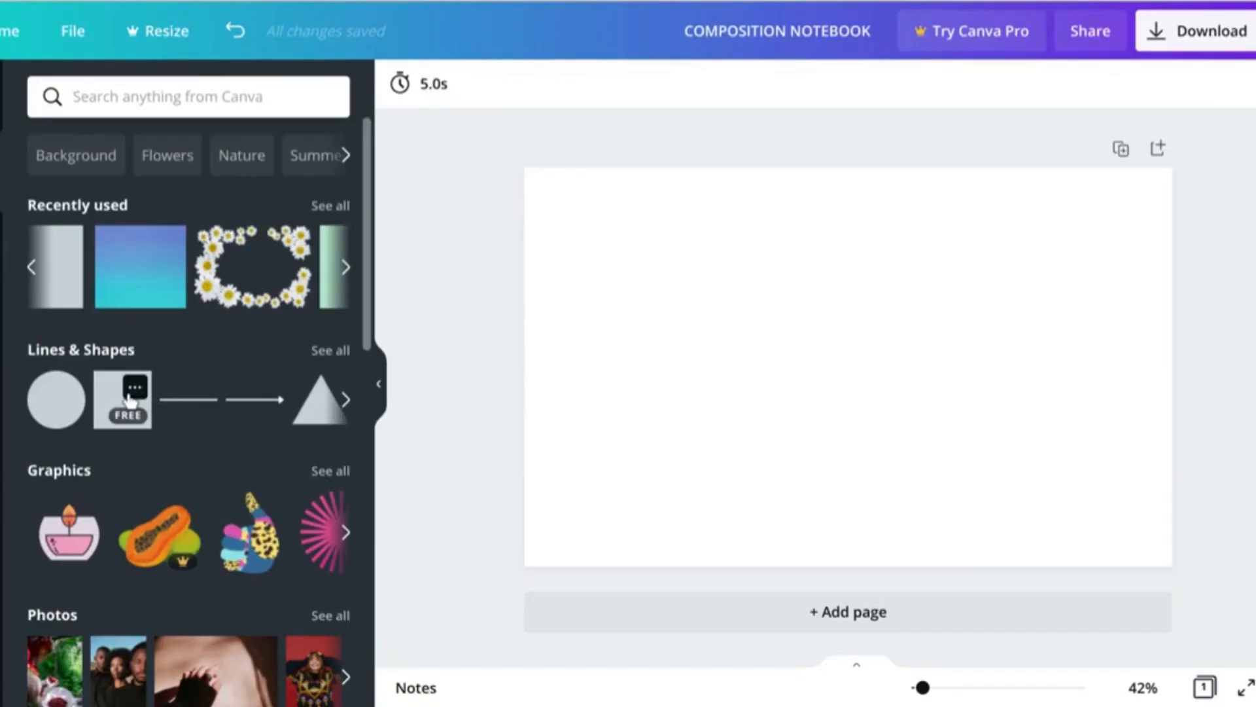
Add a square, colour it black and narrow it into a thin strip.
left_click(122, 400)
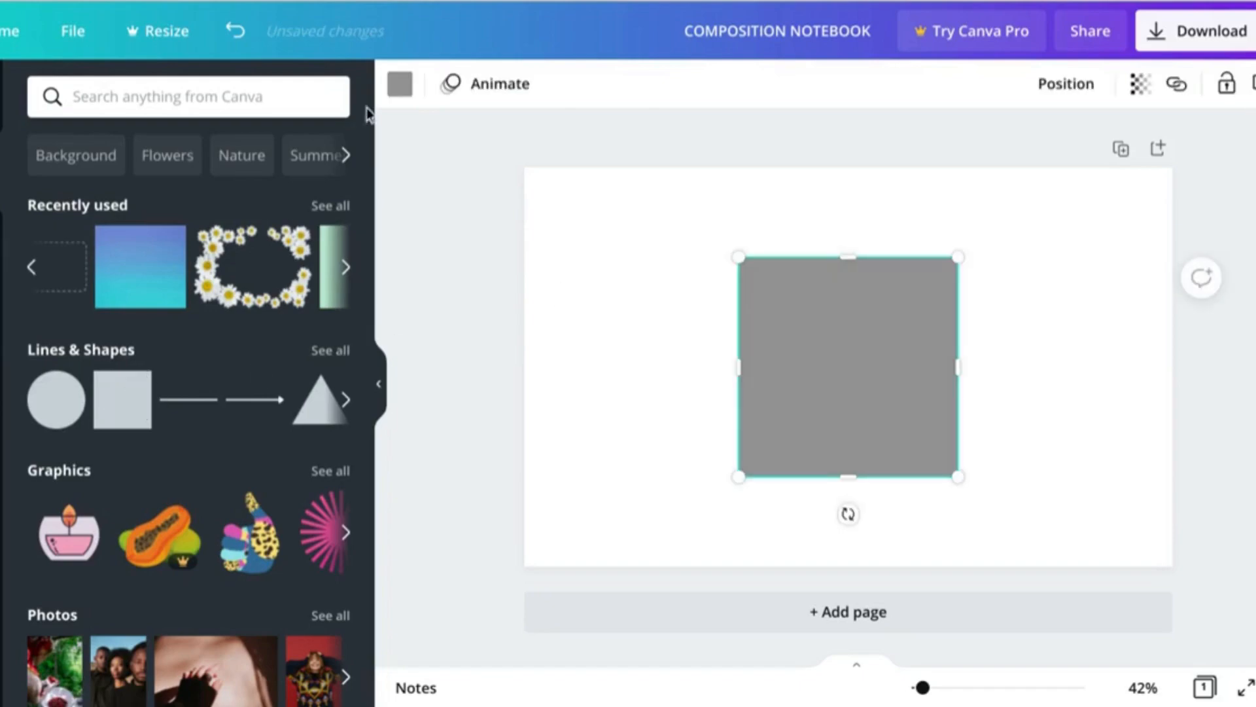
left_click(398, 83)
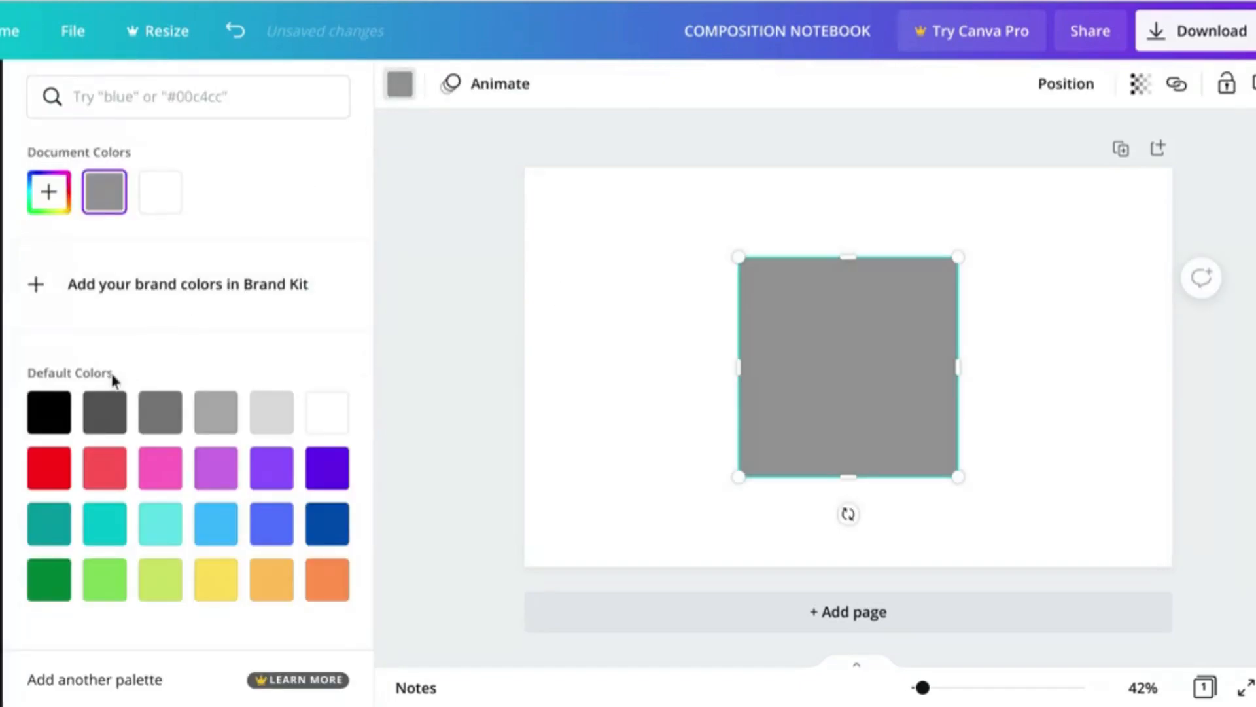
left_click(48, 411)
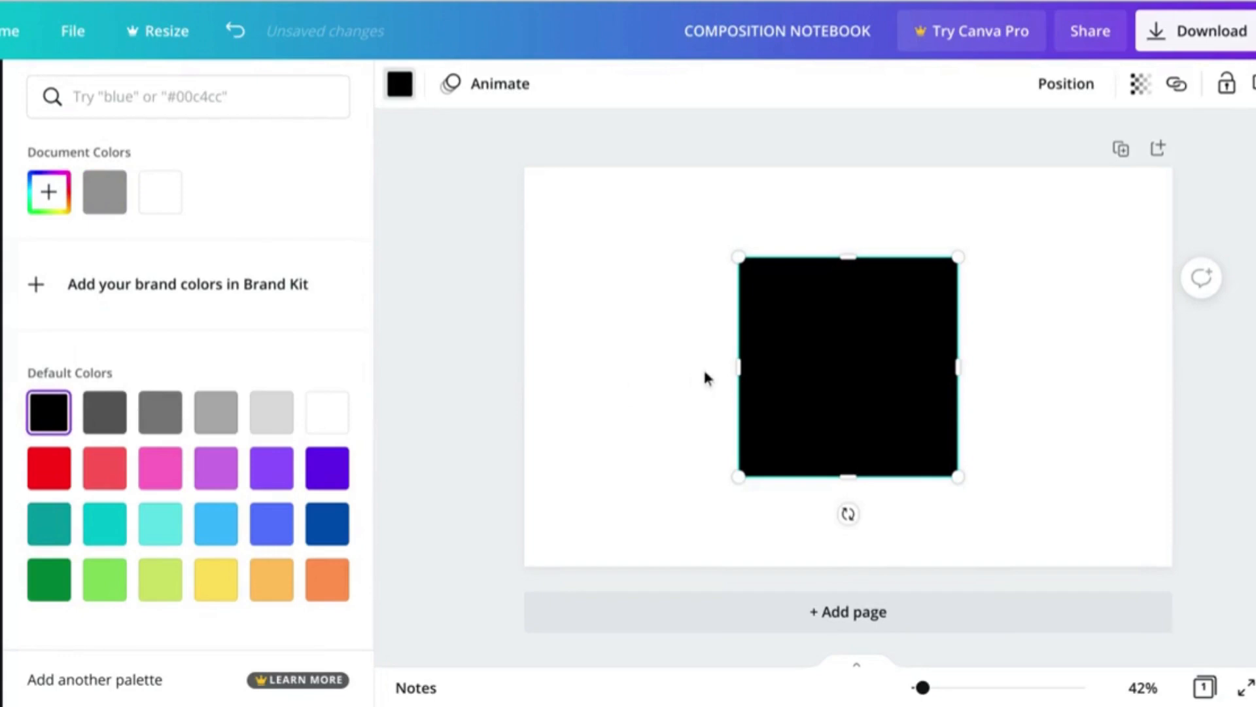
left_click_drag(959, 365, 810, 365)
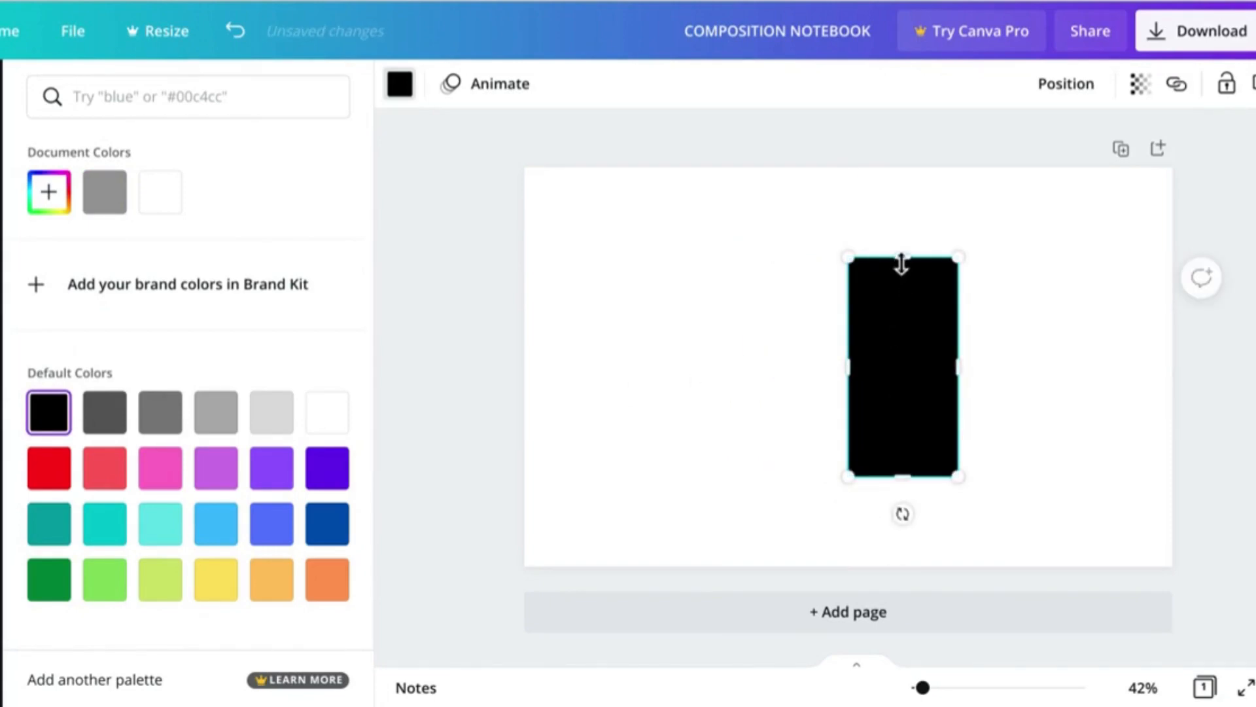
Stretch the strip to full page height and centre it horizontally as the spine.
left_click_drag(902, 256, 901, 159)
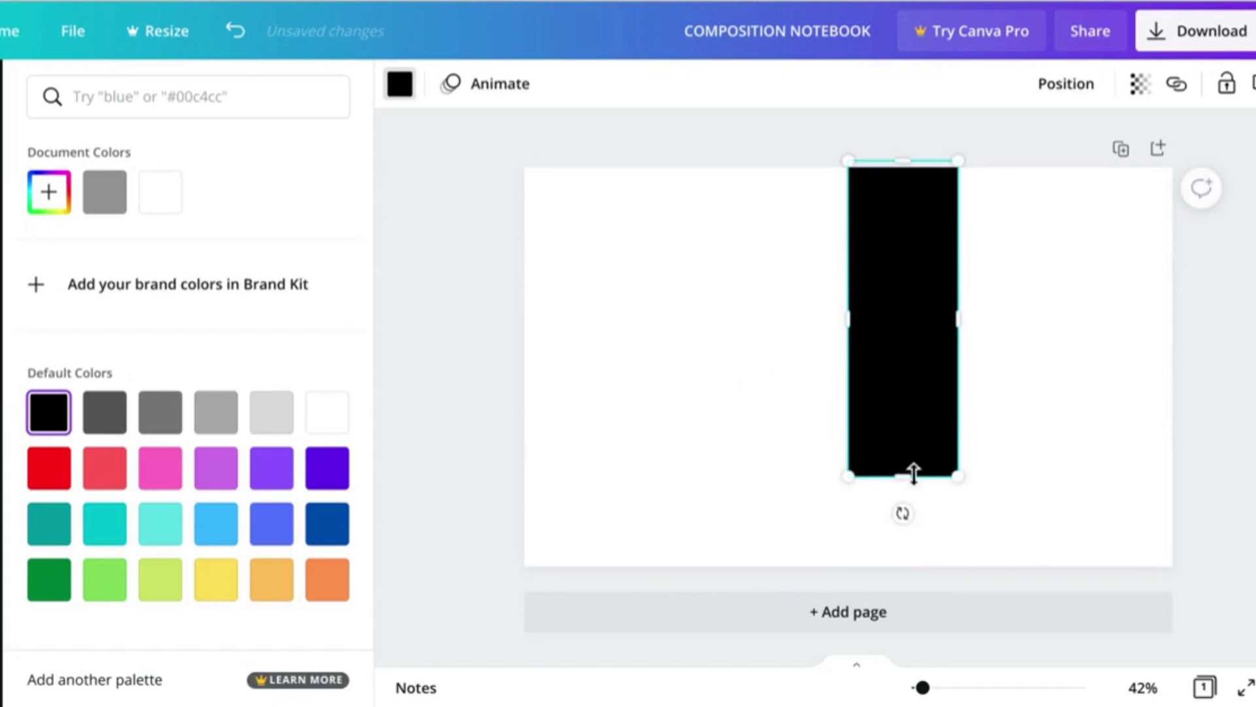
left_click_drag(903, 474, 903, 565)
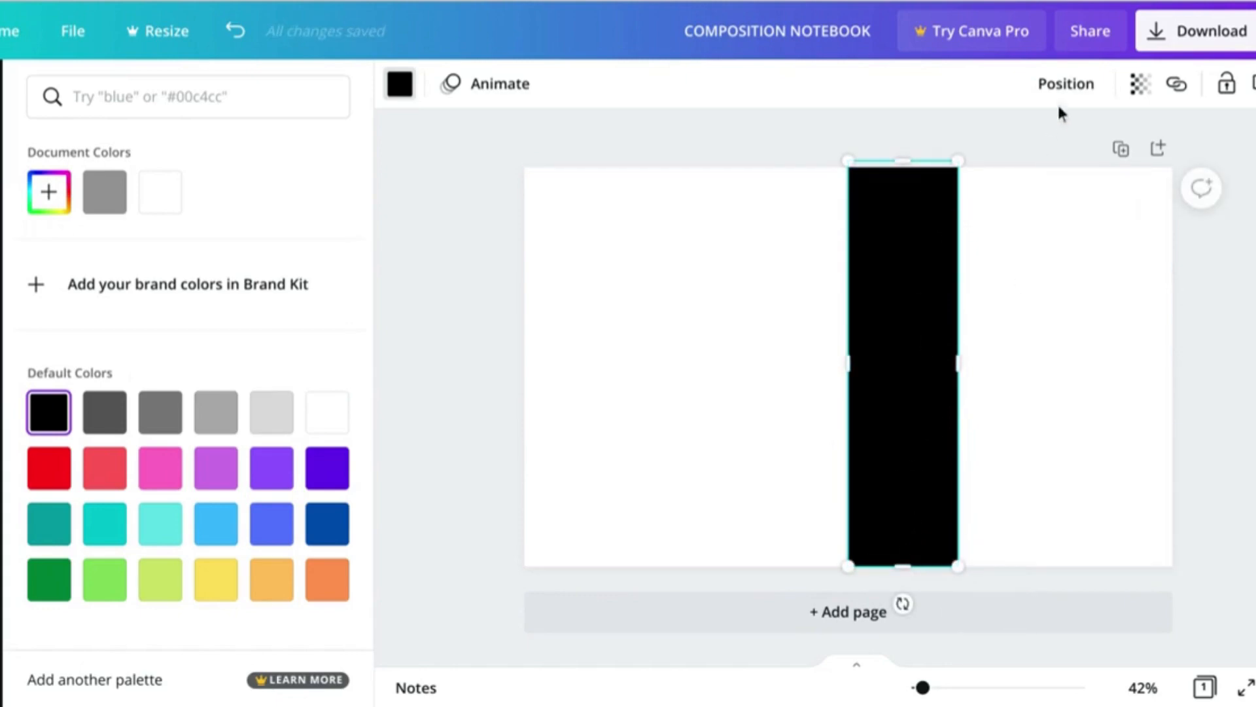
left_click(1065, 84)
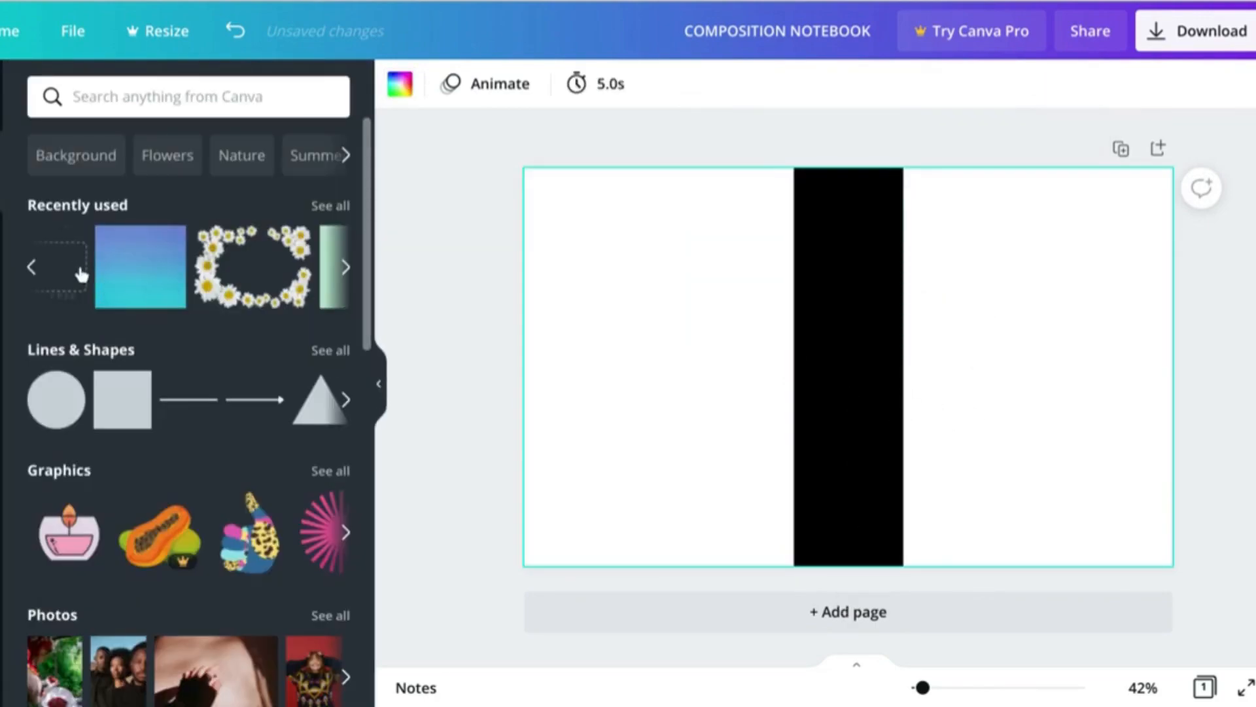
mouse_move(121, 399)
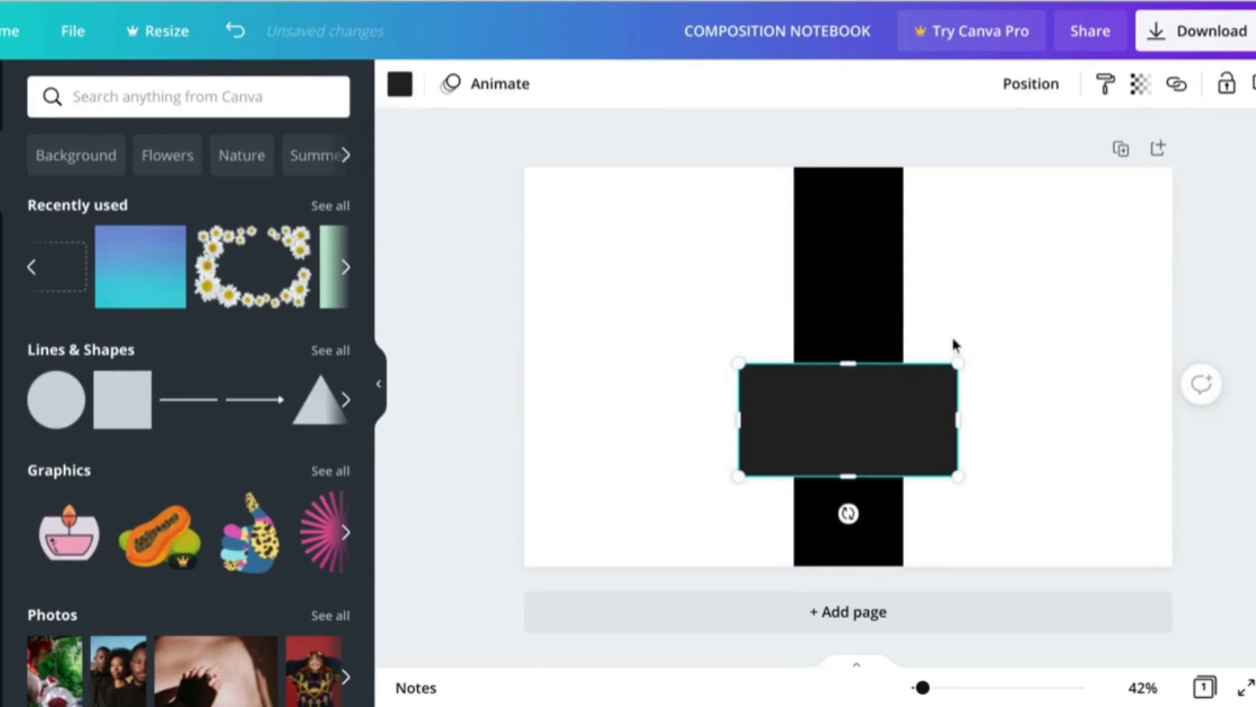
Position and size a grey rectangle as a label box on the upper front cover.
left_click_drag(846, 420, 1038, 265)
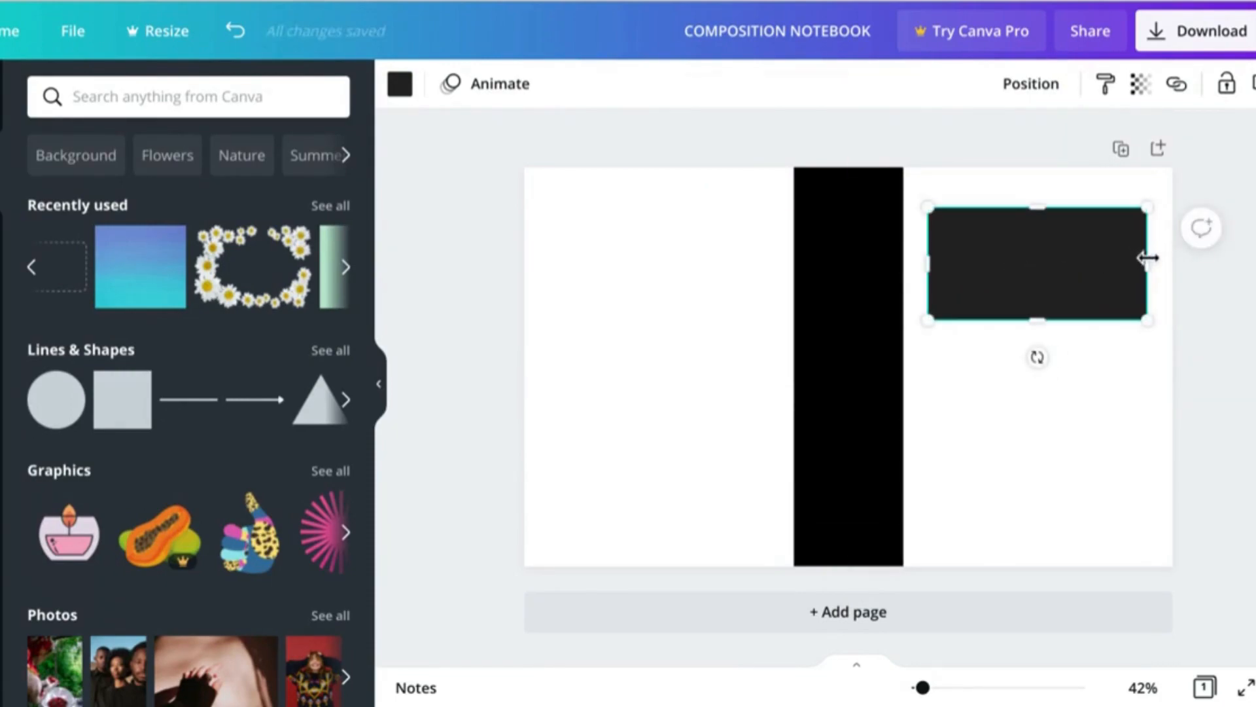
left_click_drag(1151, 257, 1101, 264)
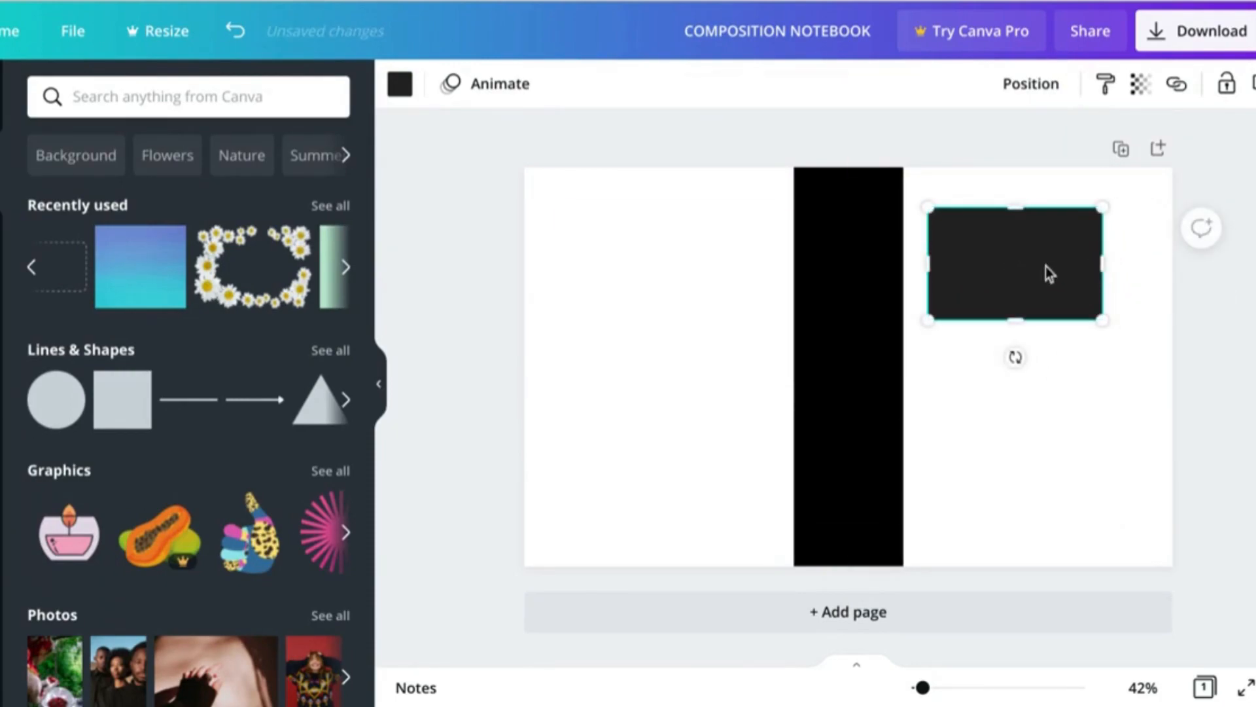
left_click_drag(1015, 265, 1068, 289)
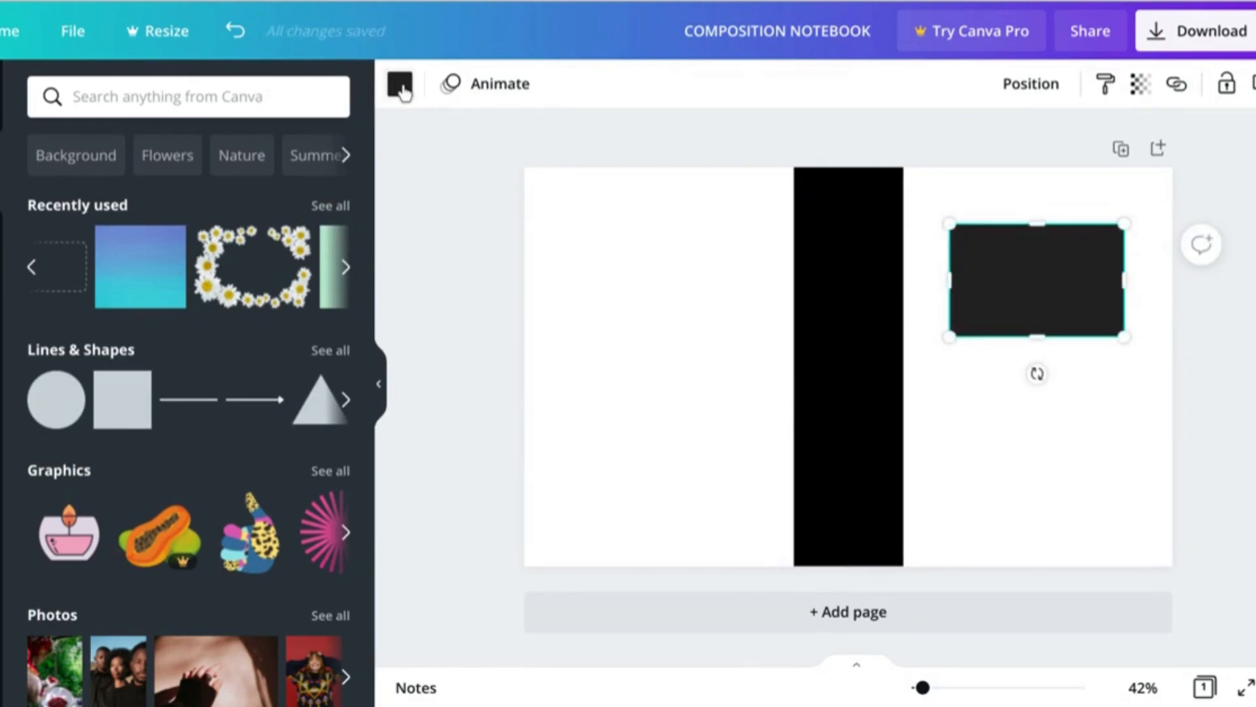
left_click(271, 412)
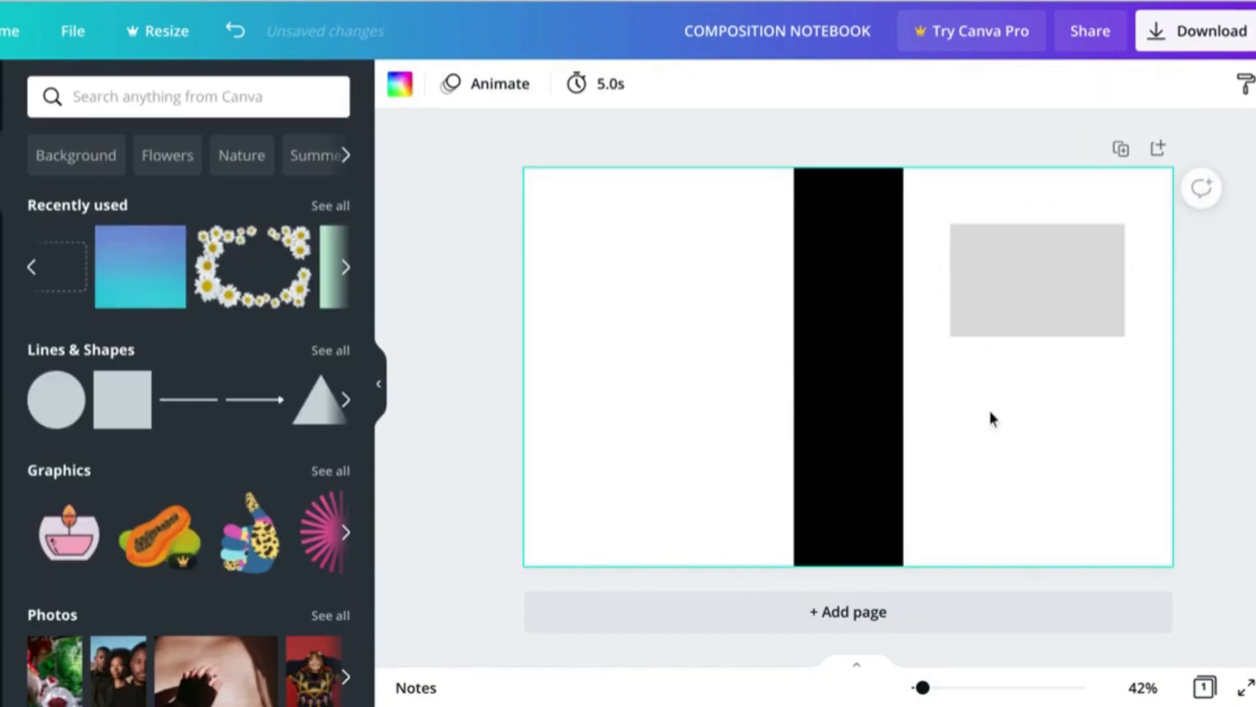
Add a dashed frame, fit it over the label box and deselect everything.
left_click(1036, 279)
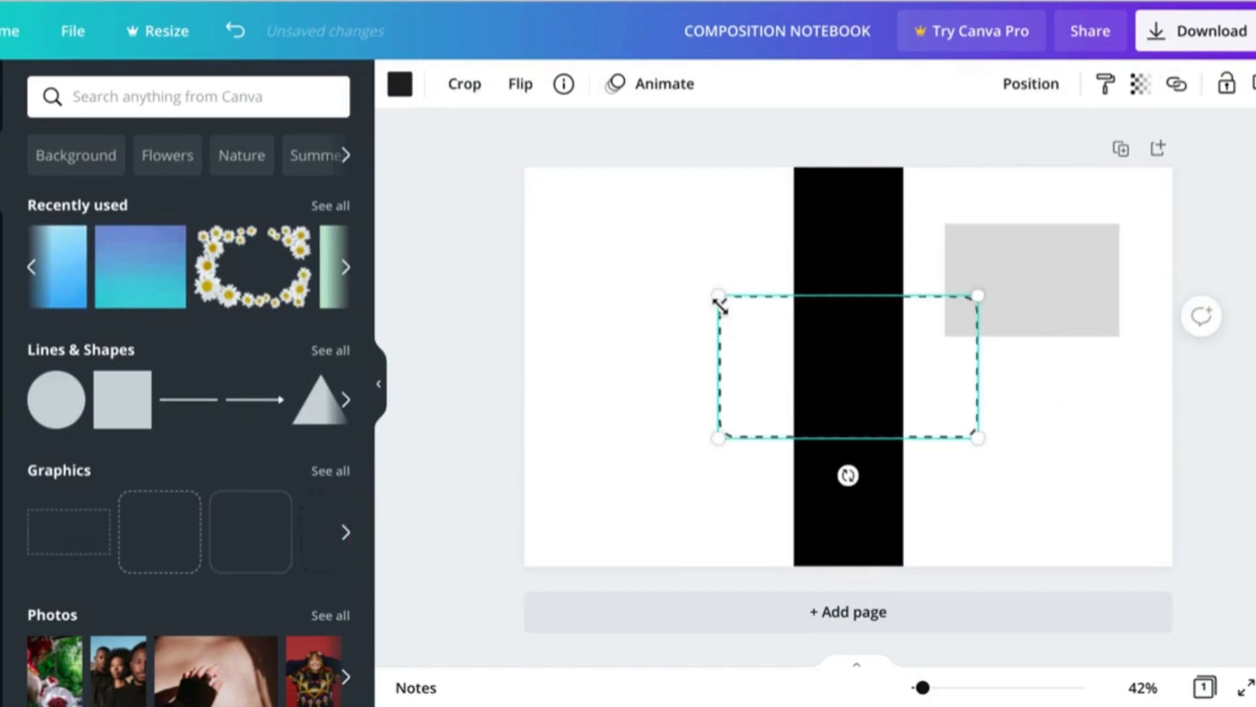
left_click_drag(717, 294, 793, 336)
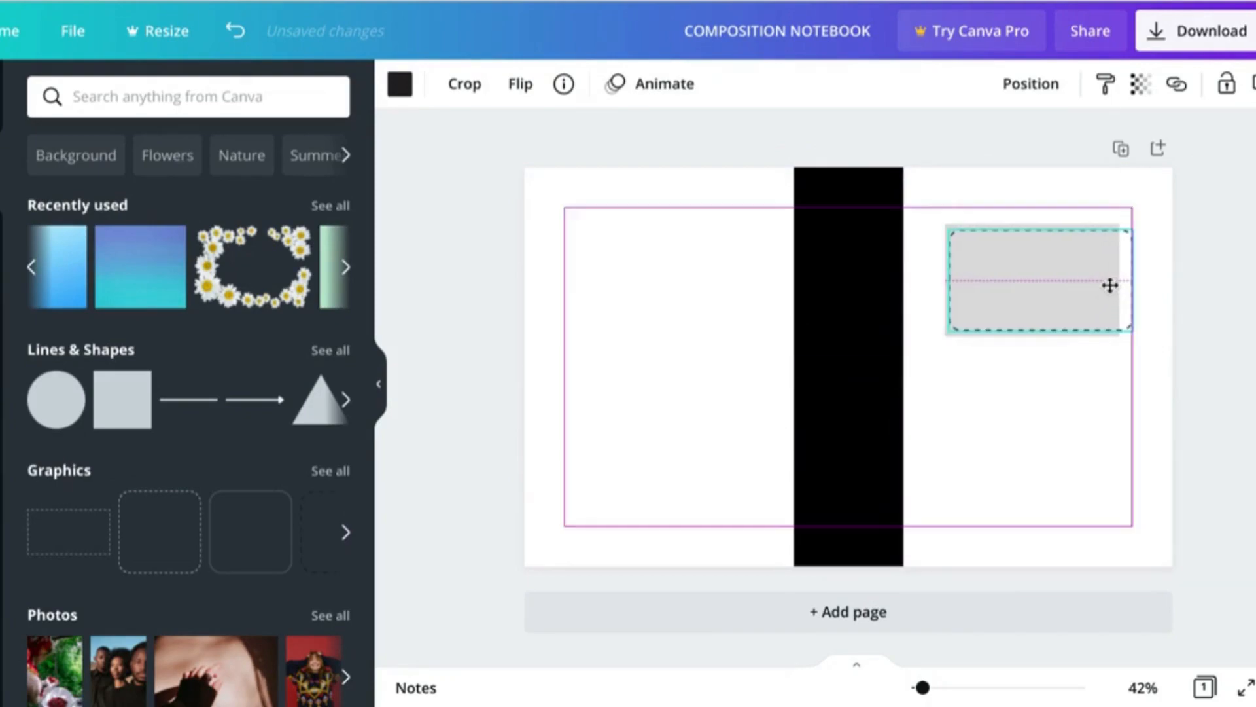
left_click_drag(1130, 331, 1113, 325)
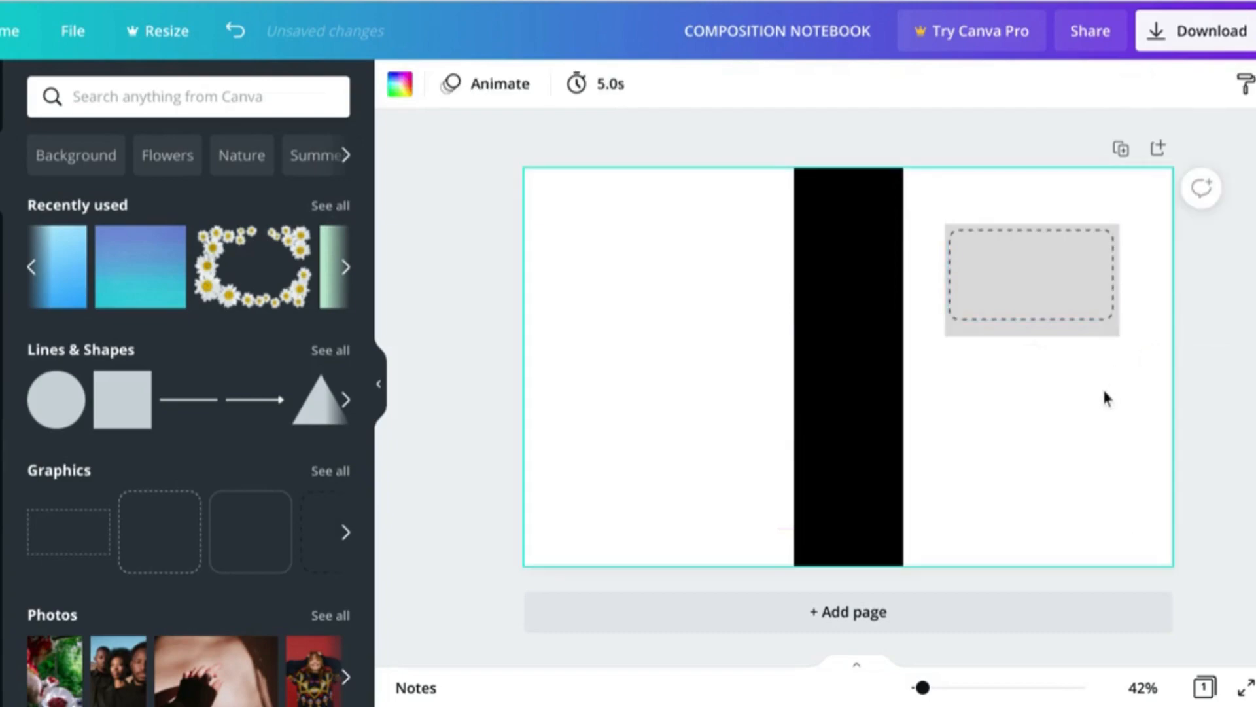
left_click(1033, 278)
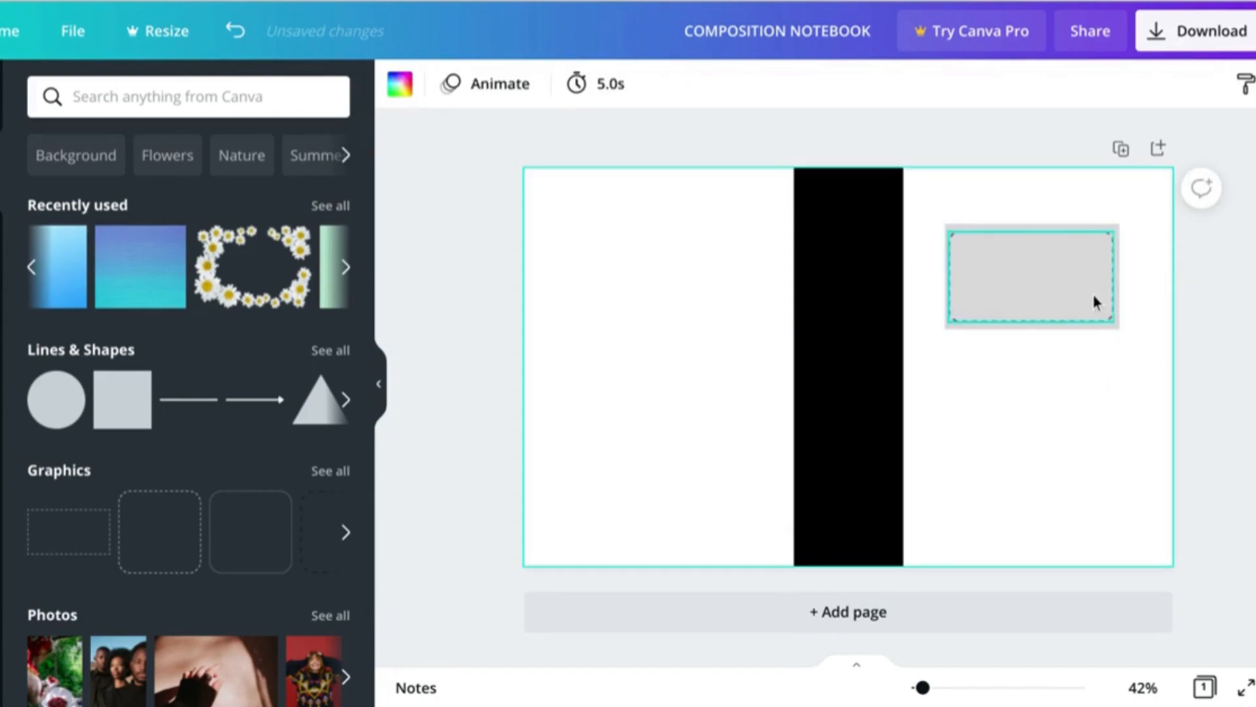
left_click(1032, 276)
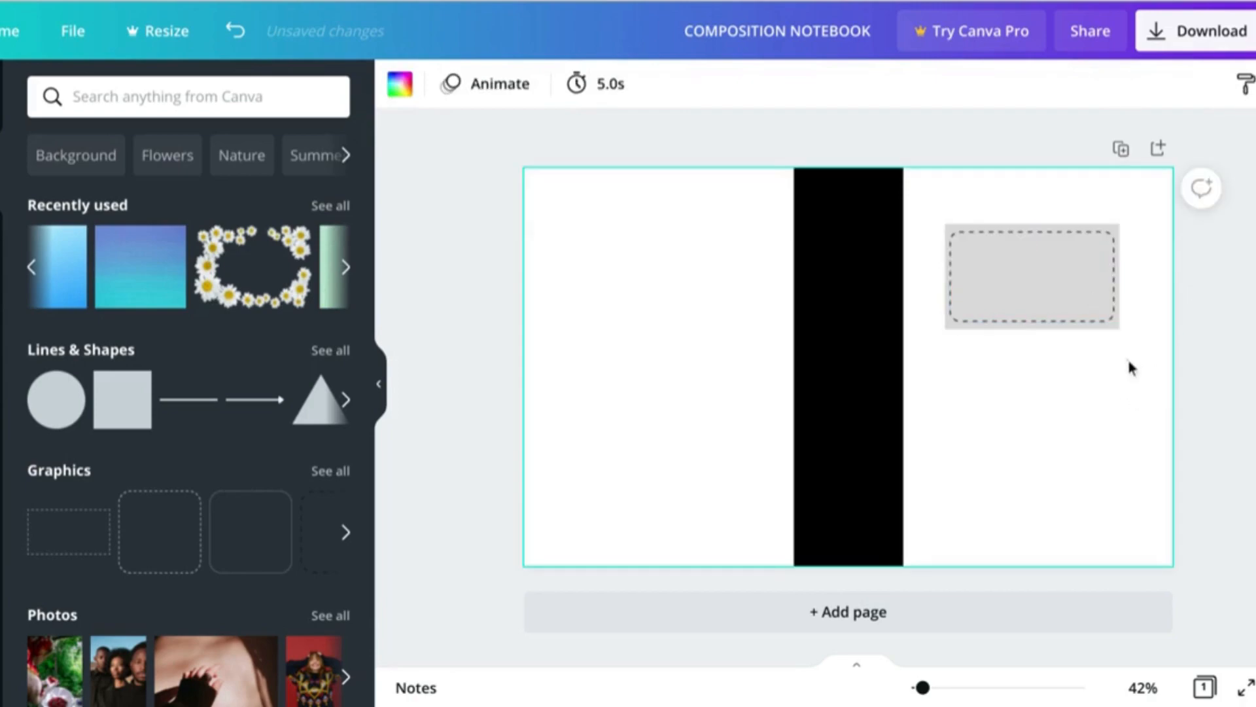
left_click(1033, 275)
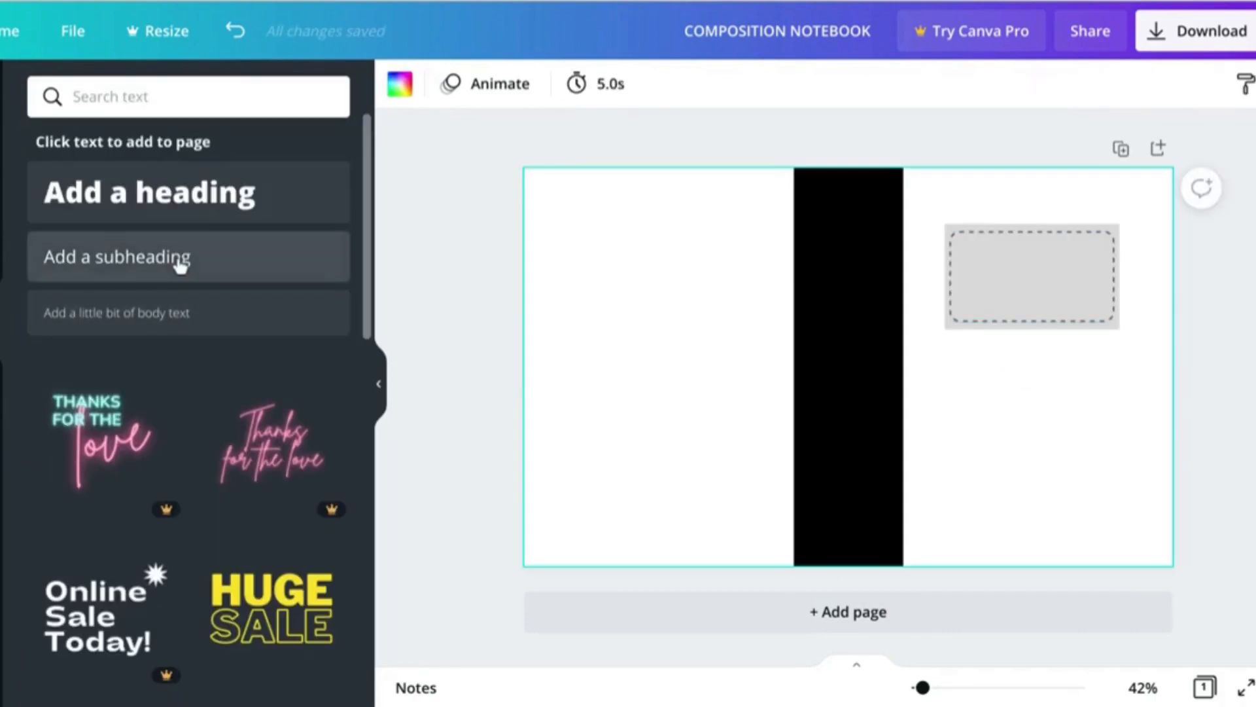
Add a 'COMPOSITION NOTEBOOK' title in Cooper Hewitt inside the label box.
left_click(117, 256)
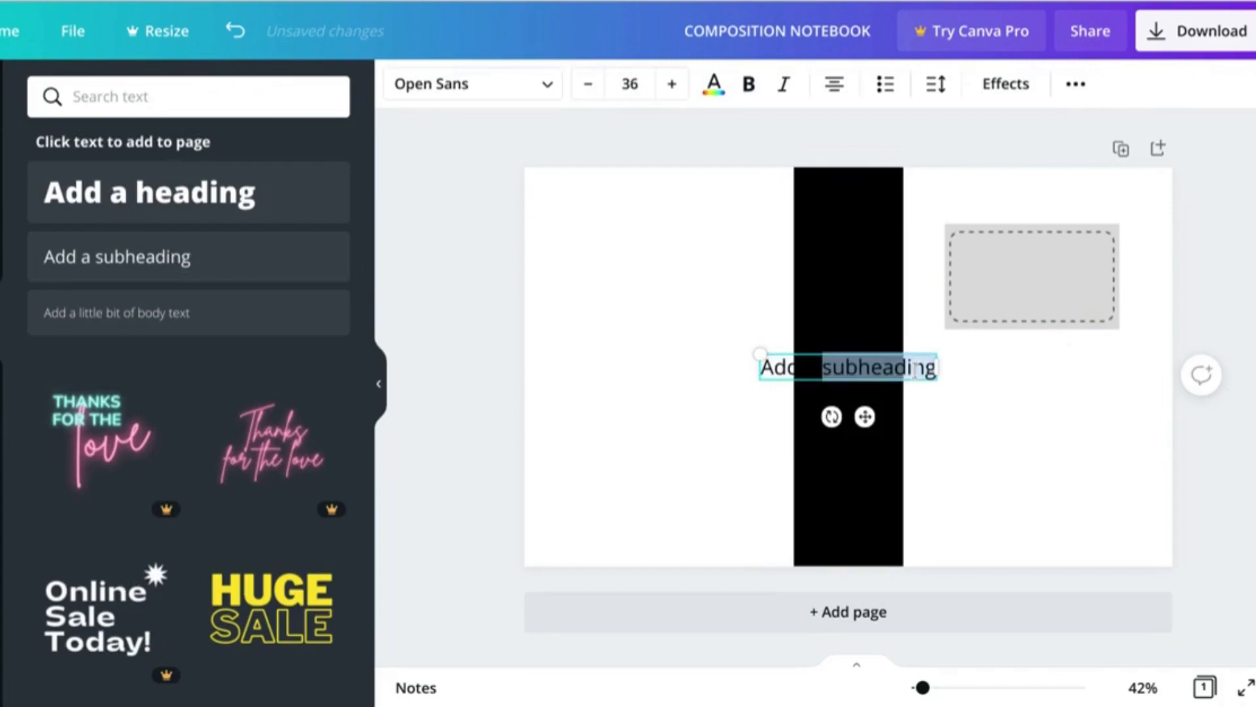
left_click_drag(846, 367, 984, 379)
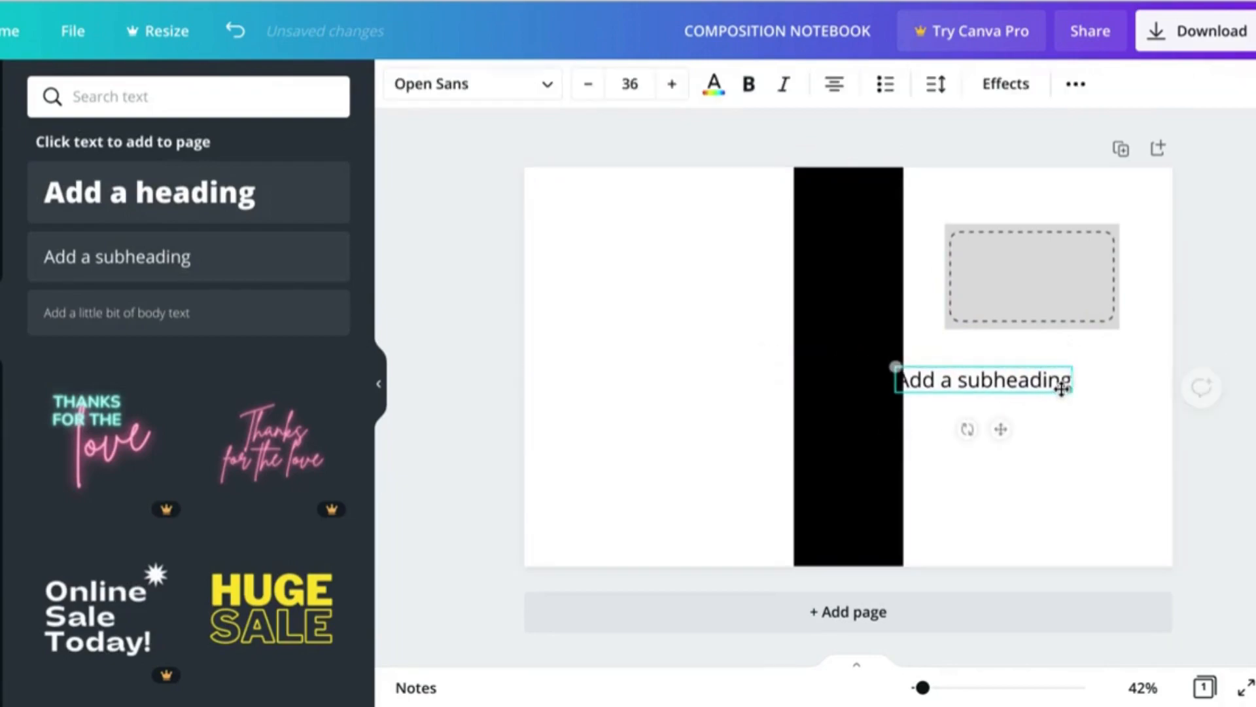
left_click_drag(984, 379, 1032, 264)
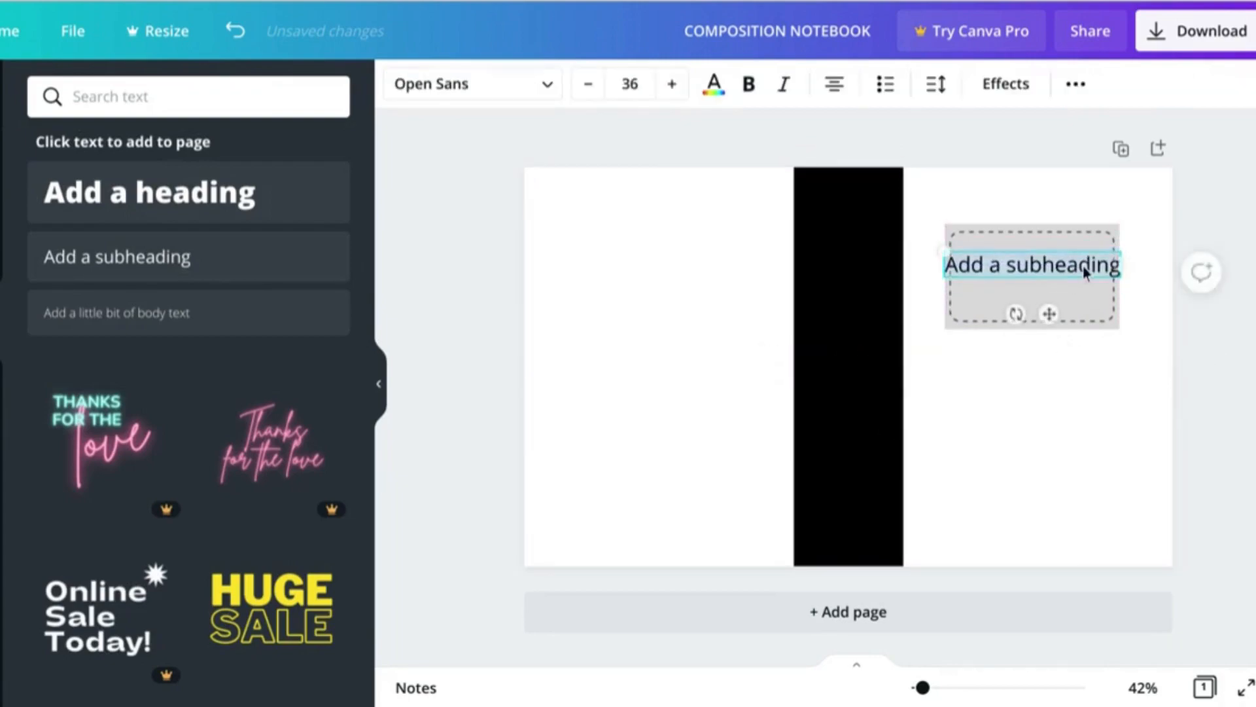
type("COMPOSITION")
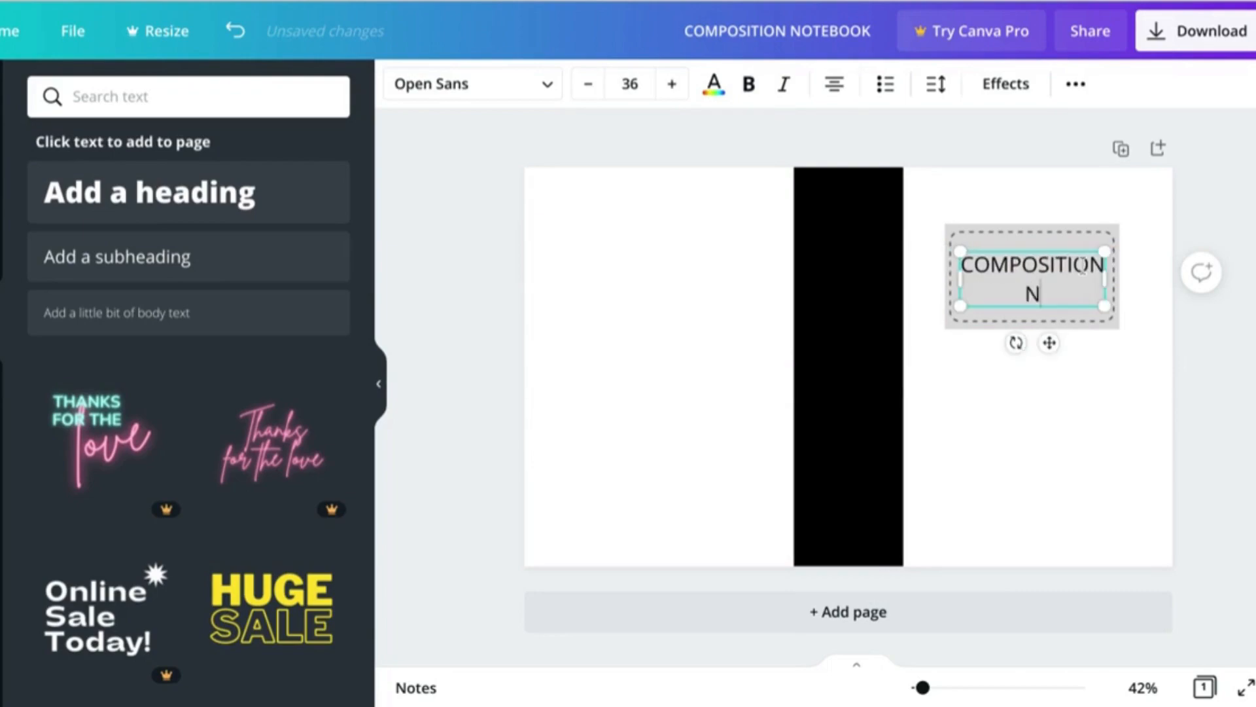
type("NOTEBOOK")
left_click(629, 84)
type("25")
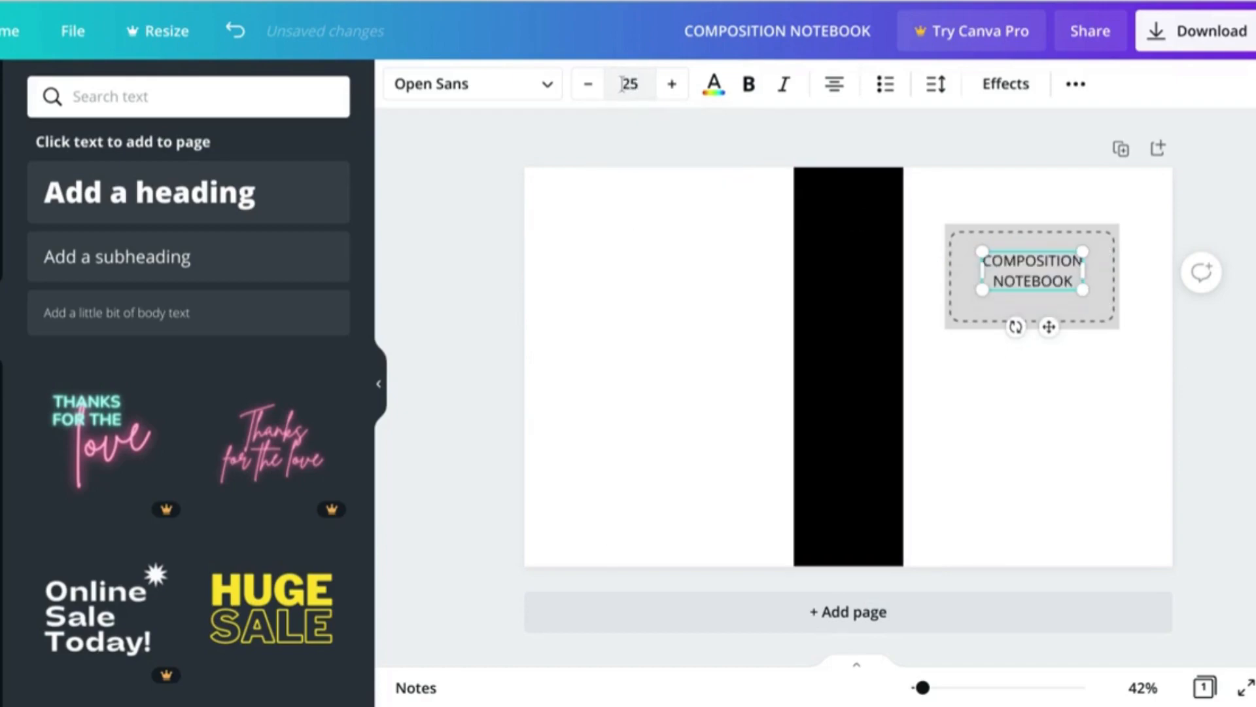
type("COOP")
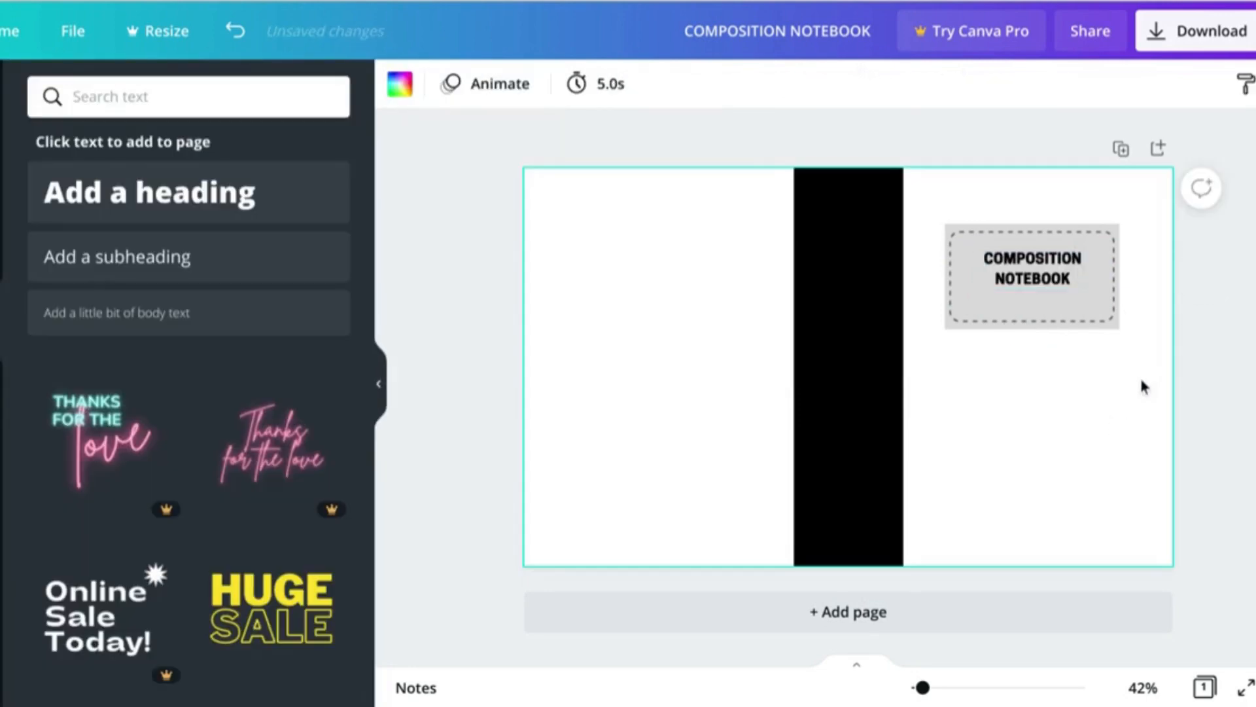
left_click(1032, 276)
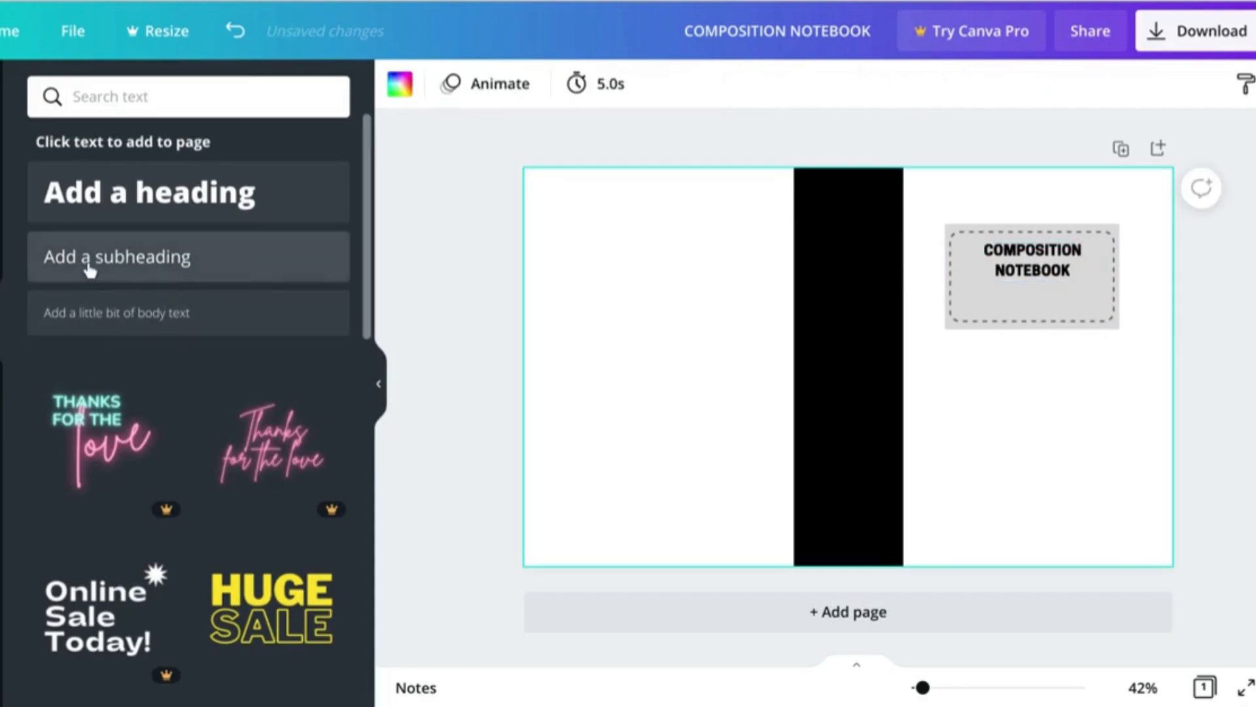
Add a '100 PAGE / WIDE RULE / 7.5" x 9.25"' details line beneath the title in Cooper Hewitt.
left_click(116, 256)
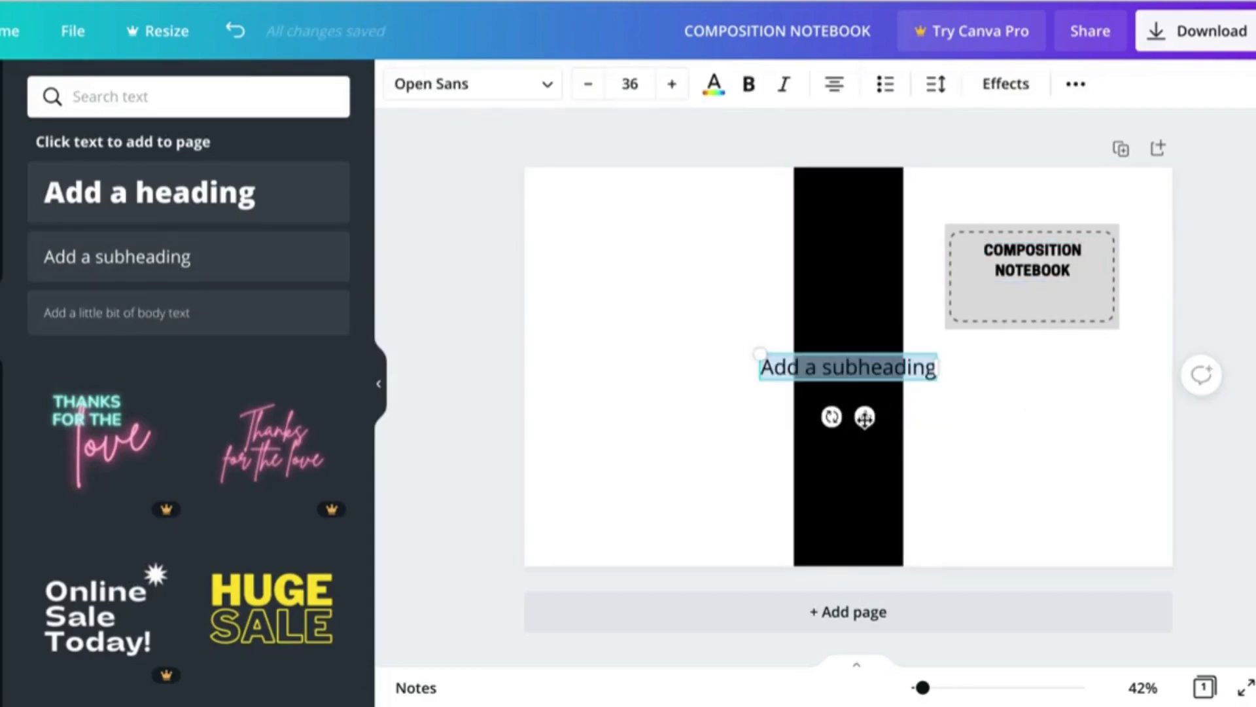
left_click_drag(847, 366, 1026, 330)
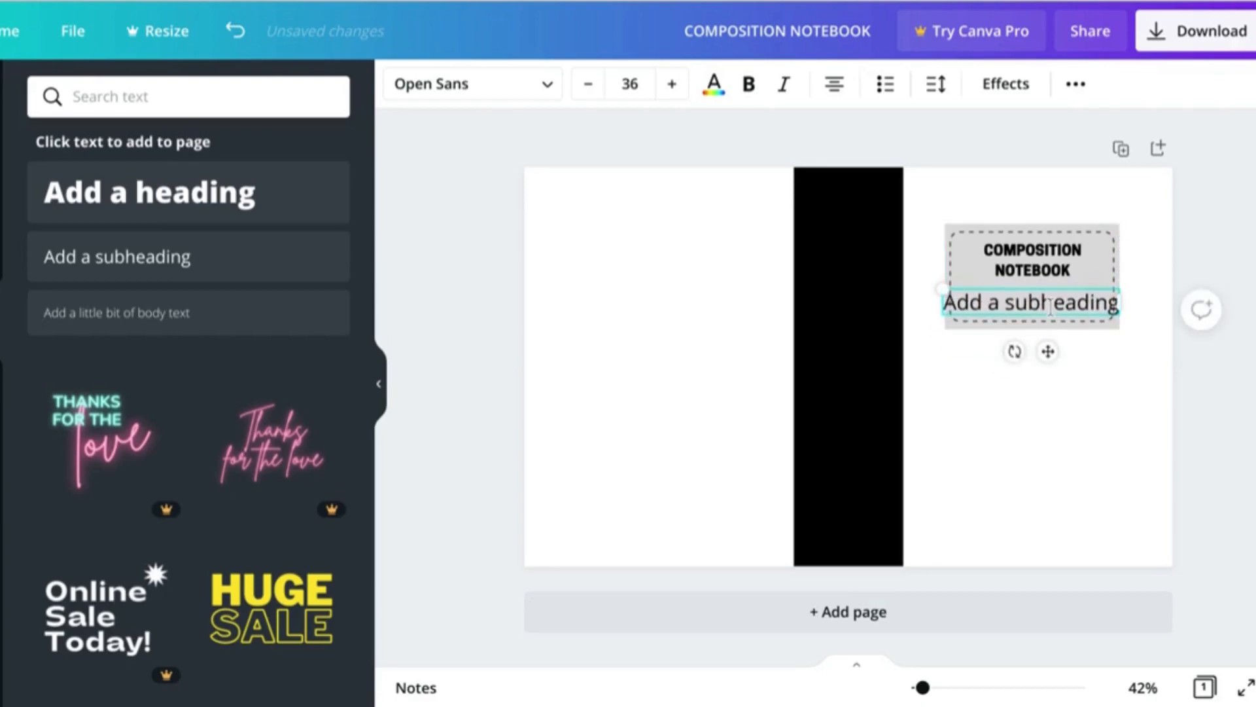
type("100 PAGE / WIDE RULE / 7.5\" x 9.25\"")
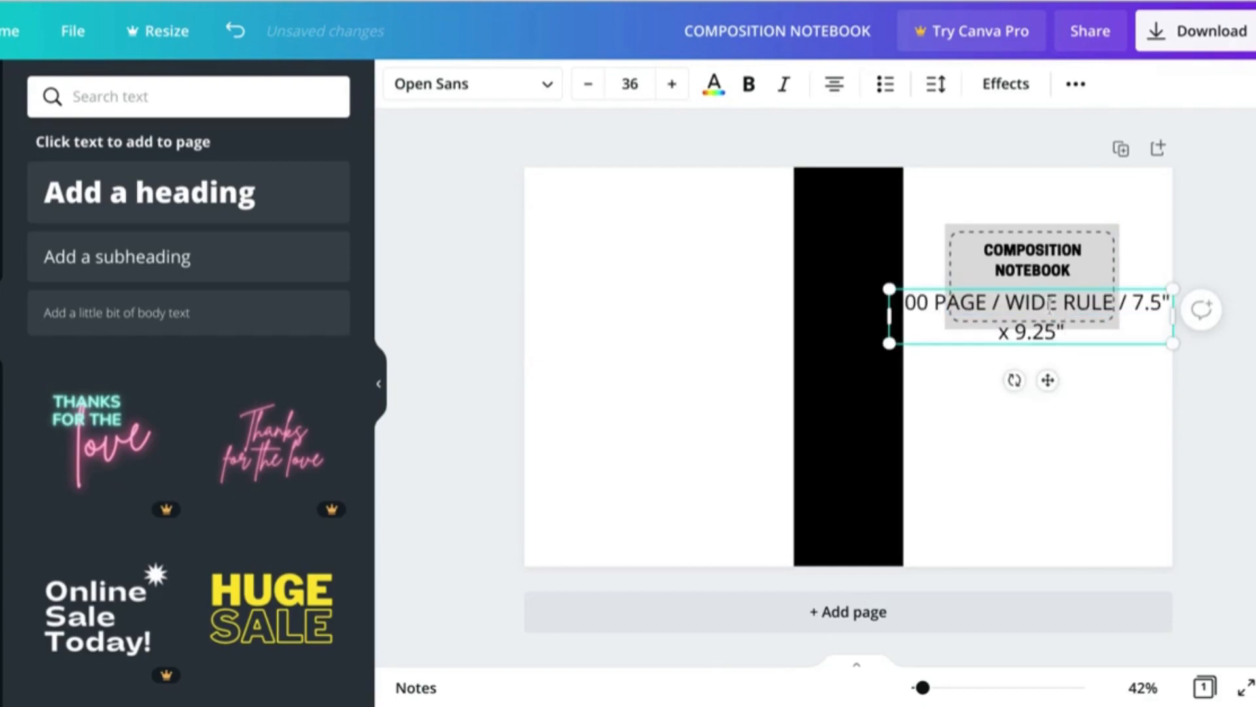
left_click(586, 84)
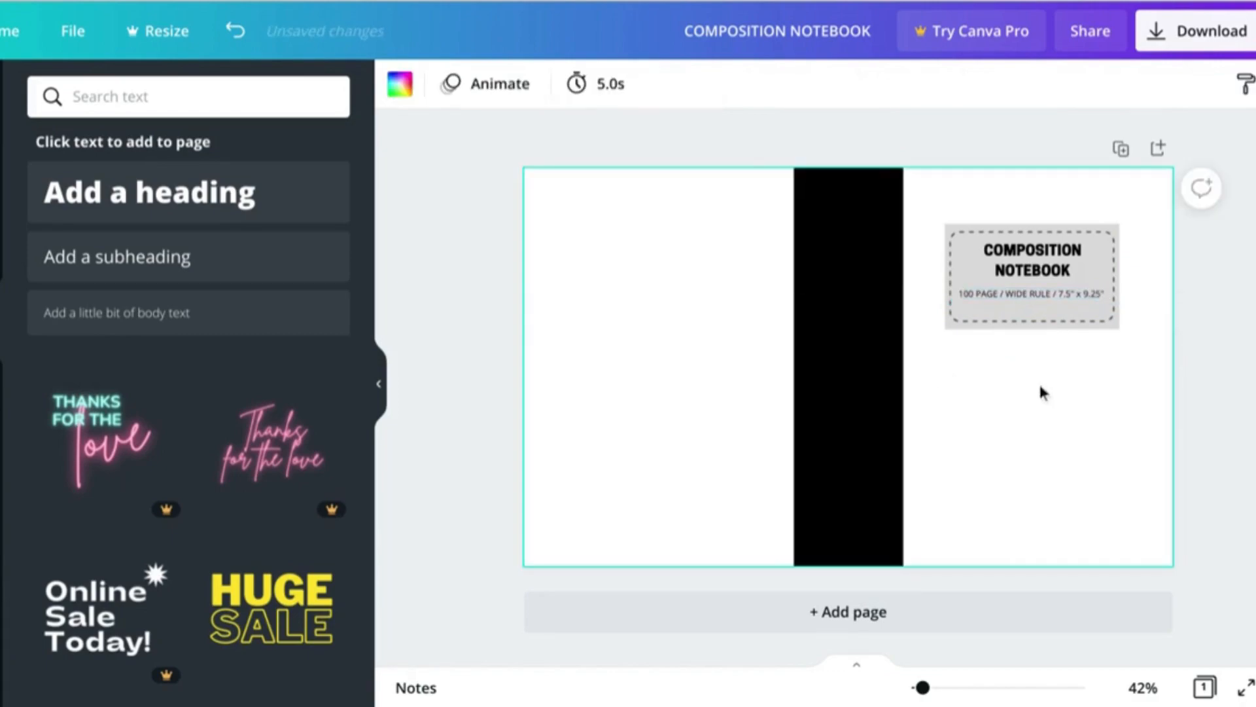
double_click(1032, 296)
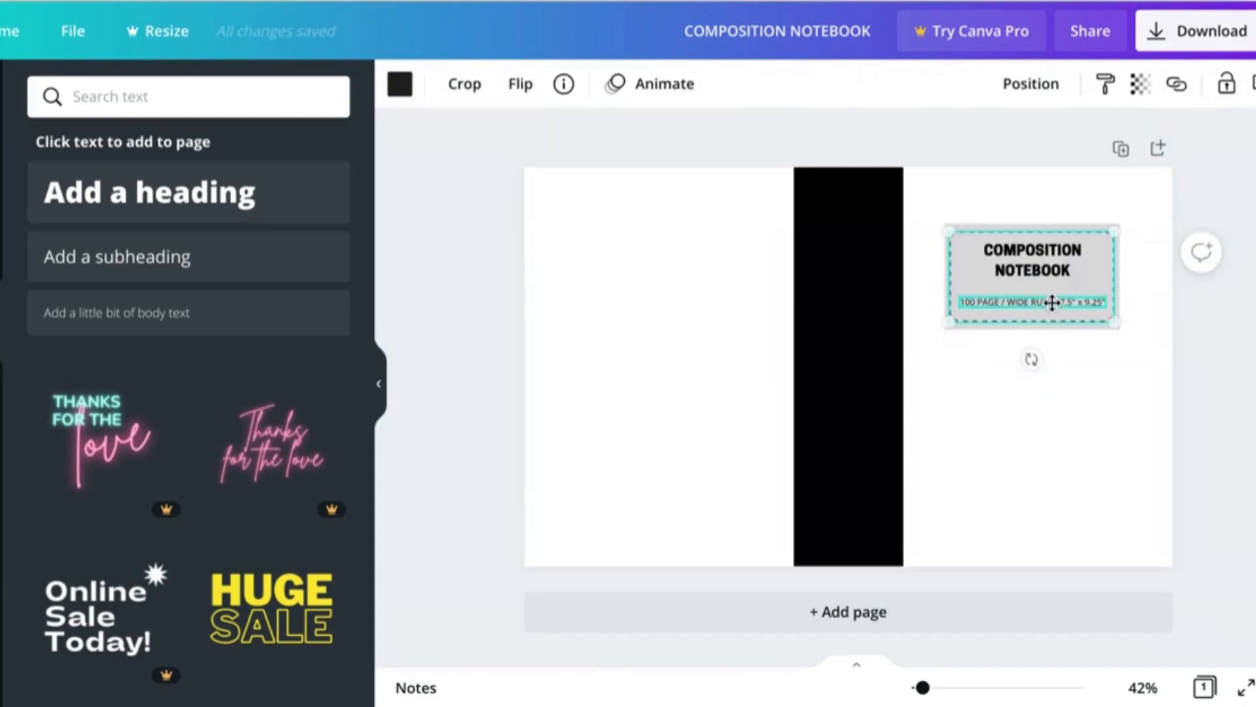
type("COOP")
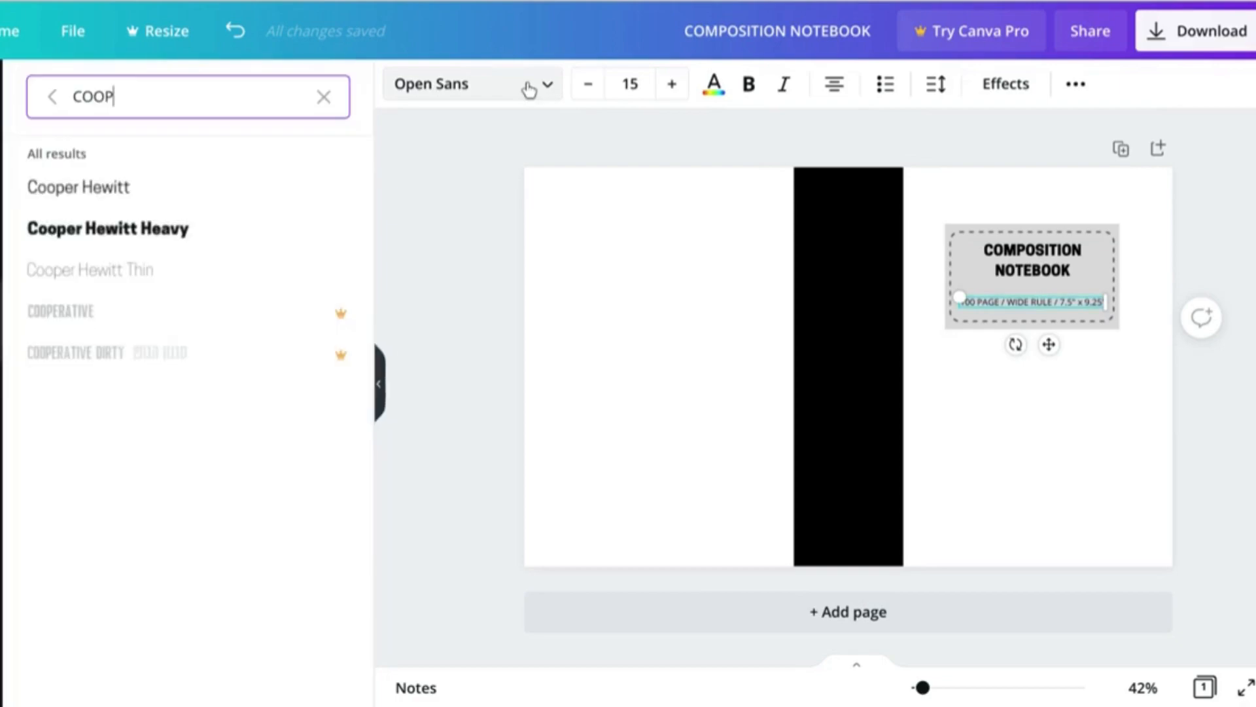
left_click(79, 187)
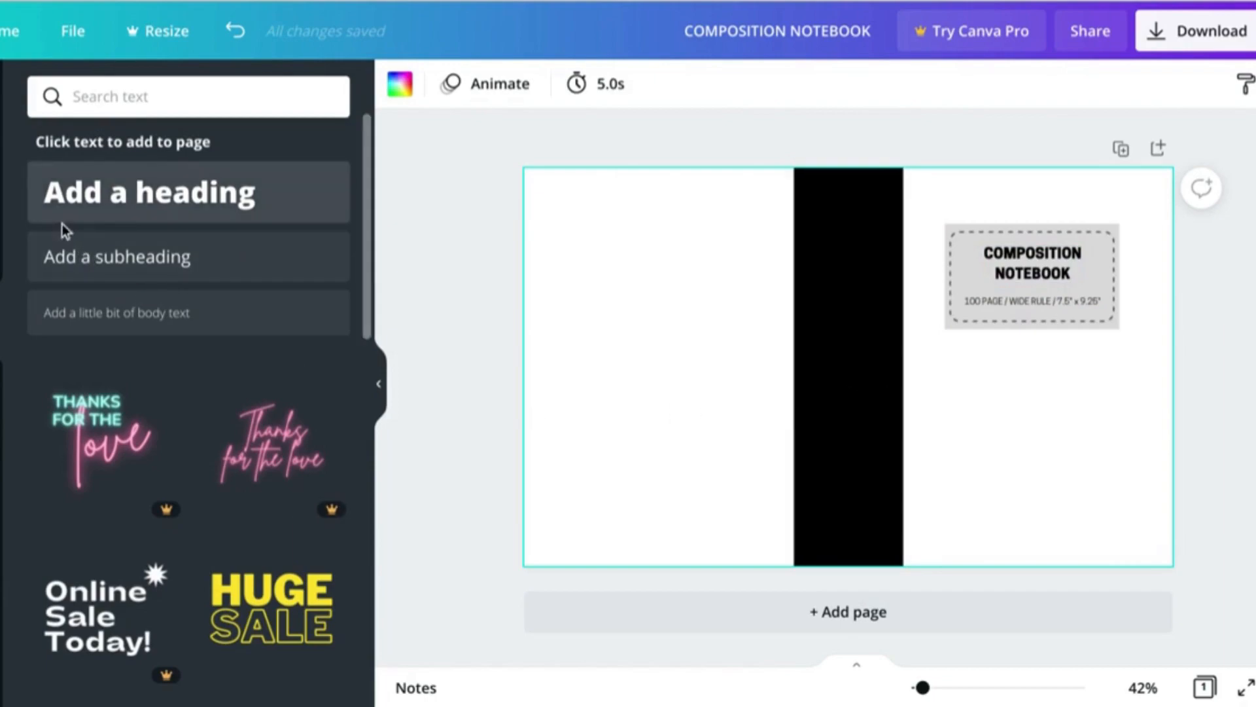
mouse_move(438, 238)
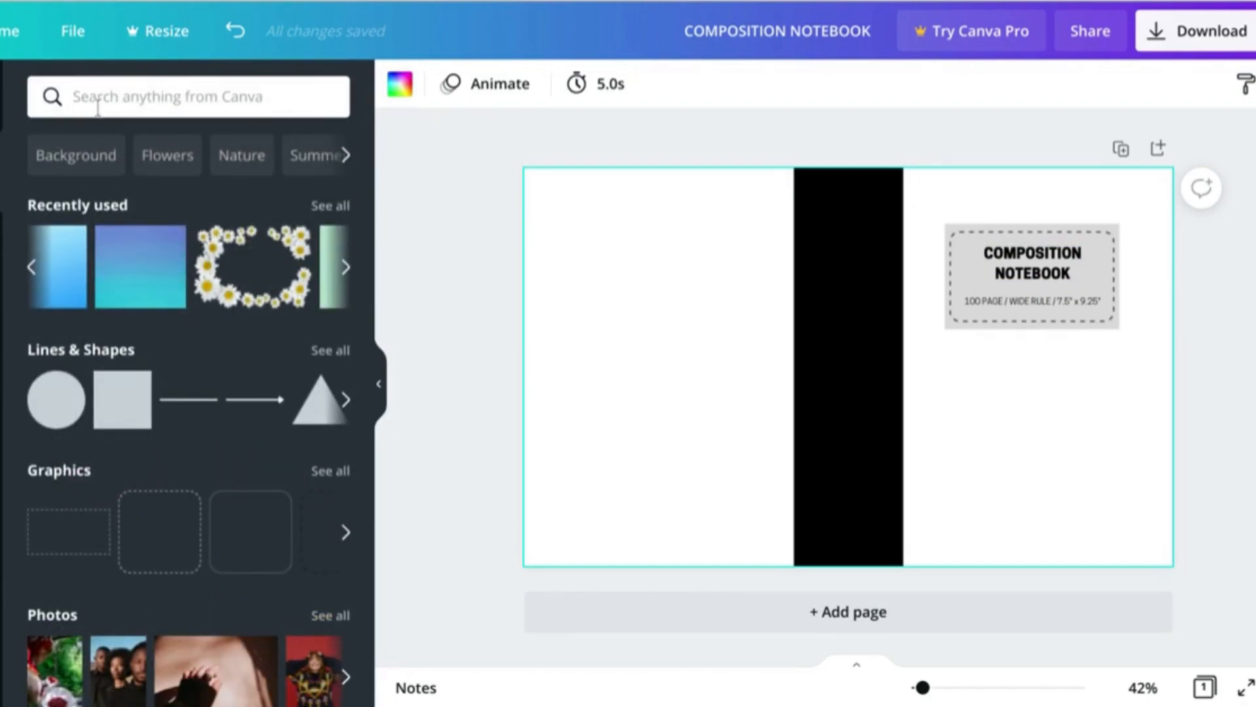
Add a 'burger' graphic from Elements, shrink it and move it toward the cover bottom.
type("burger")
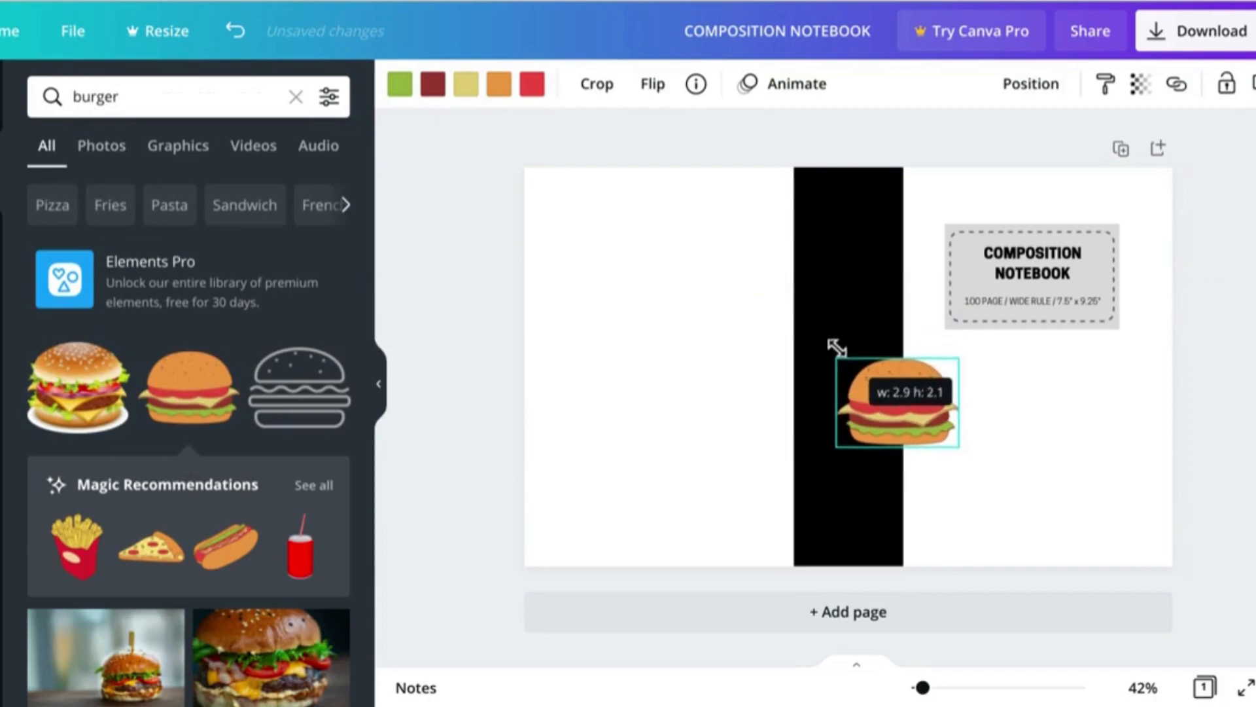
left_click_drag(895, 401, 967, 507)
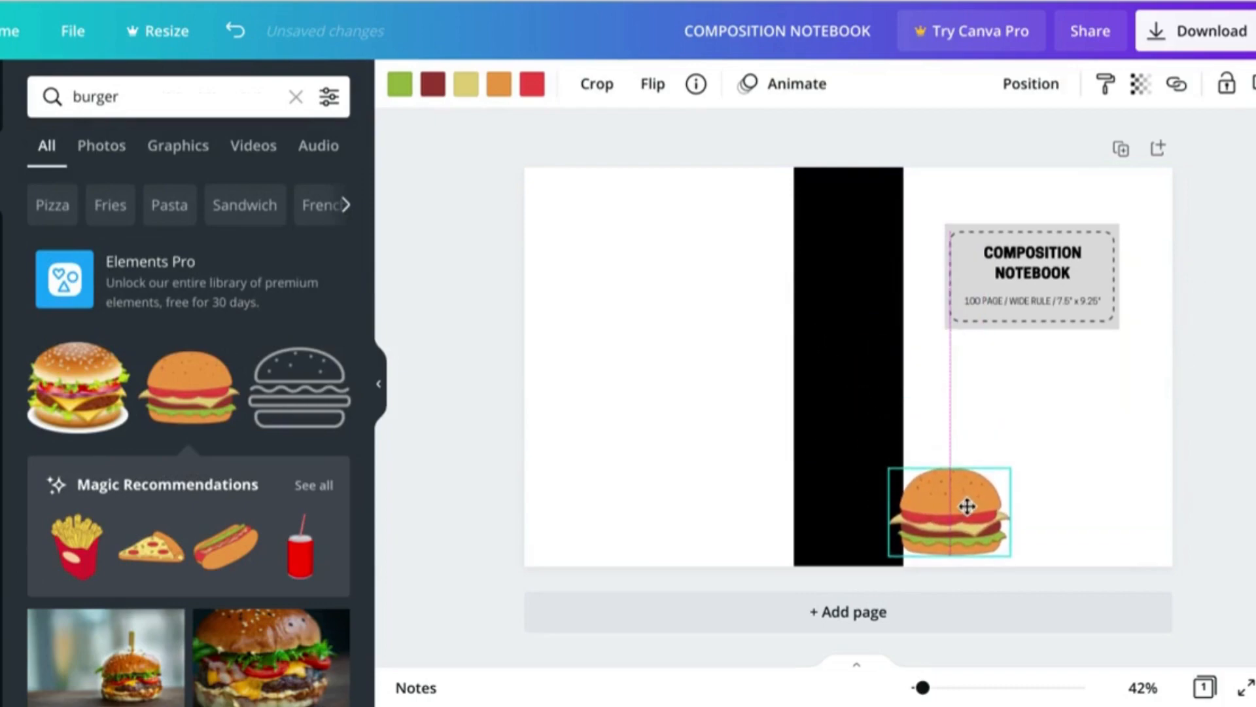
left_click_drag(950, 510, 993, 501)
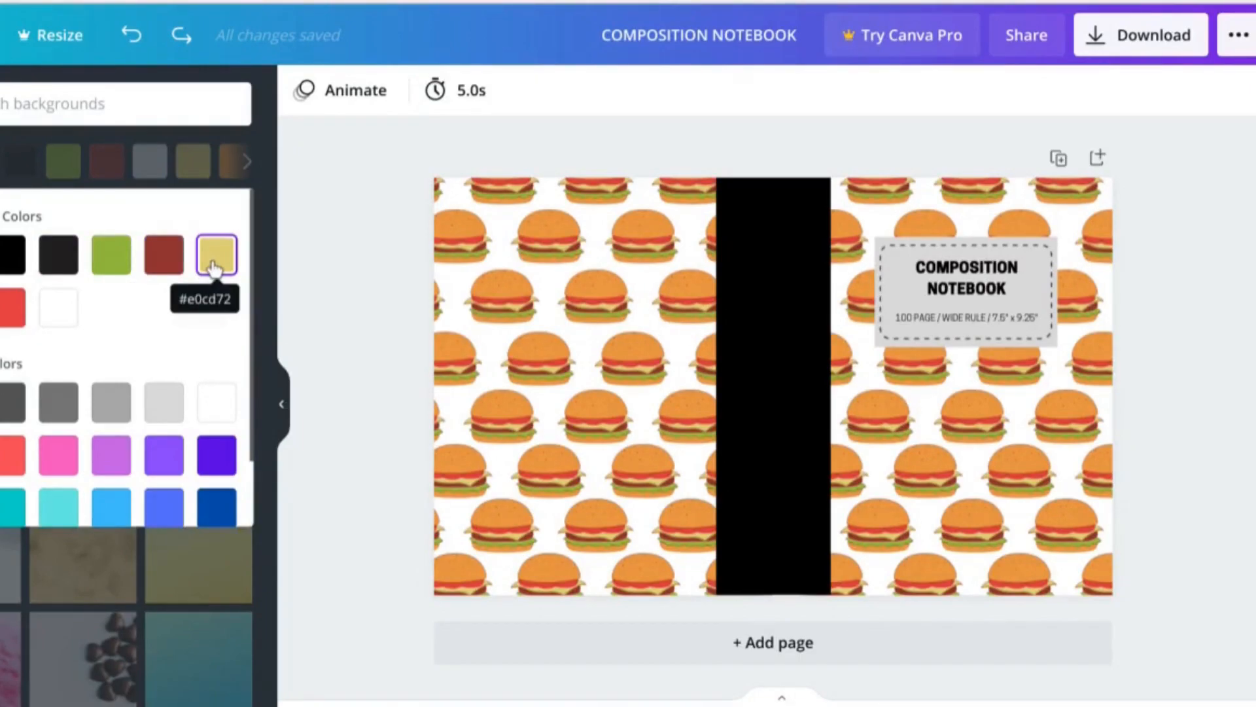
Set the burger background to yellow #e0cd72 and start recolouring the label box white.
left_click(216, 255)
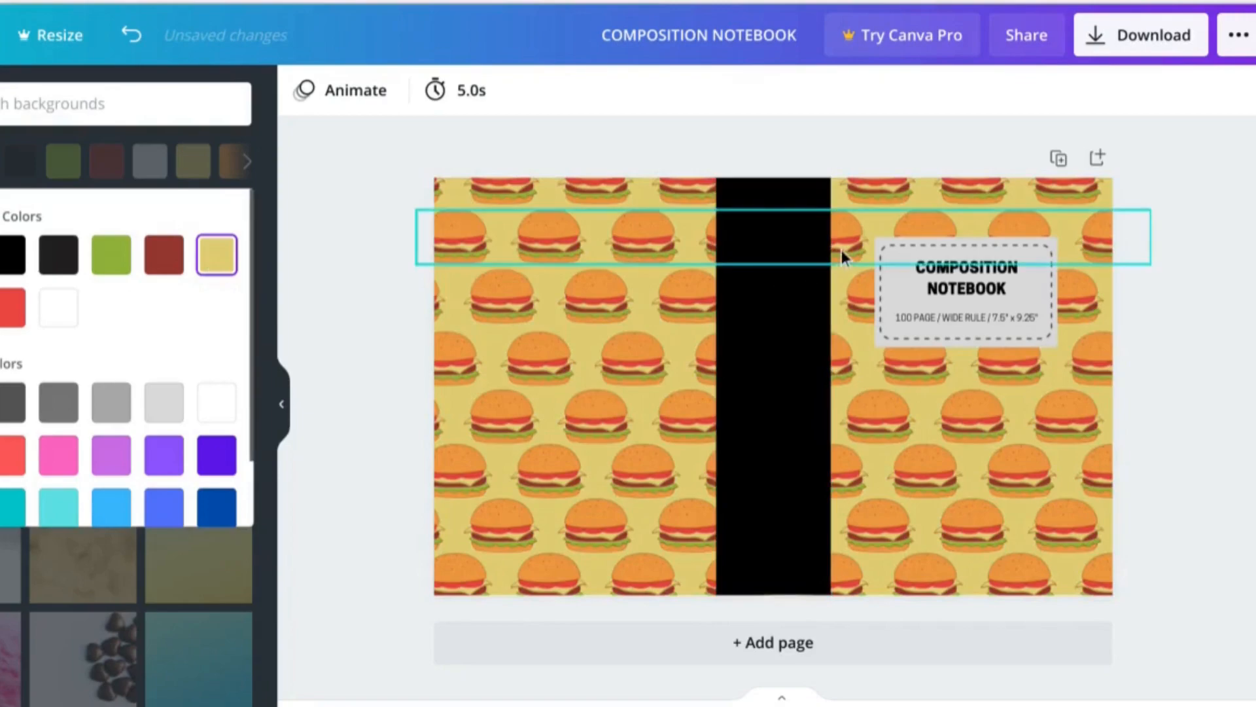
left_click(966, 288)
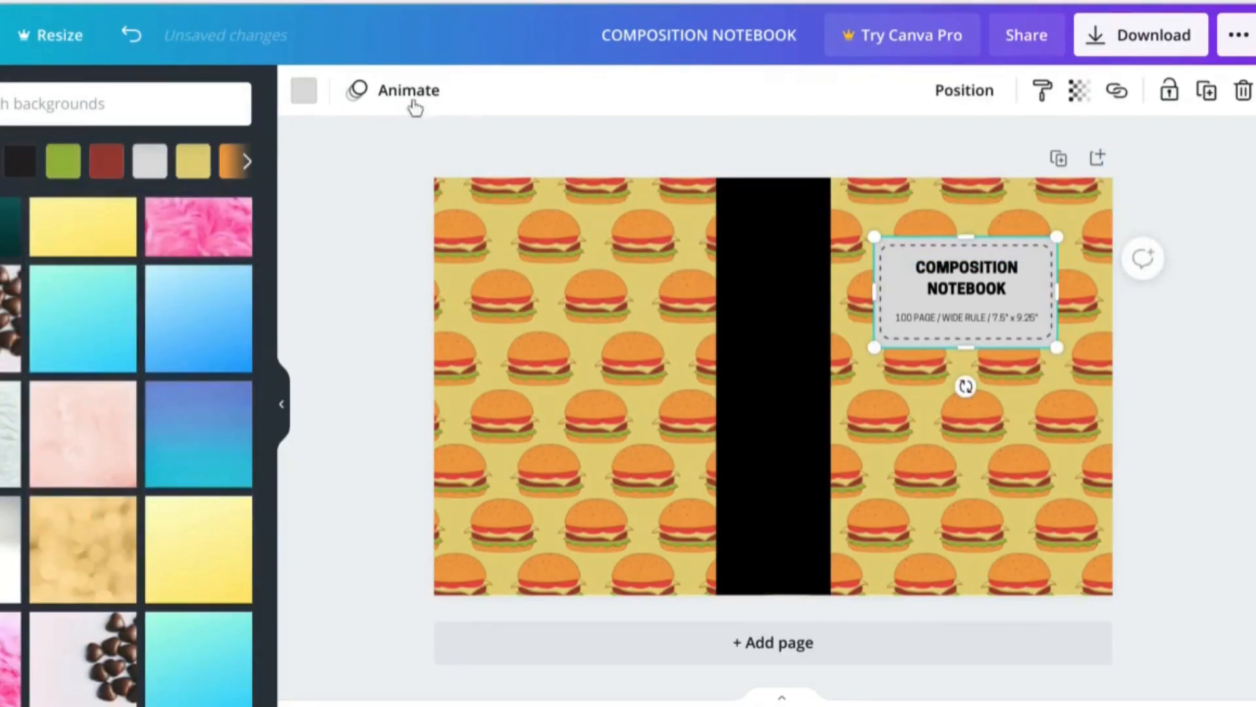
left_click(303, 90)
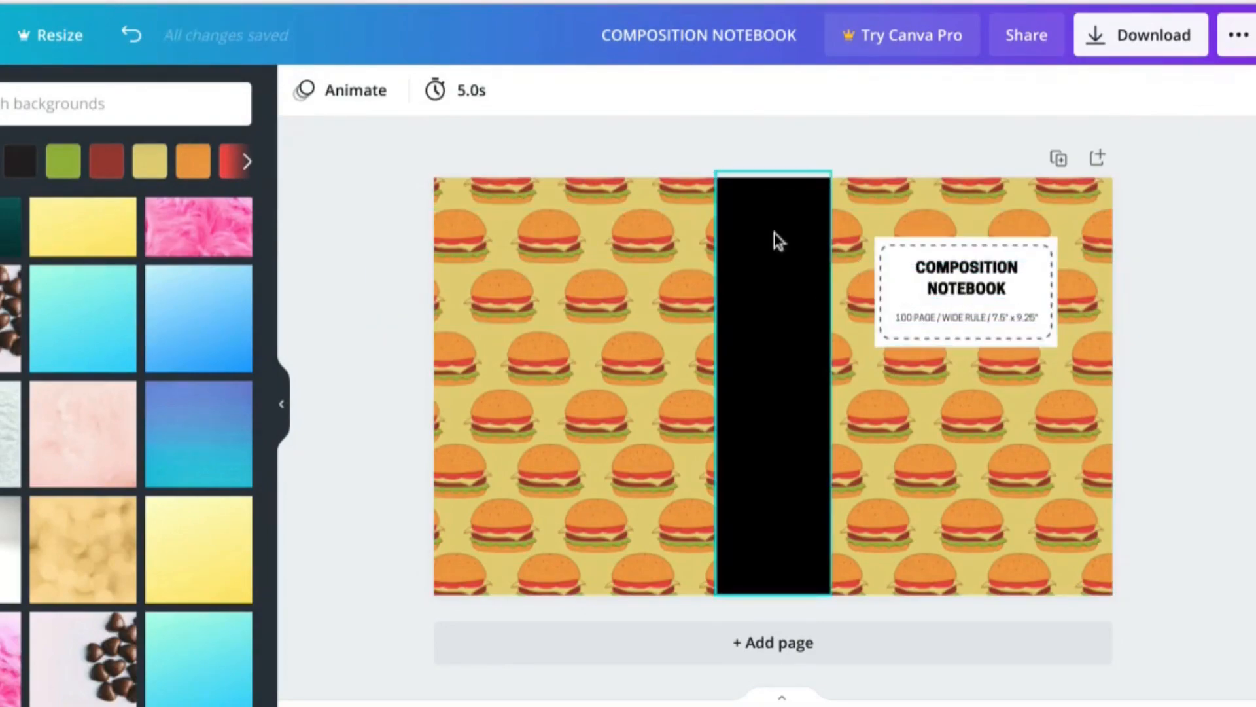
mouse_move(808, 317)
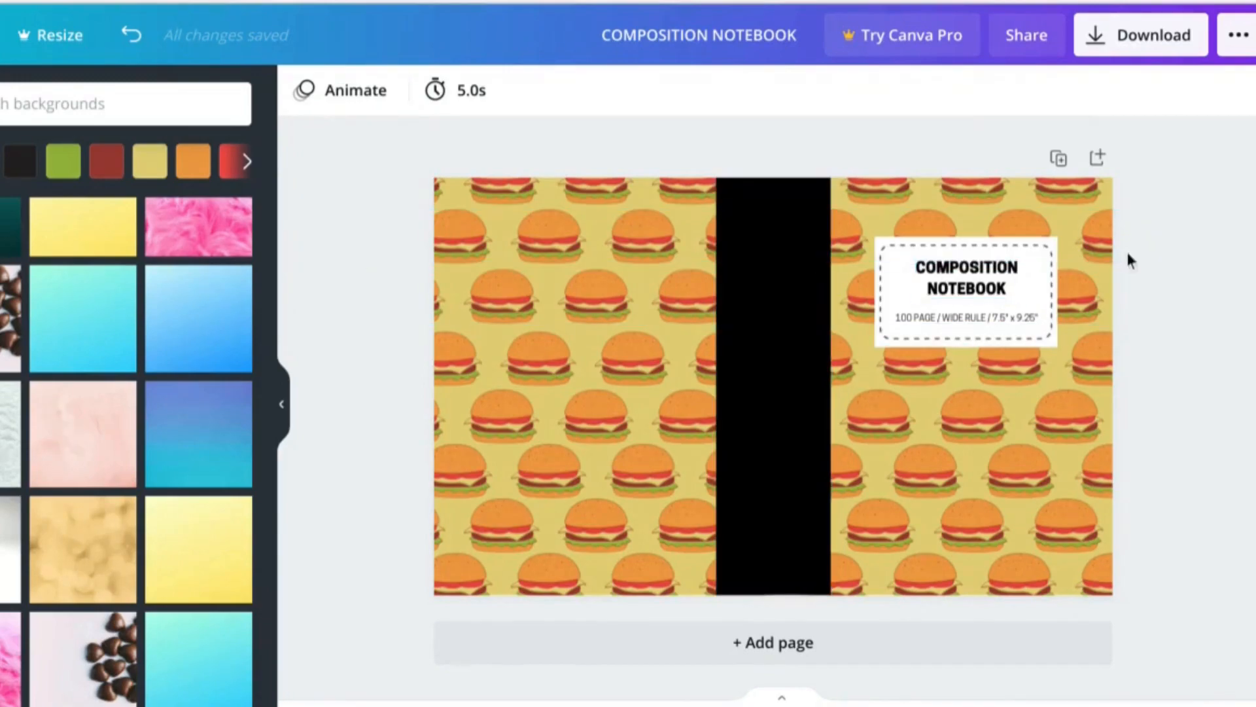
mouse_move(1141, 263)
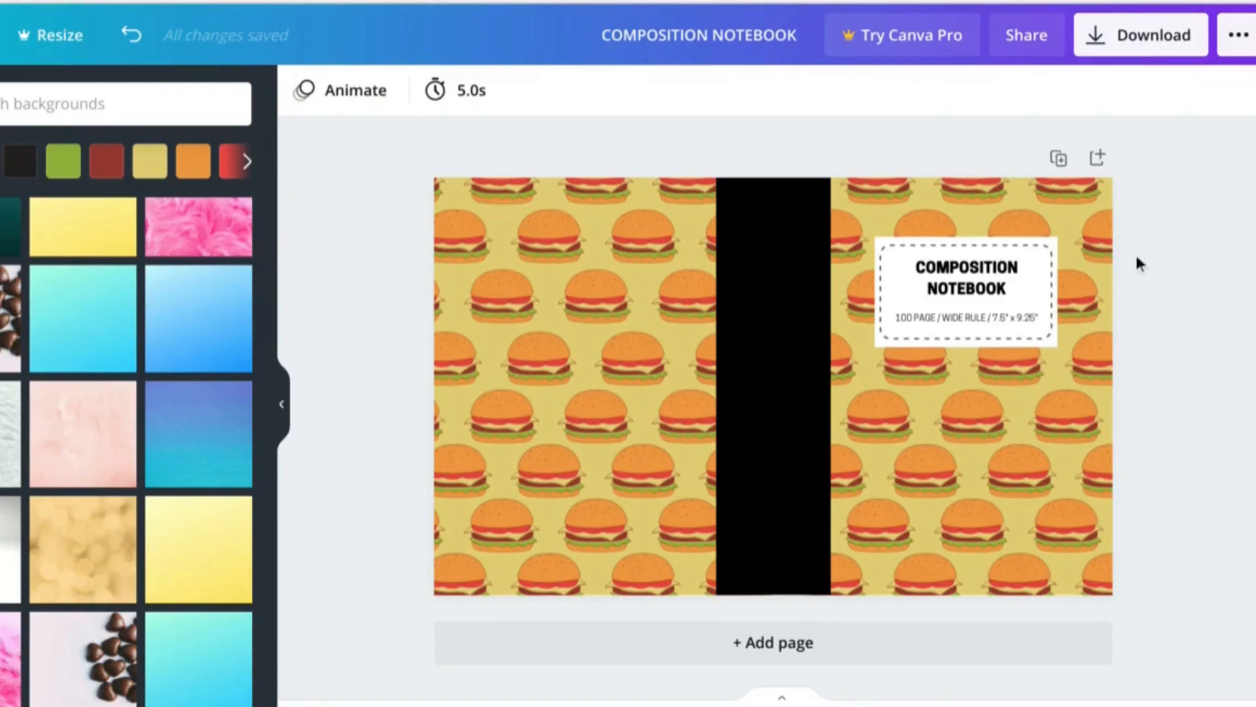
mouse_move(1168, 213)
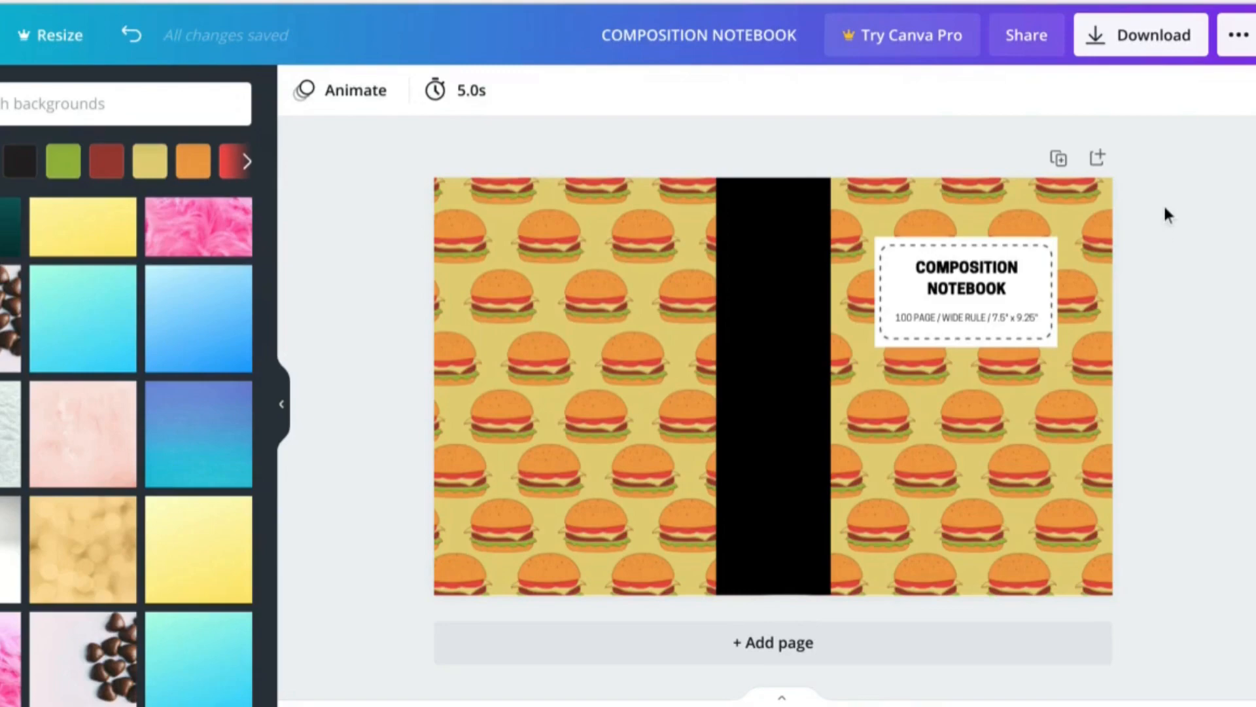